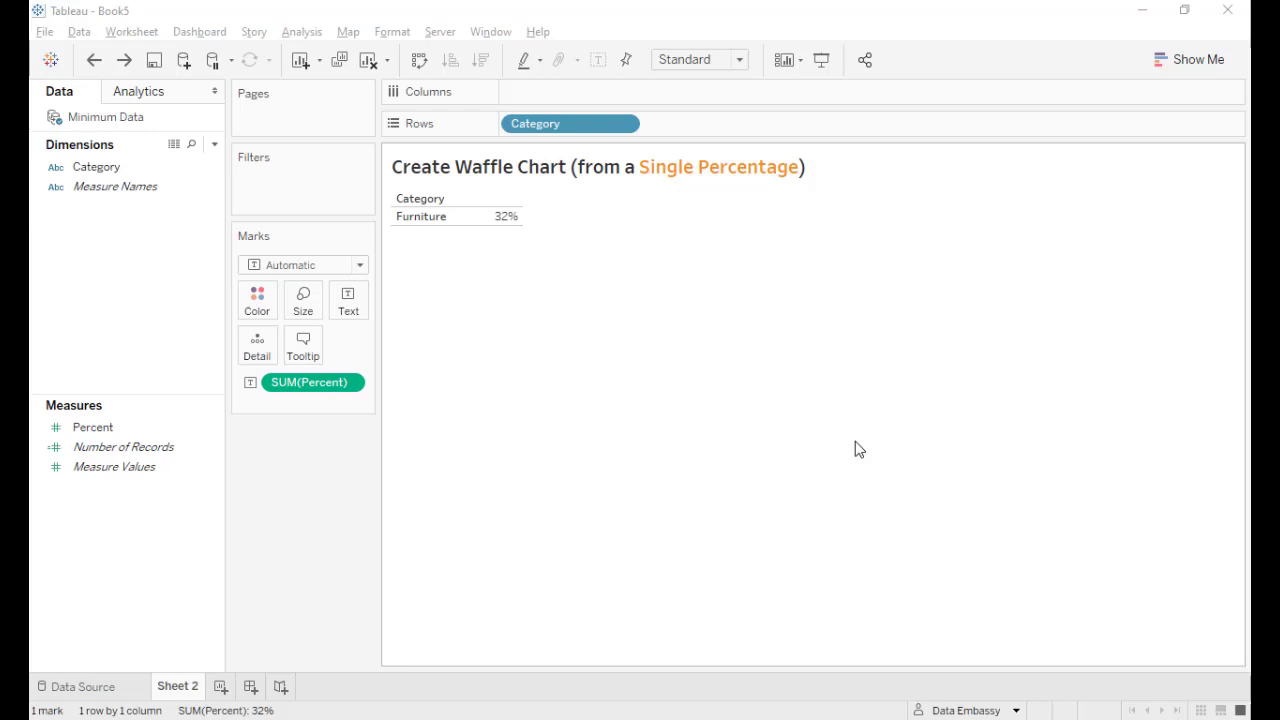
mouse_move(788, 404)
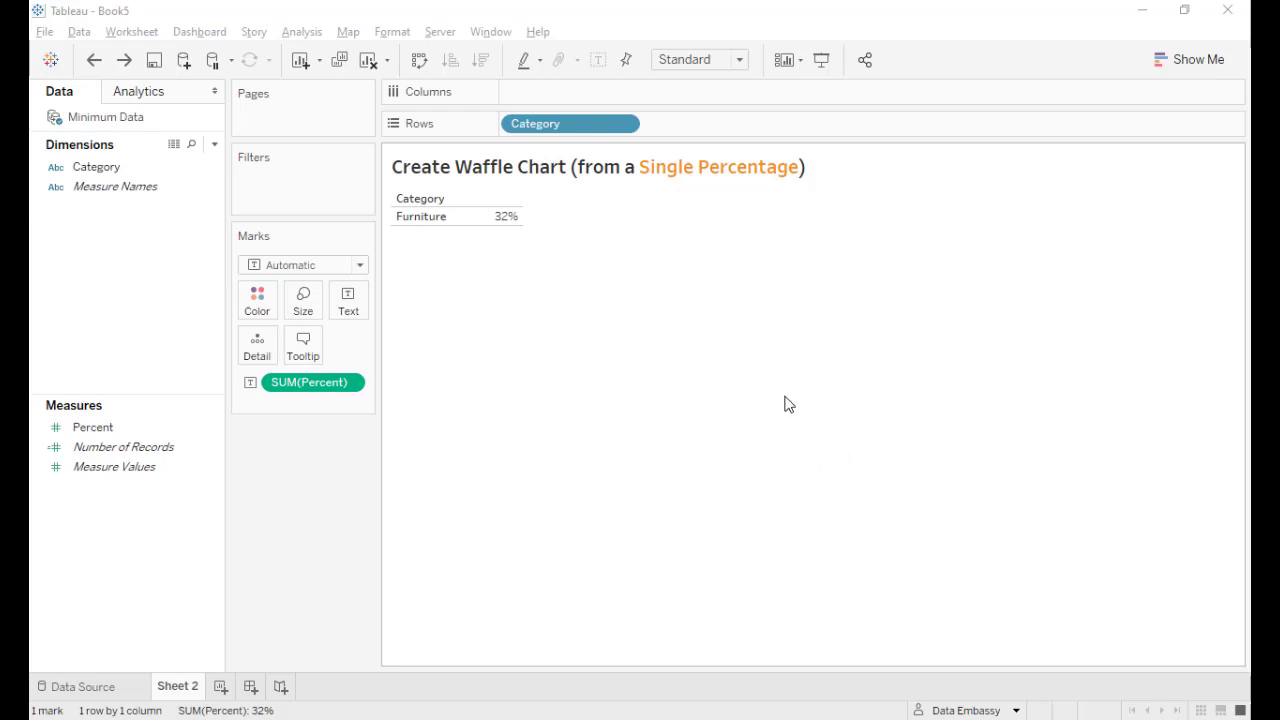
mouse_move(796, 388)
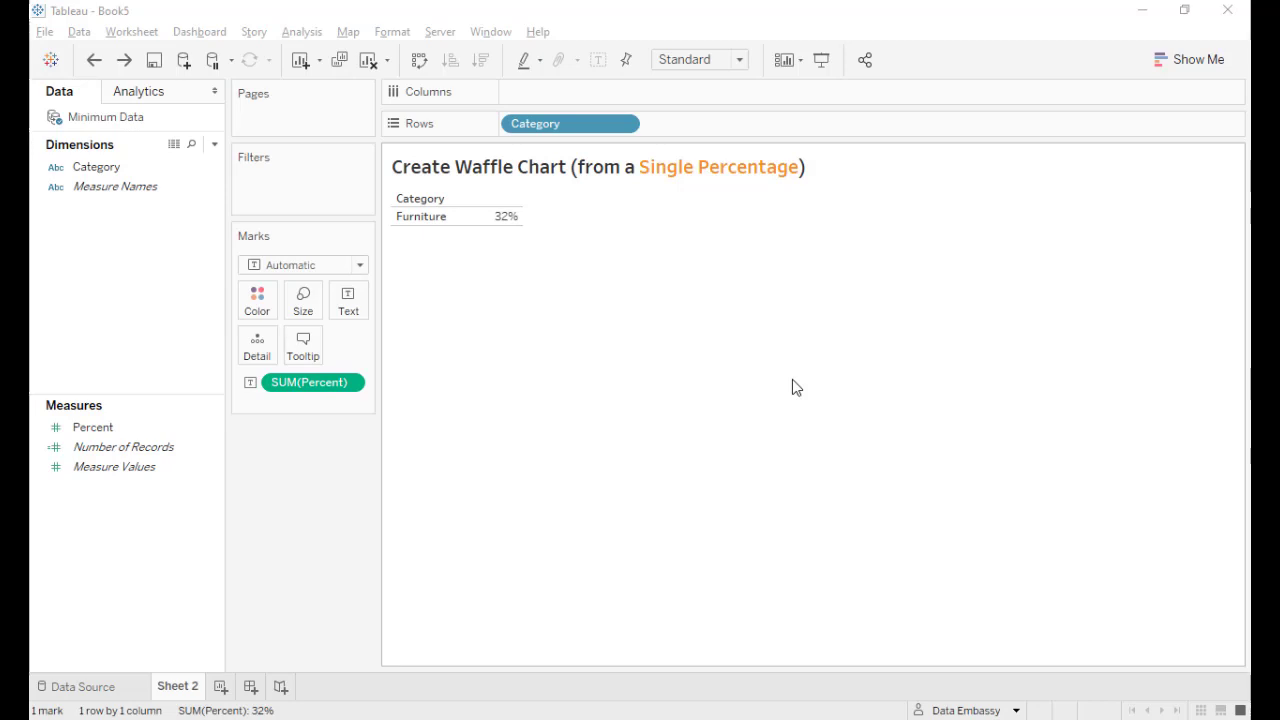
mouse_move(488, 256)
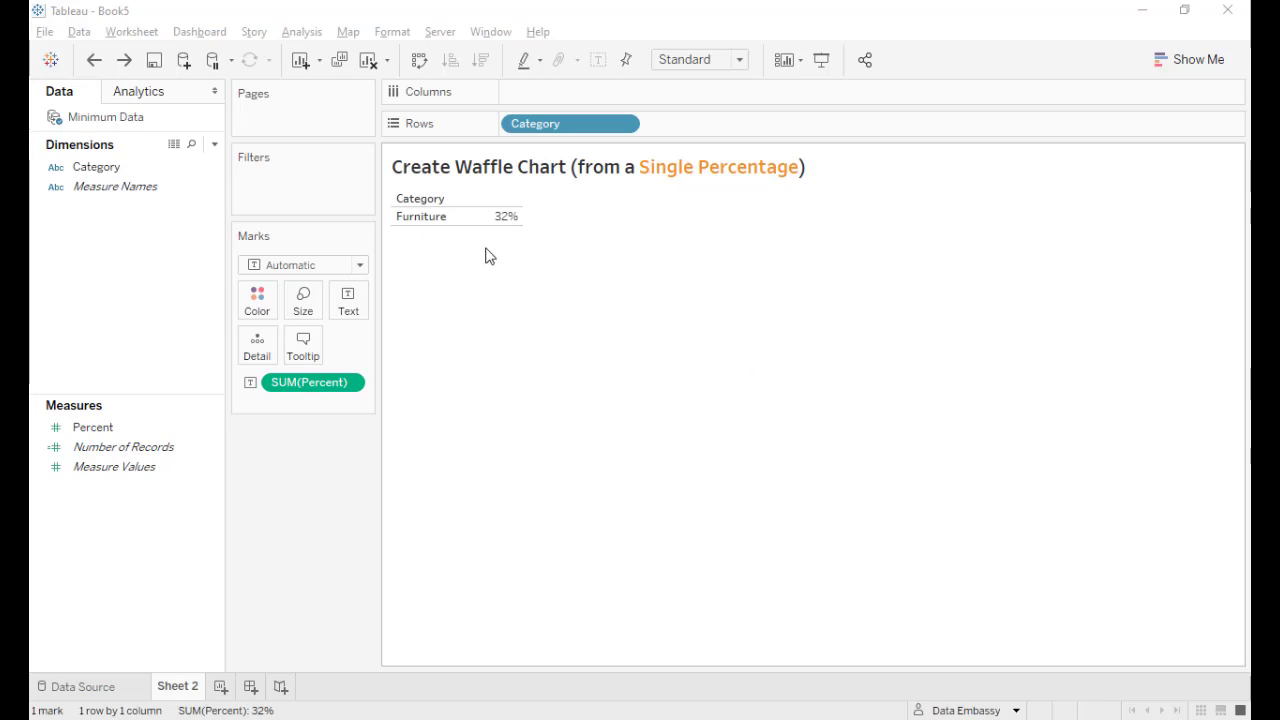
mouse_move(542, 274)
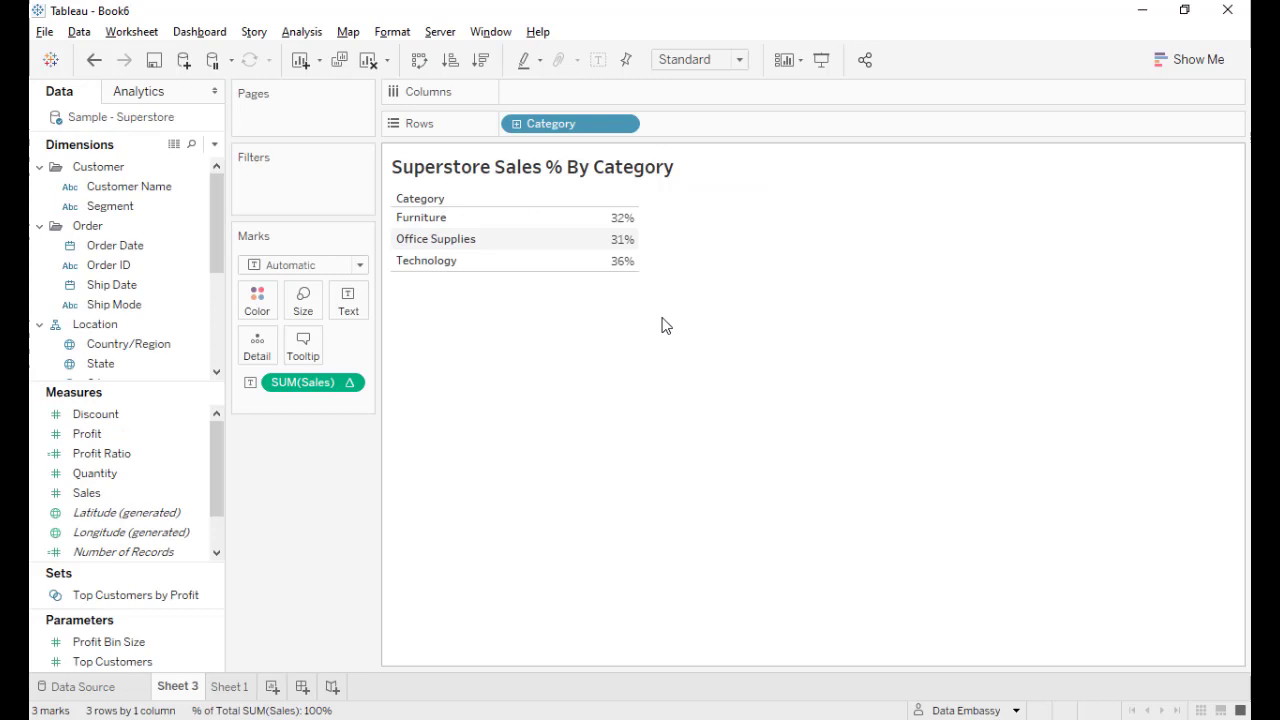
mouse_move(470, 368)
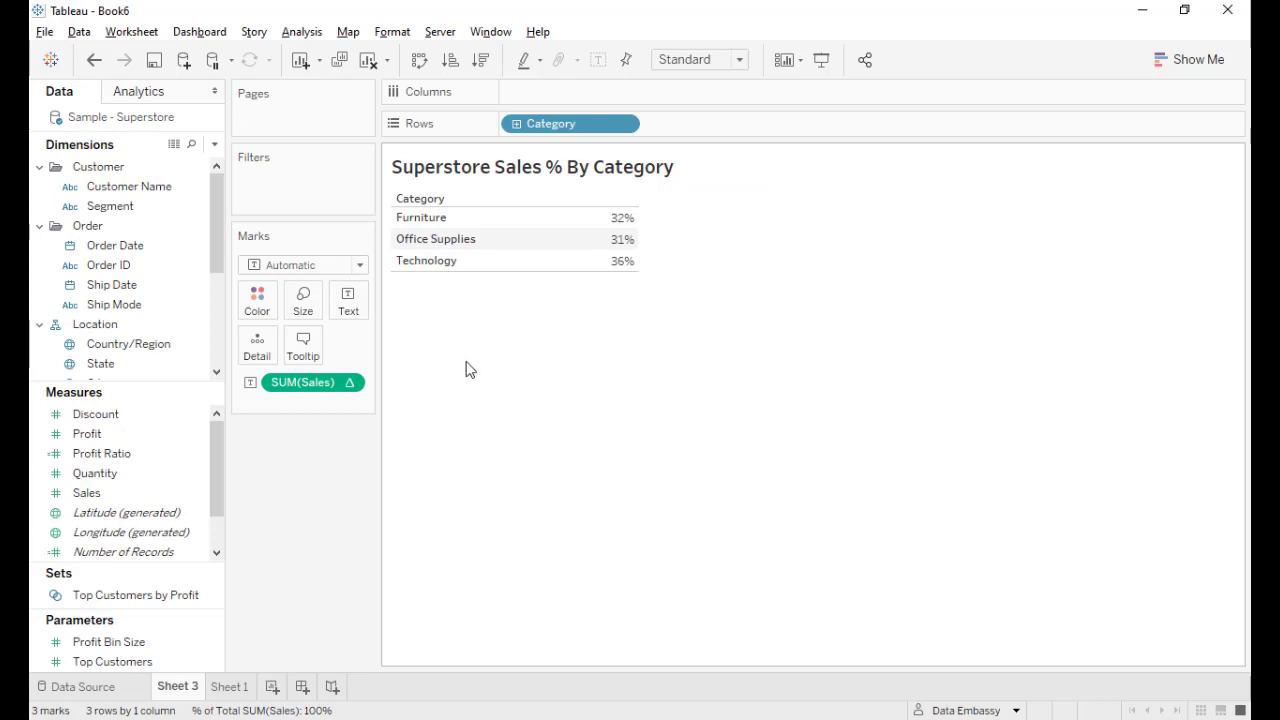
mouse_move(492, 314)
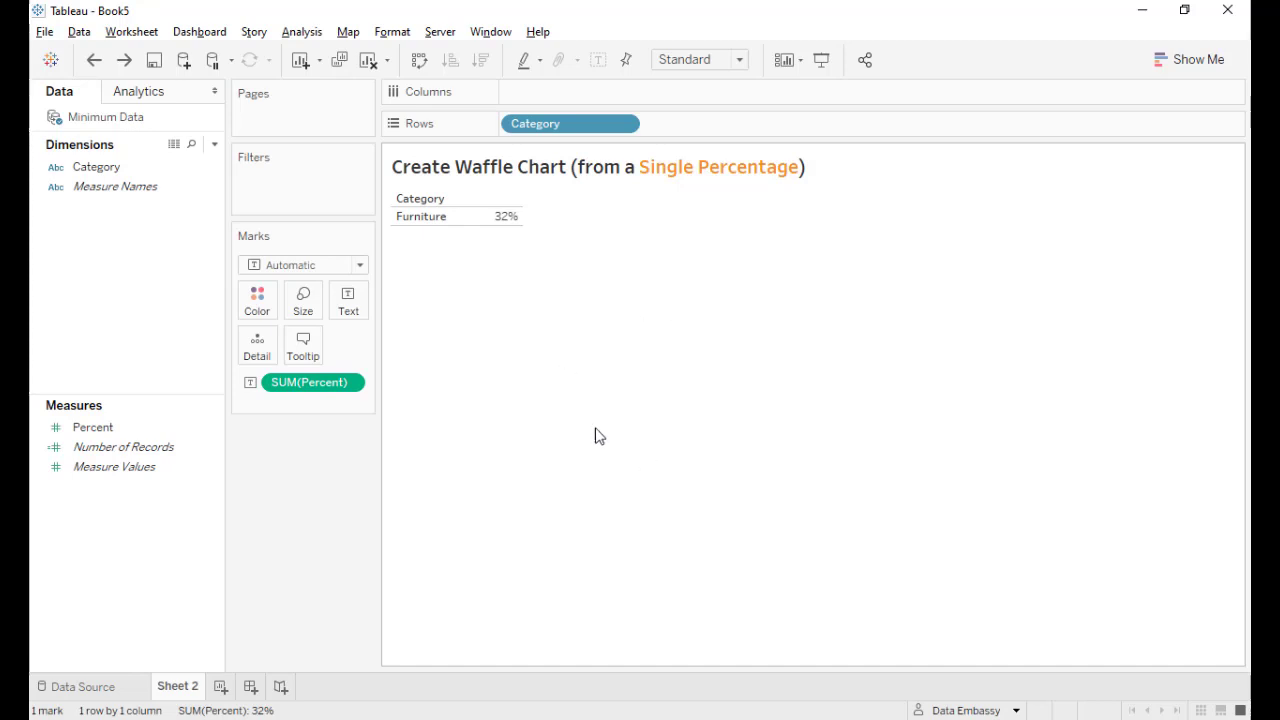
mouse_move(548, 404)
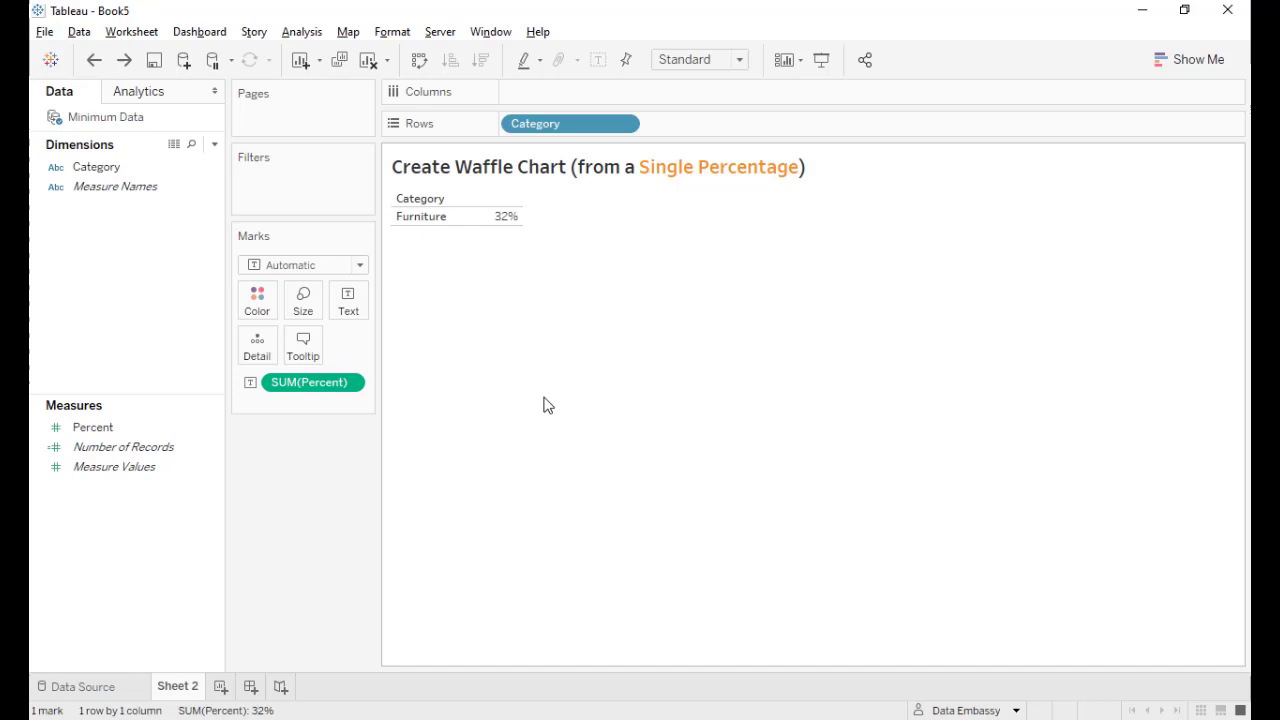
mouse_move(556, 404)
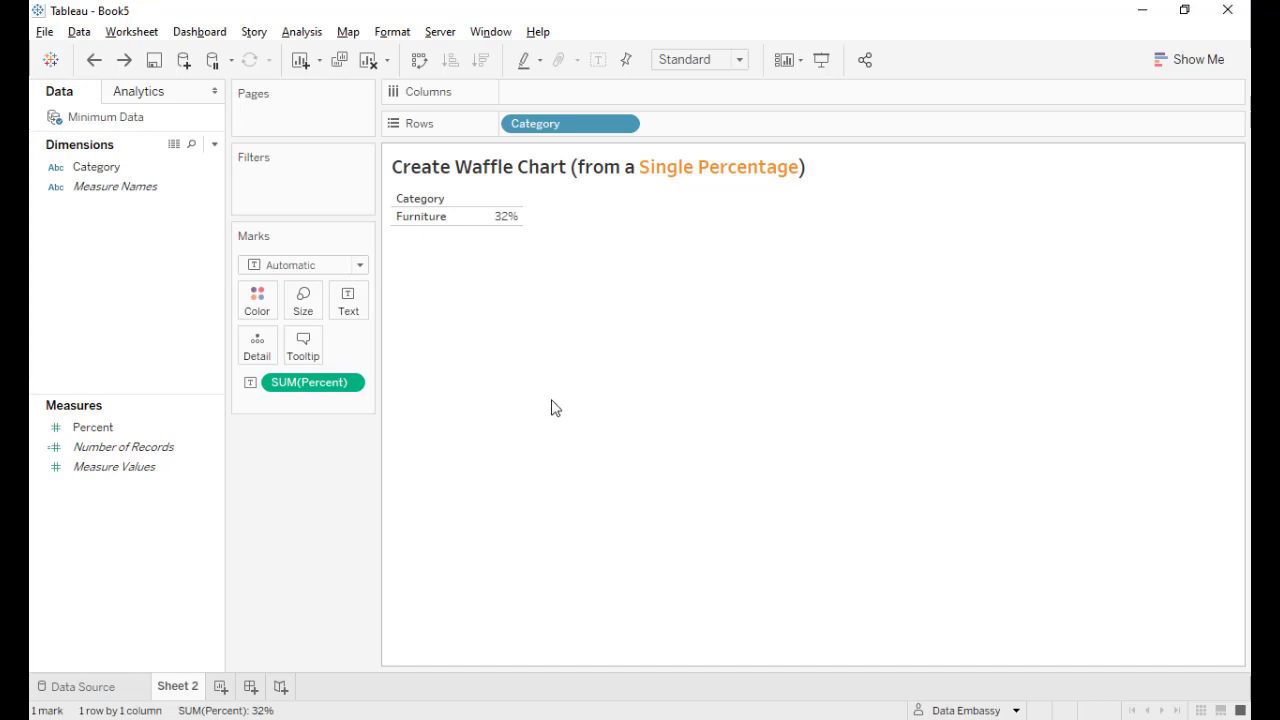
mouse_move(548, 404)
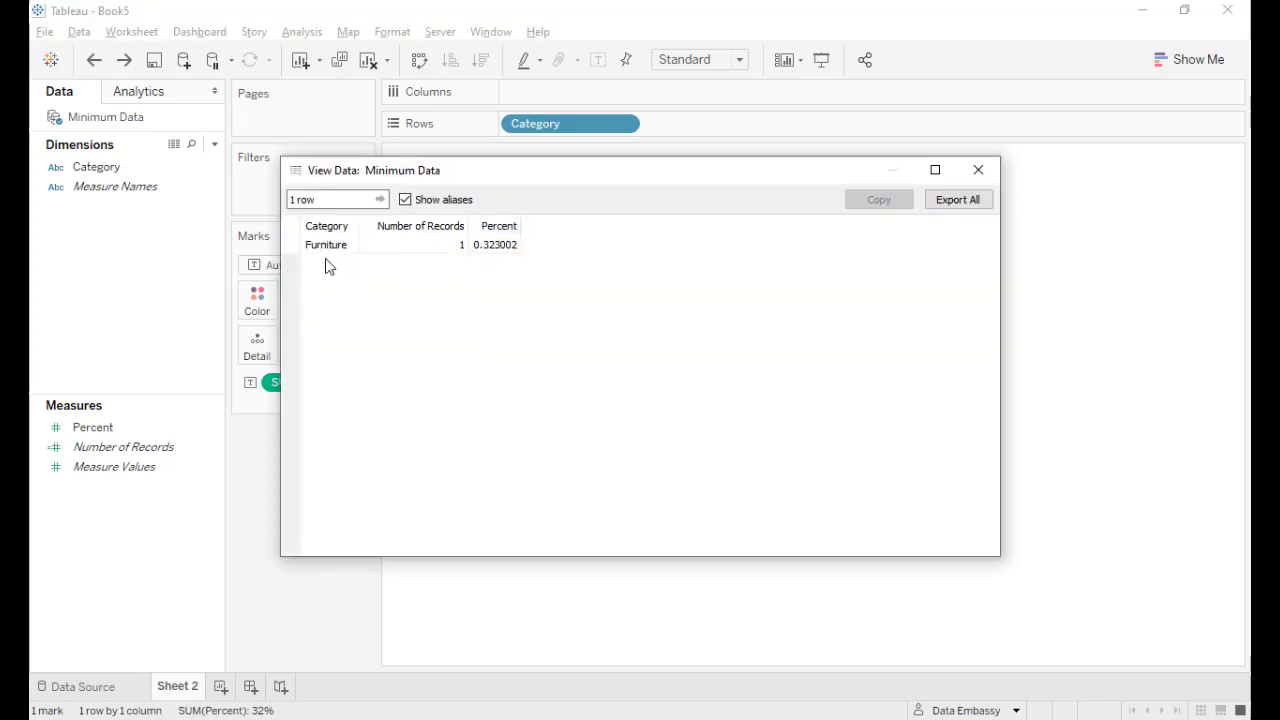
mouse_move(572, 288)
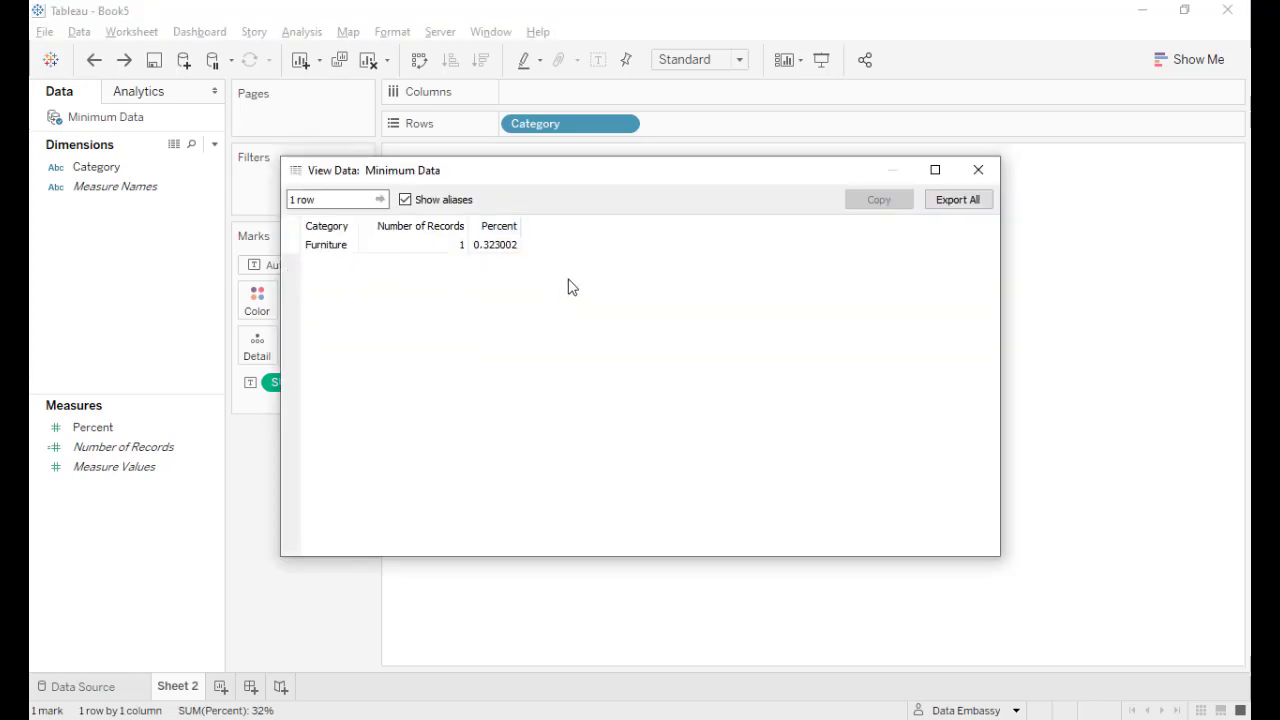
Union Minimum Data.txt with itself and aggregate Percent as an average so Furniture reads 32%
click(976, 168)
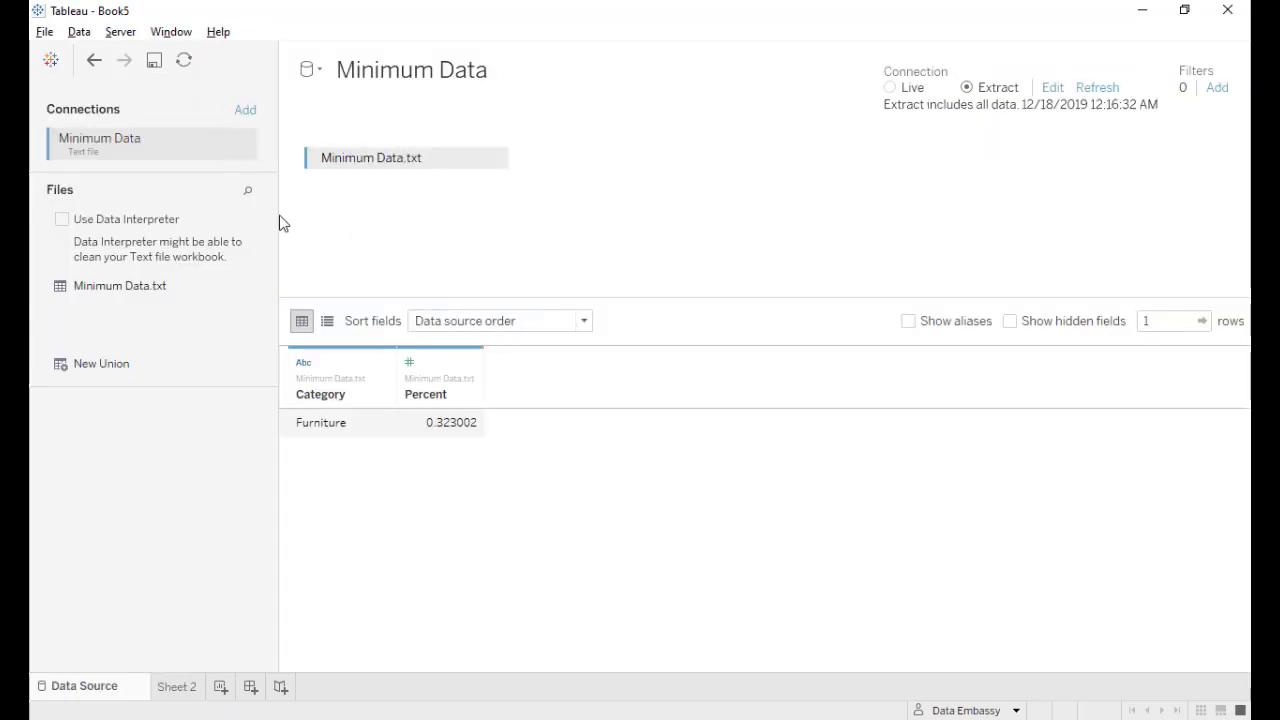
drag(120, 284, 416, 188)
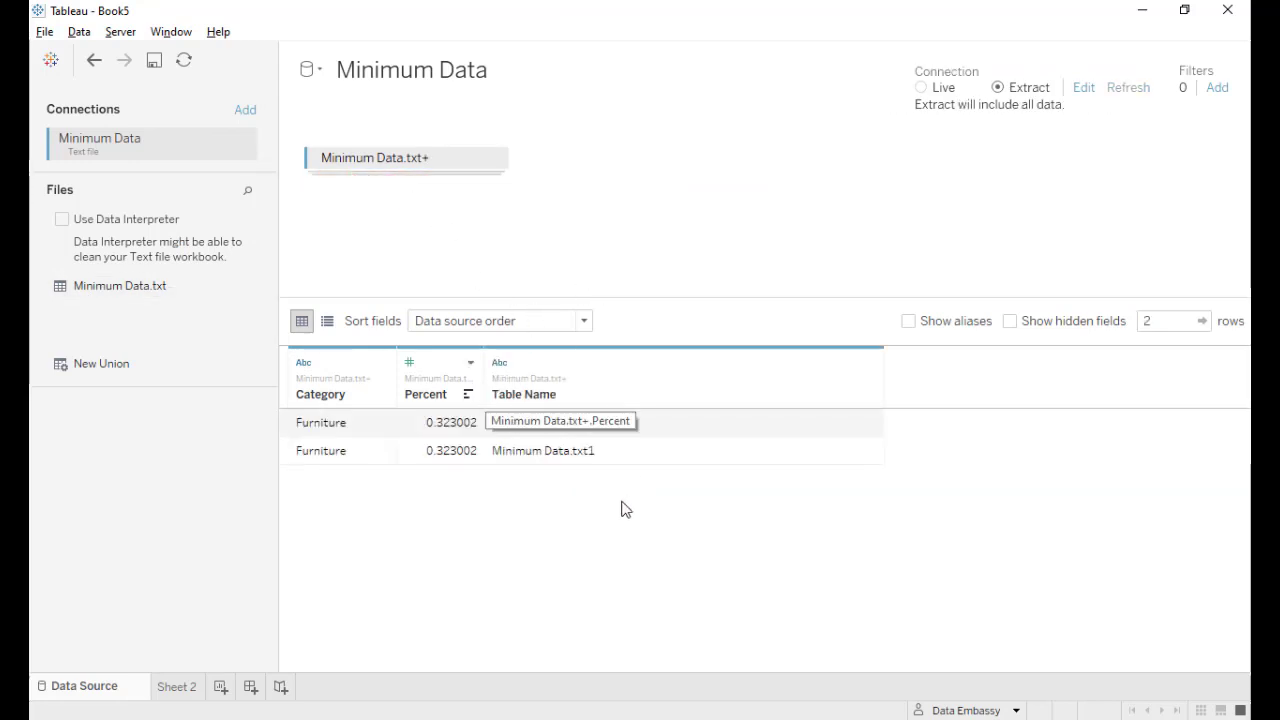
mouse_move(482, 560)
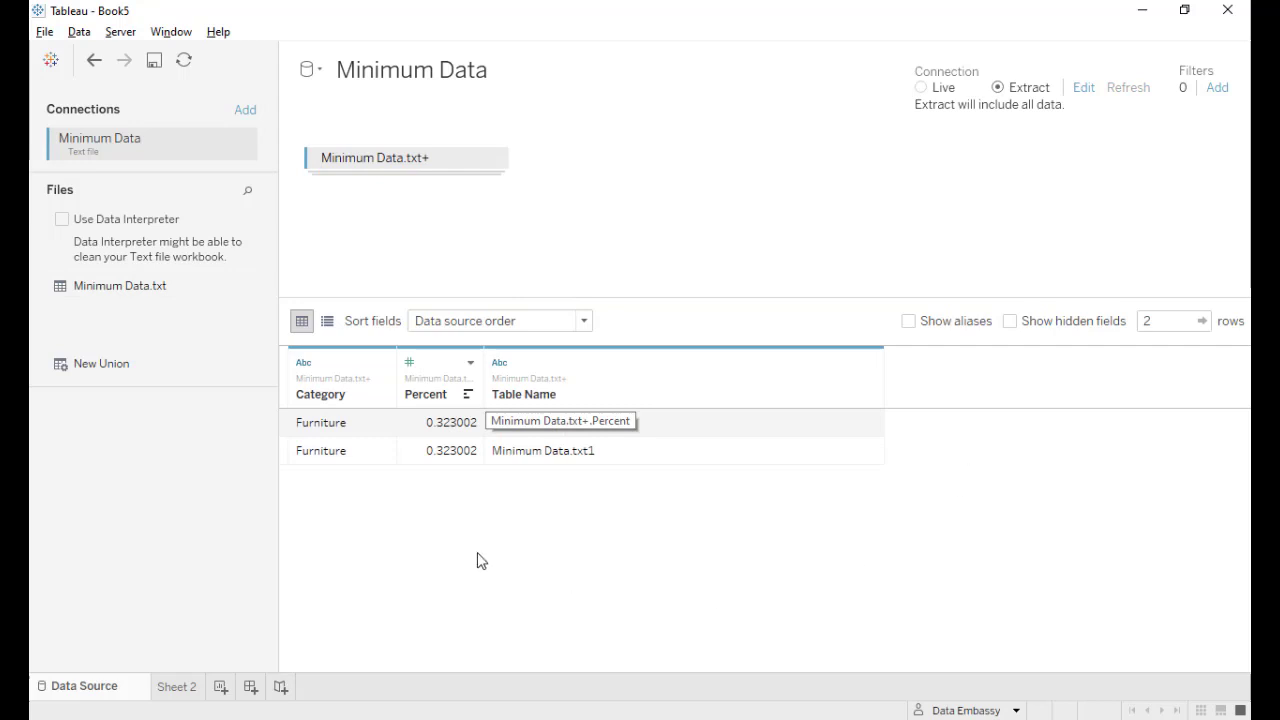
click(176, 686)
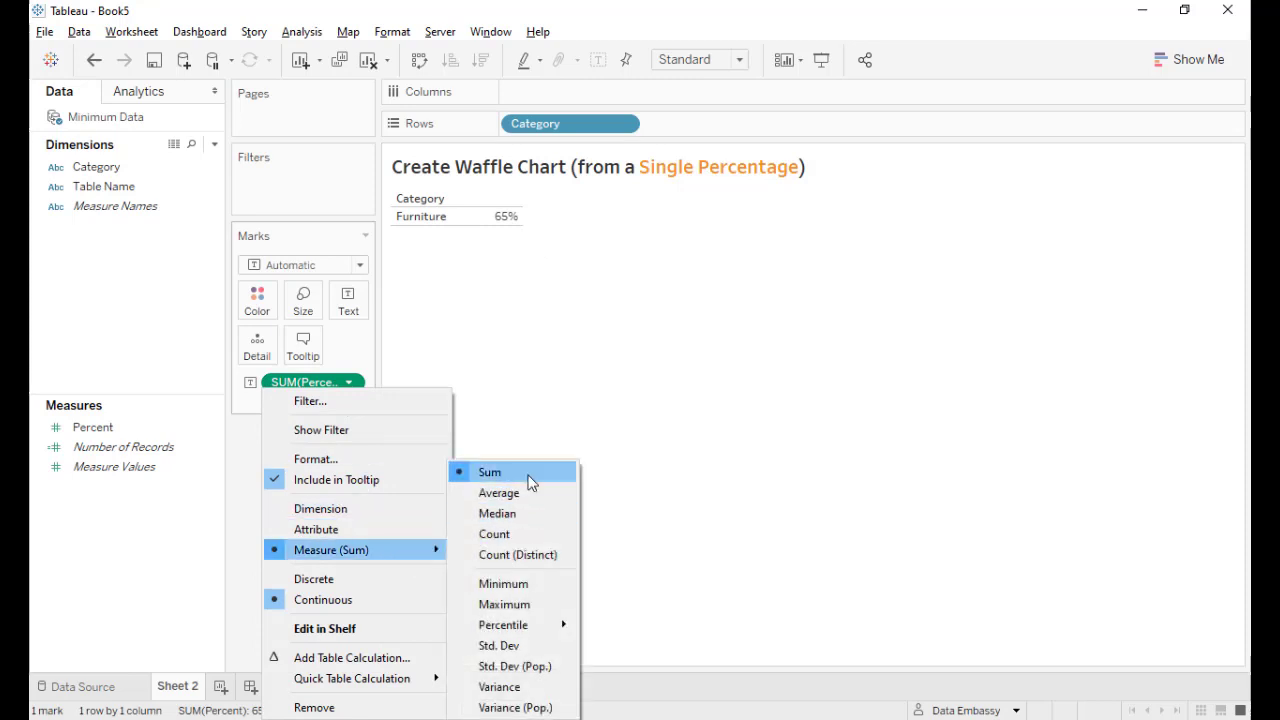
click(500, 492)
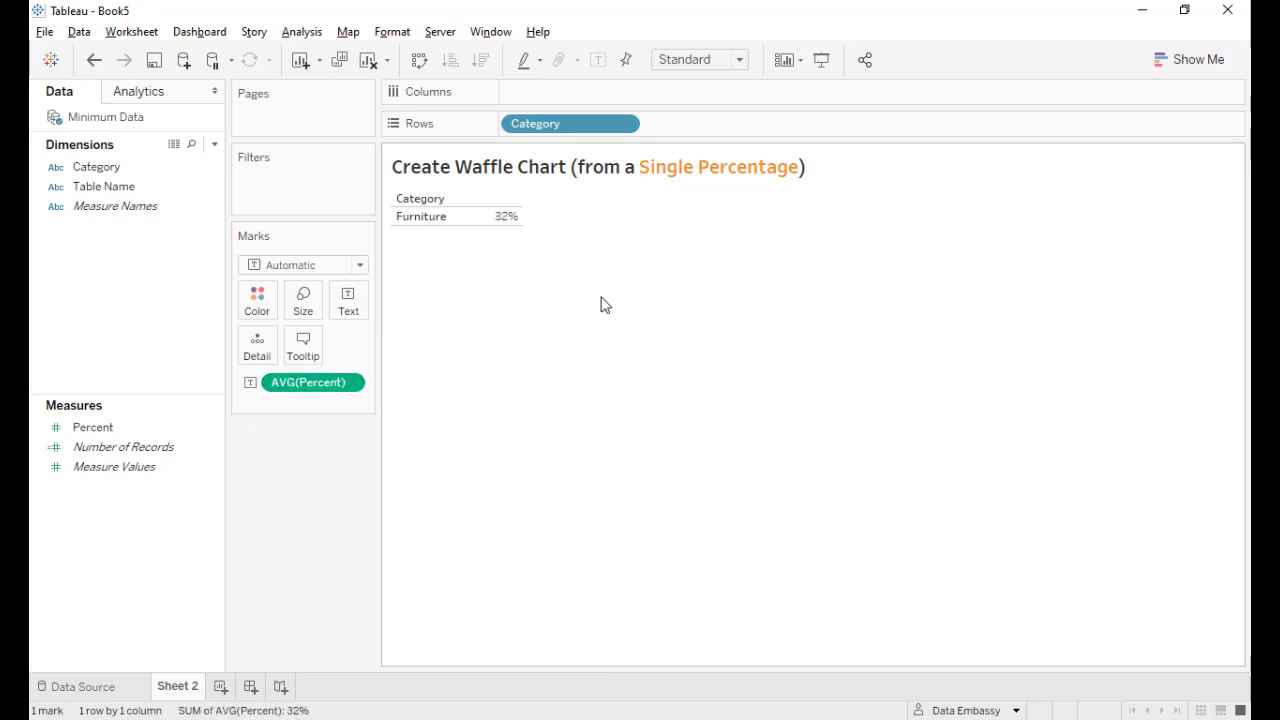
mouse_move(142, 168)
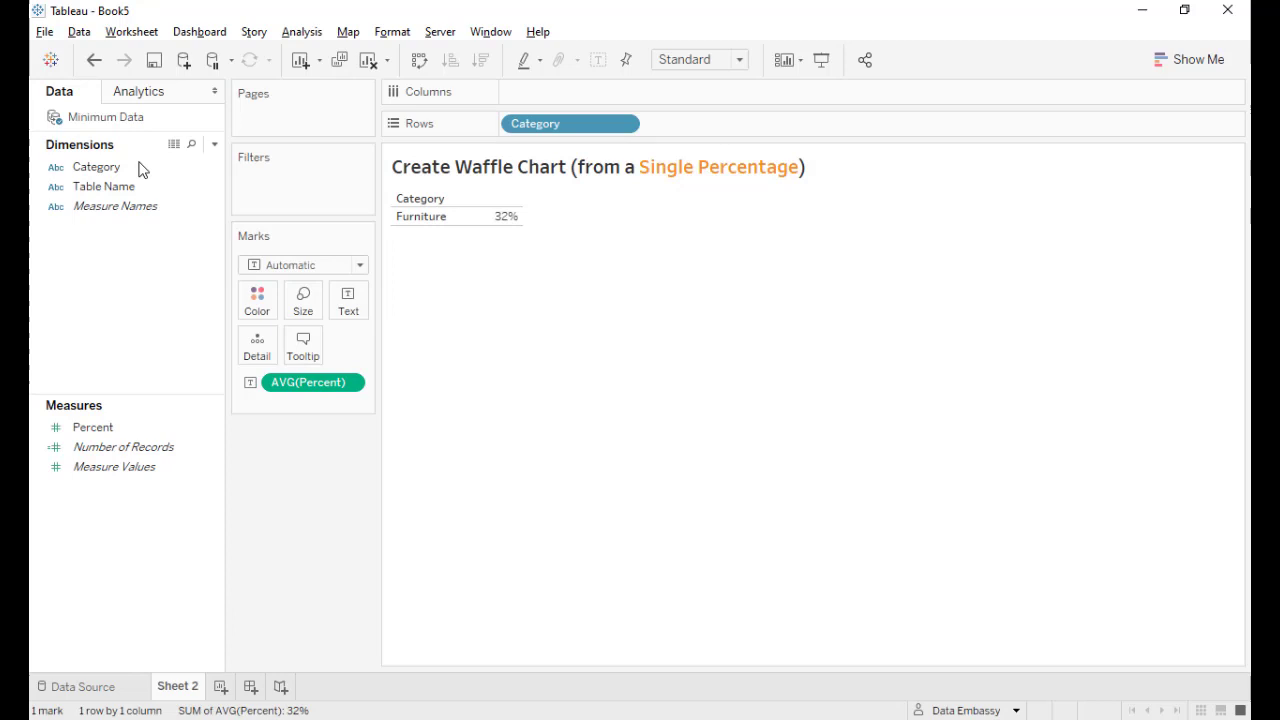
Add calculated field Point = IF [Table Name]=MIN([Table Name]) THEN 1 ELSE 100 END
right_click(104, 188)
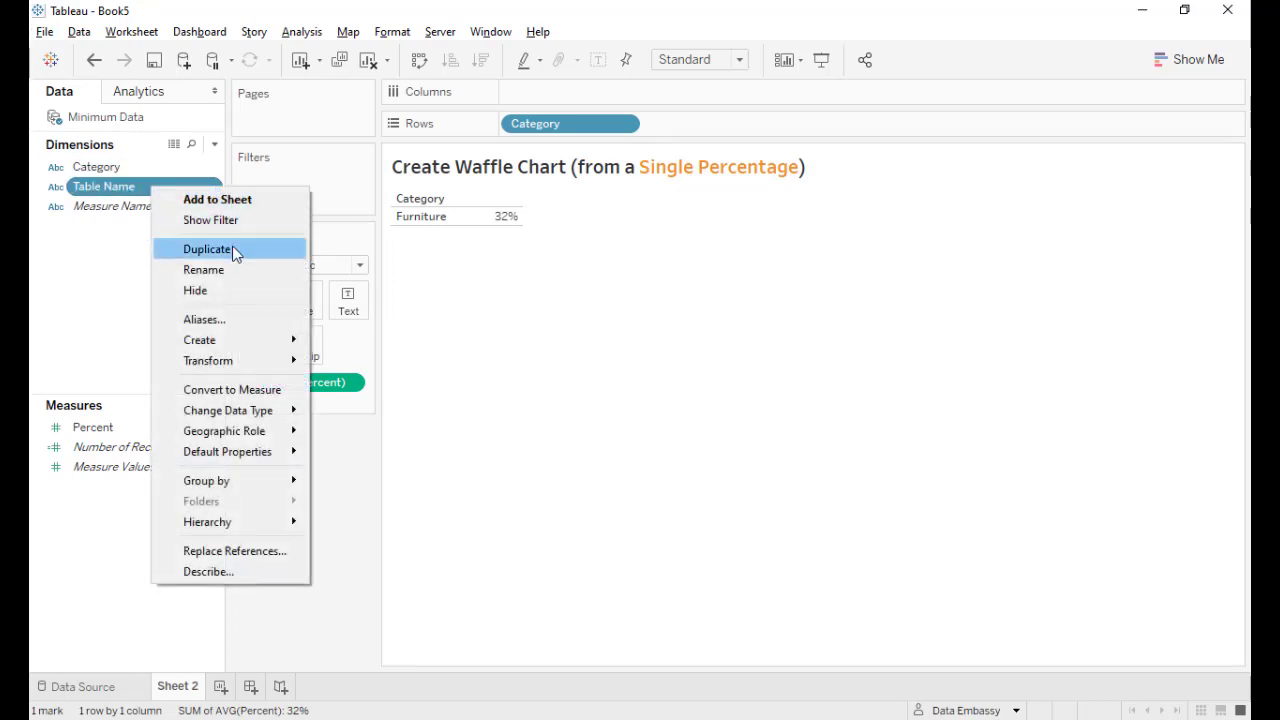
mouse_move(200, 340)
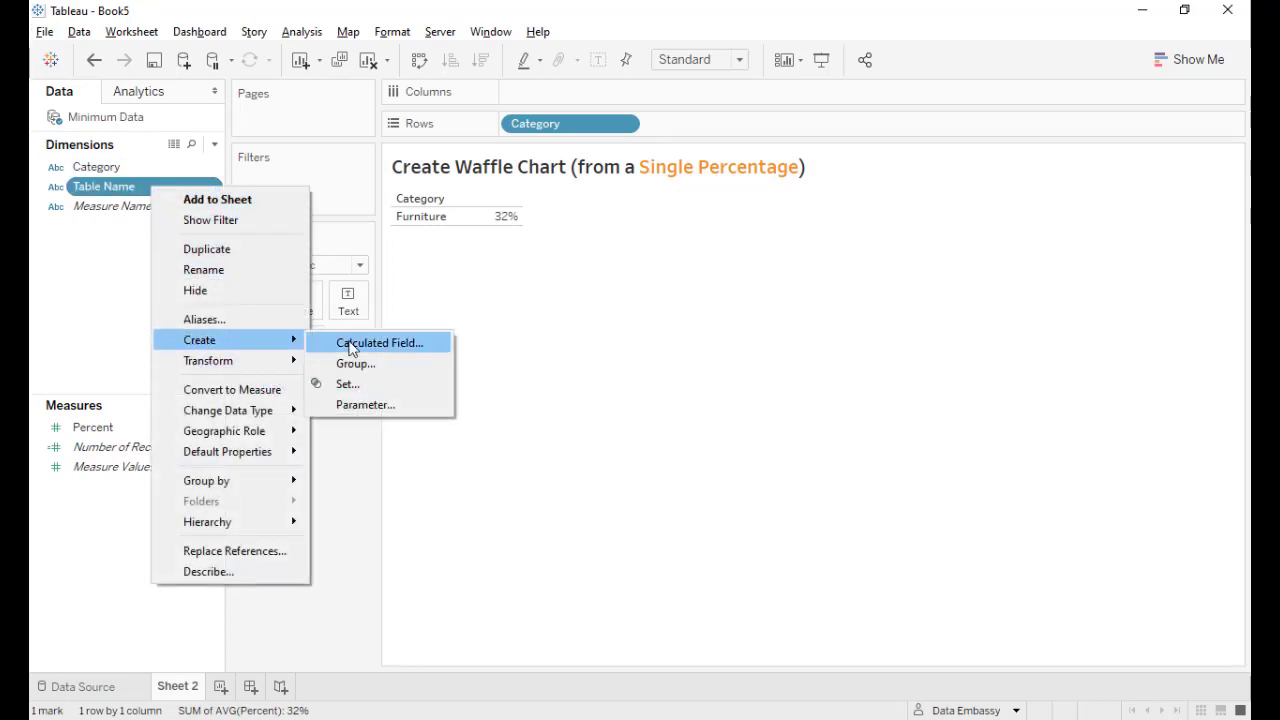
click(378, 342)
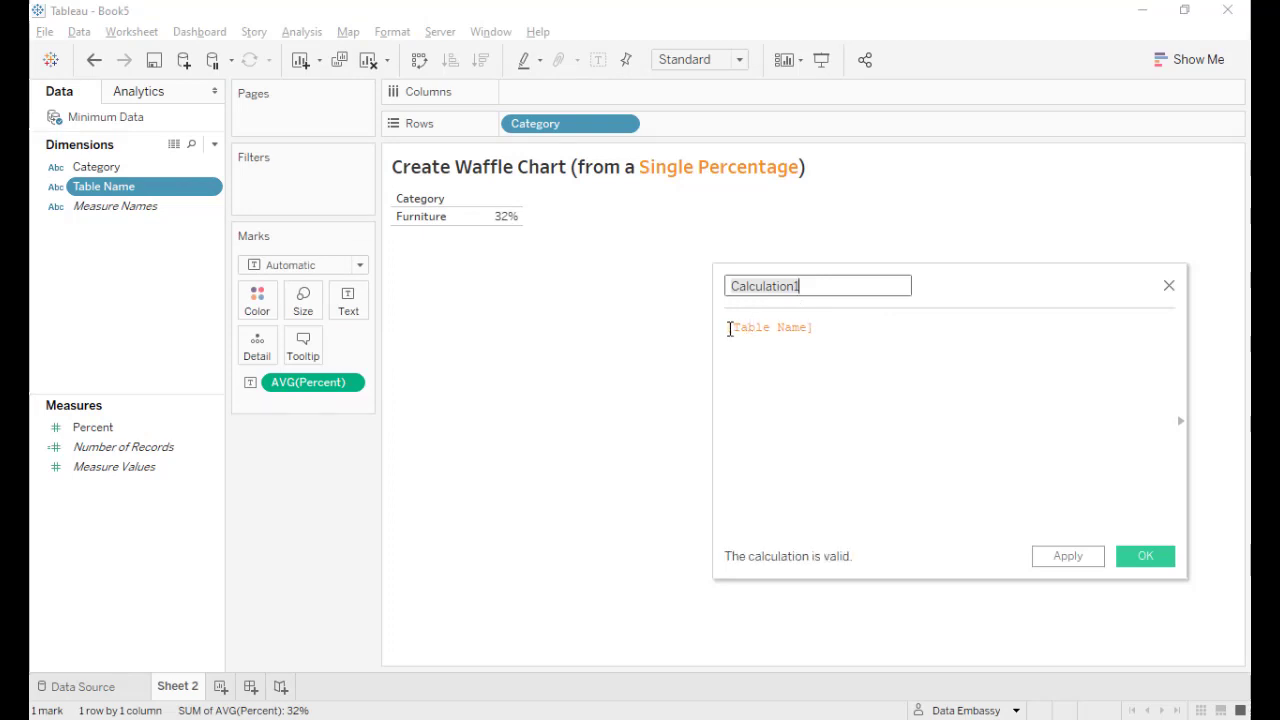
text(IF)
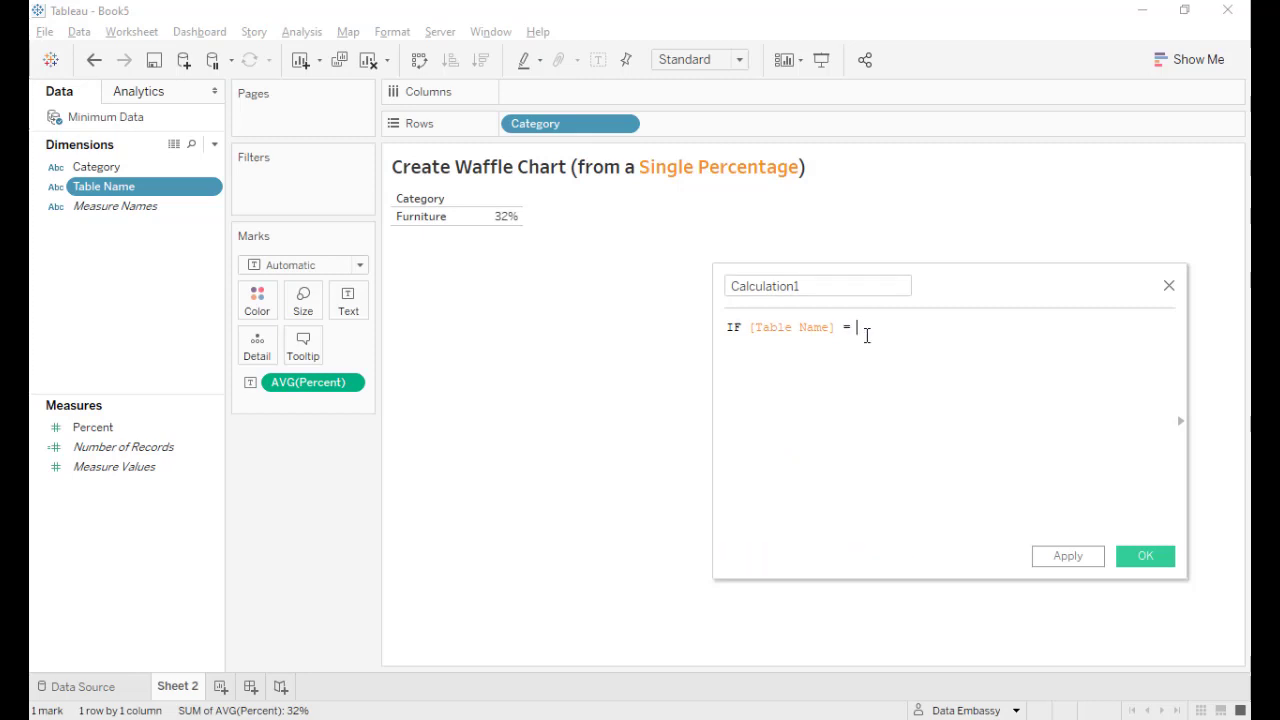
text(()
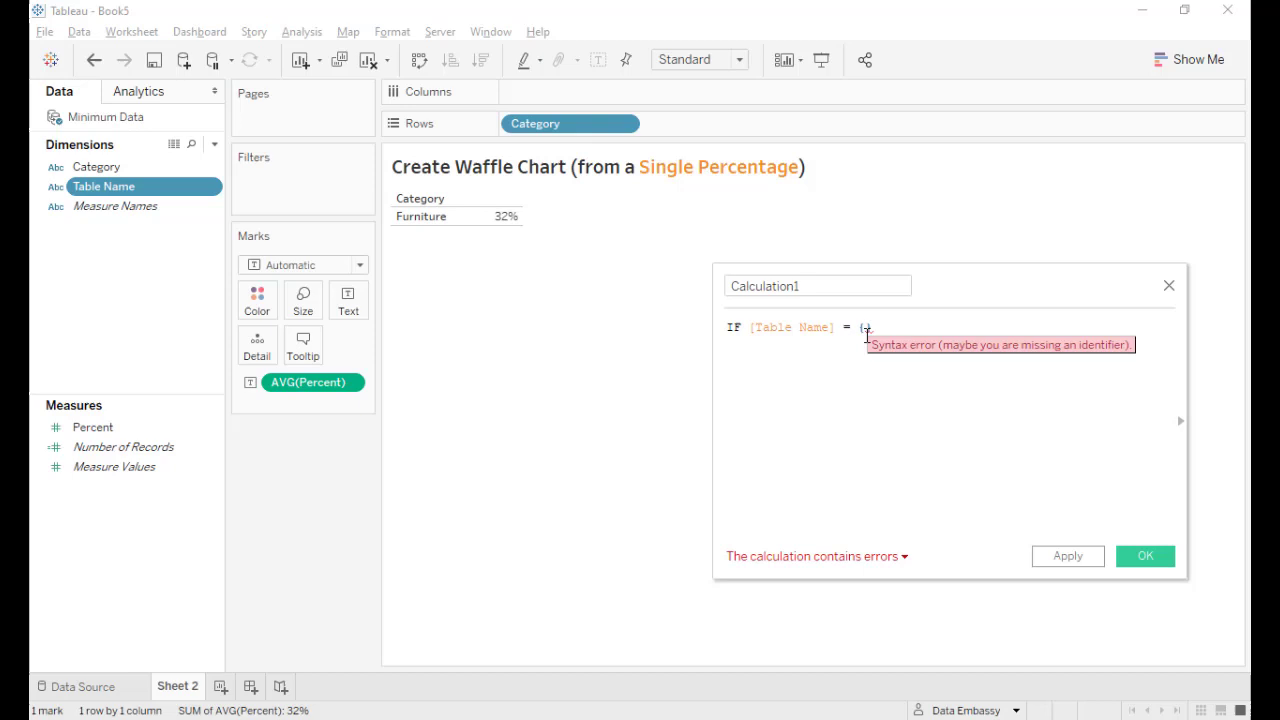
text(MIN())
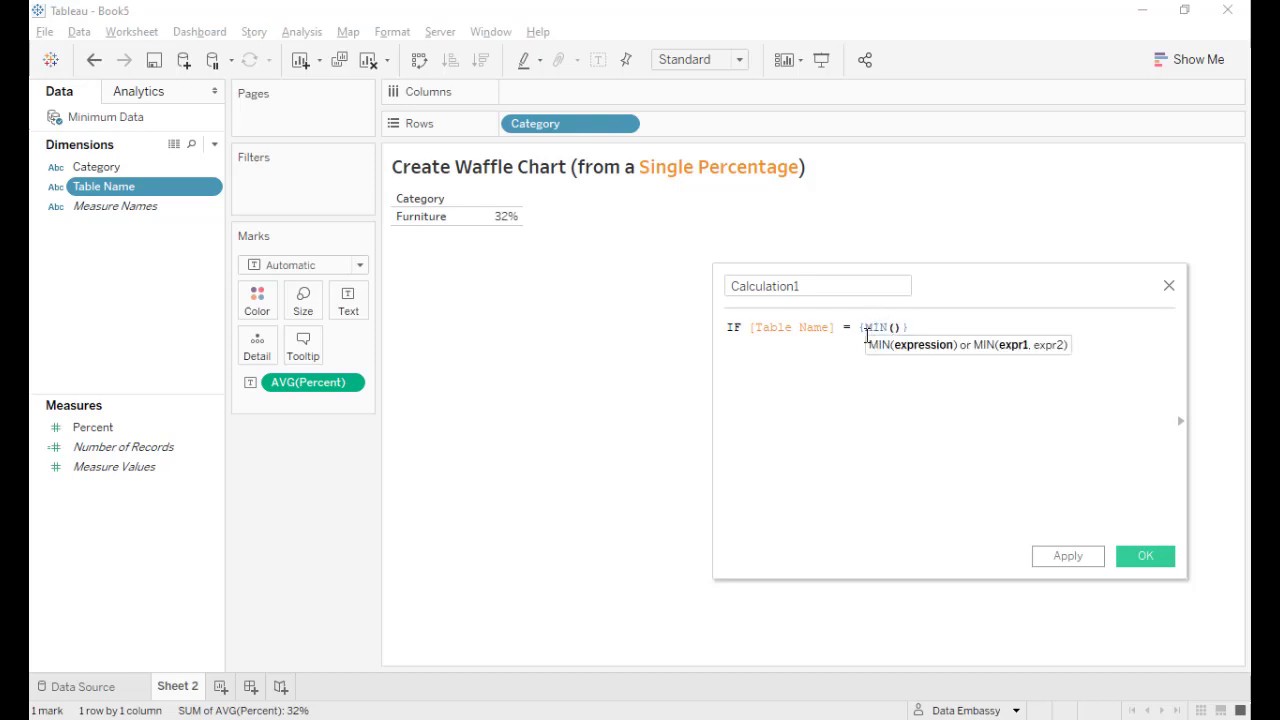
text(t)
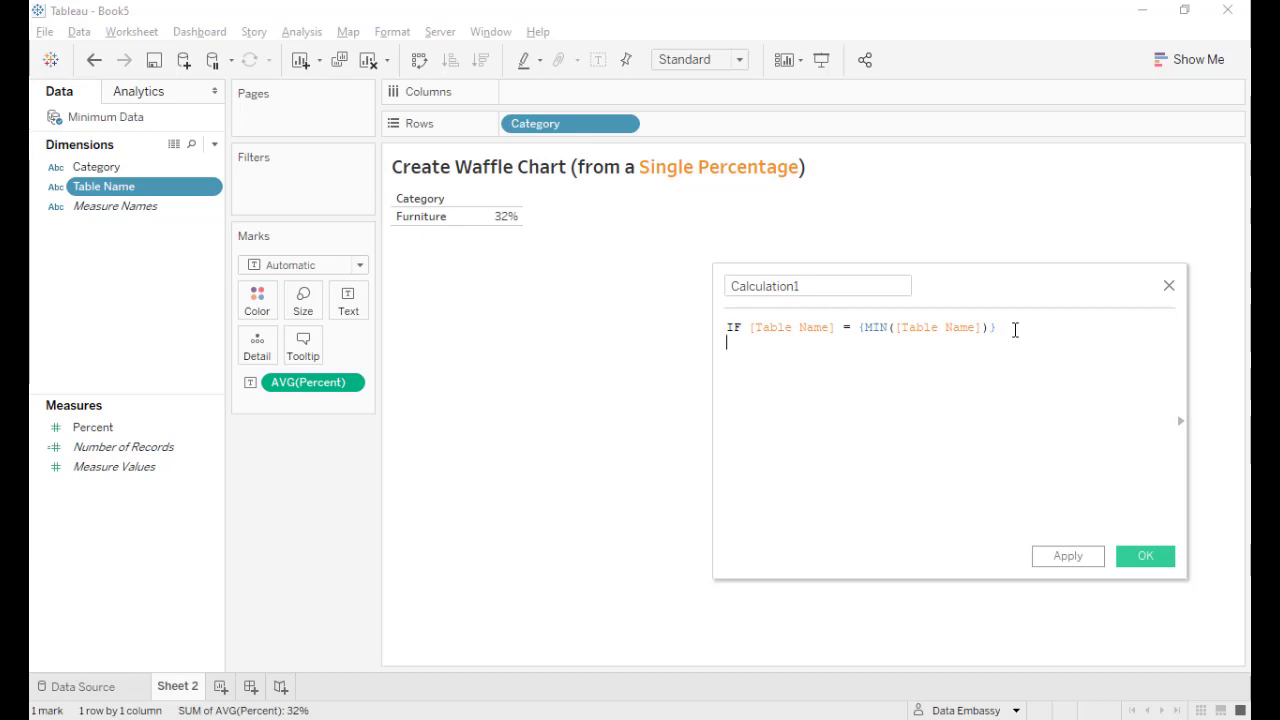
text(THEN)
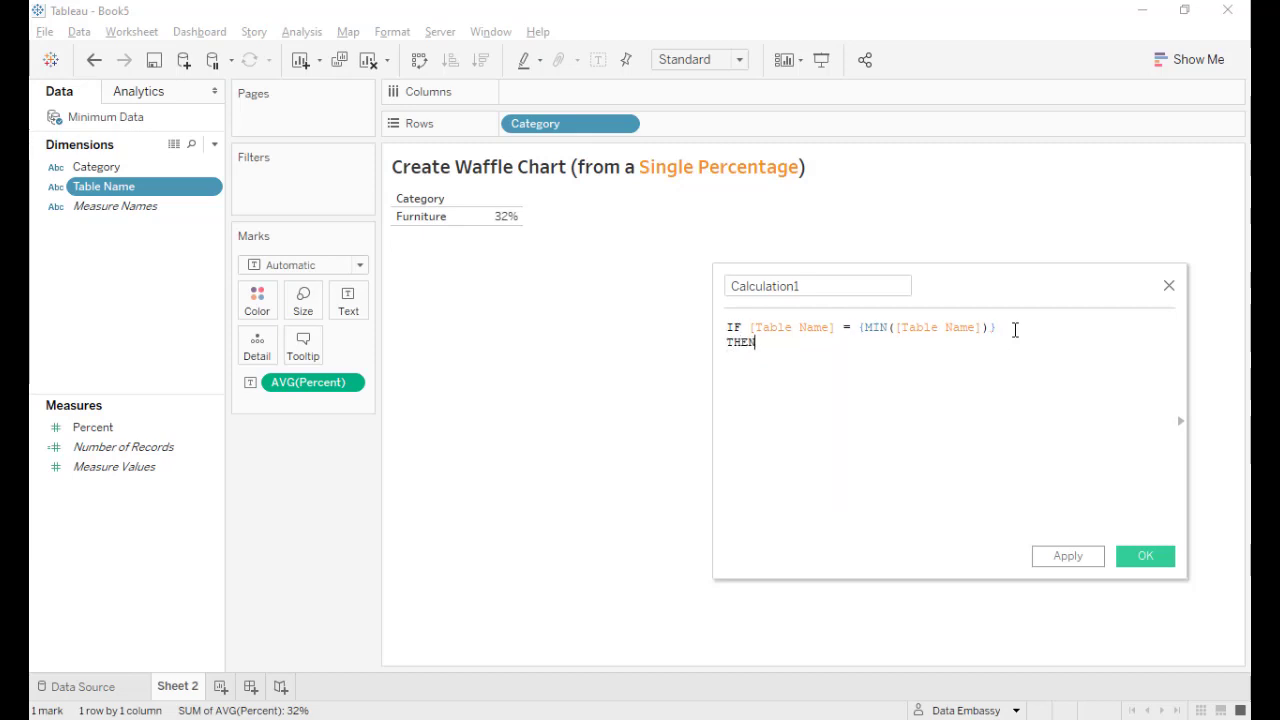
text(1)
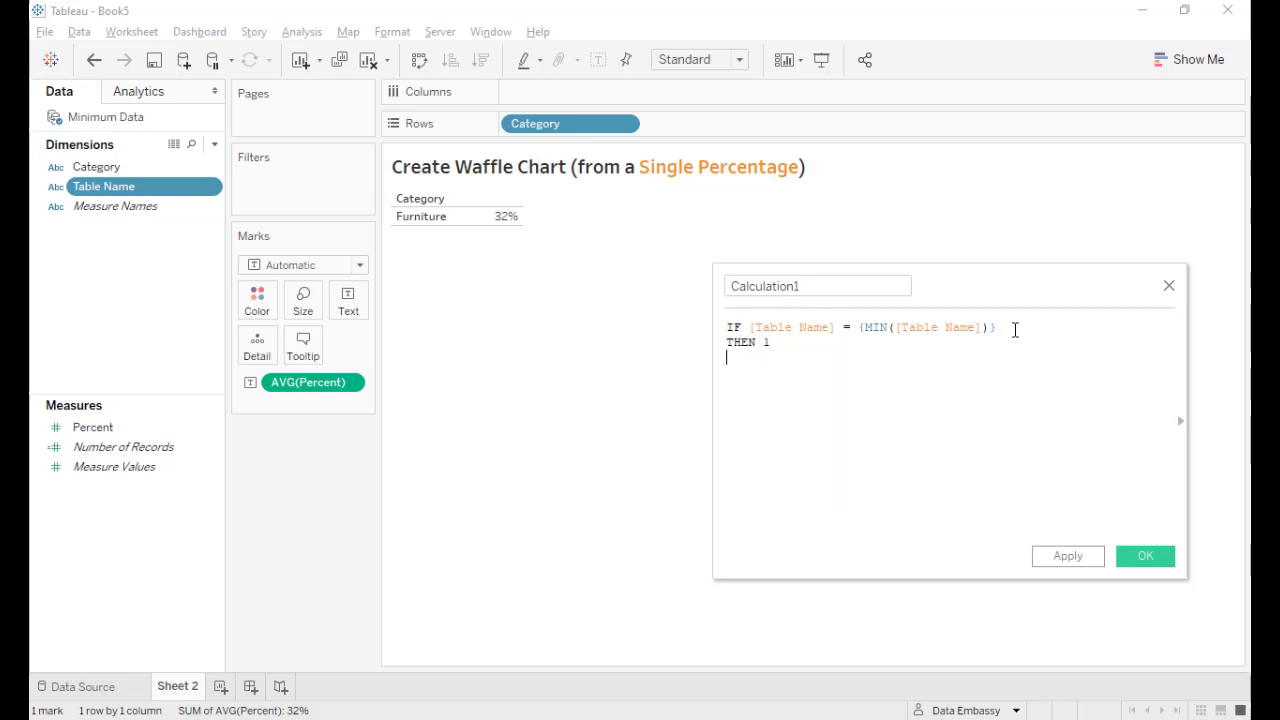
text(ELSE 100)
text(END)
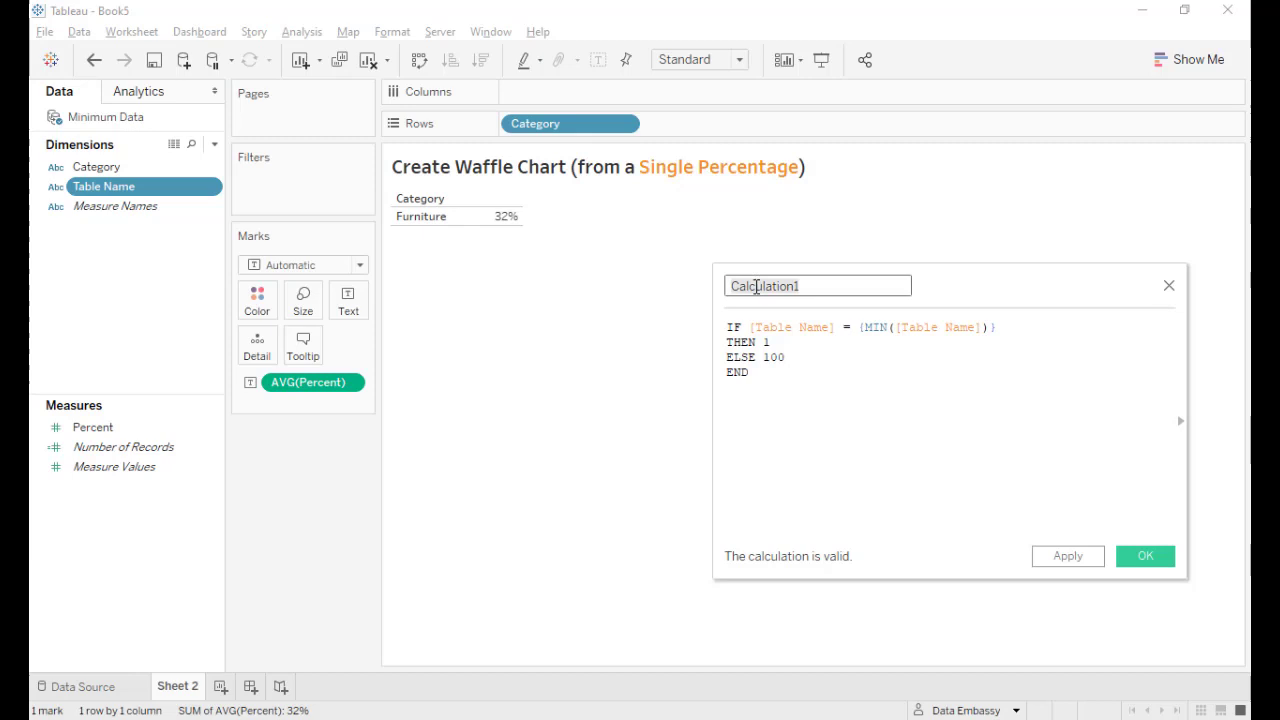
text(Point)
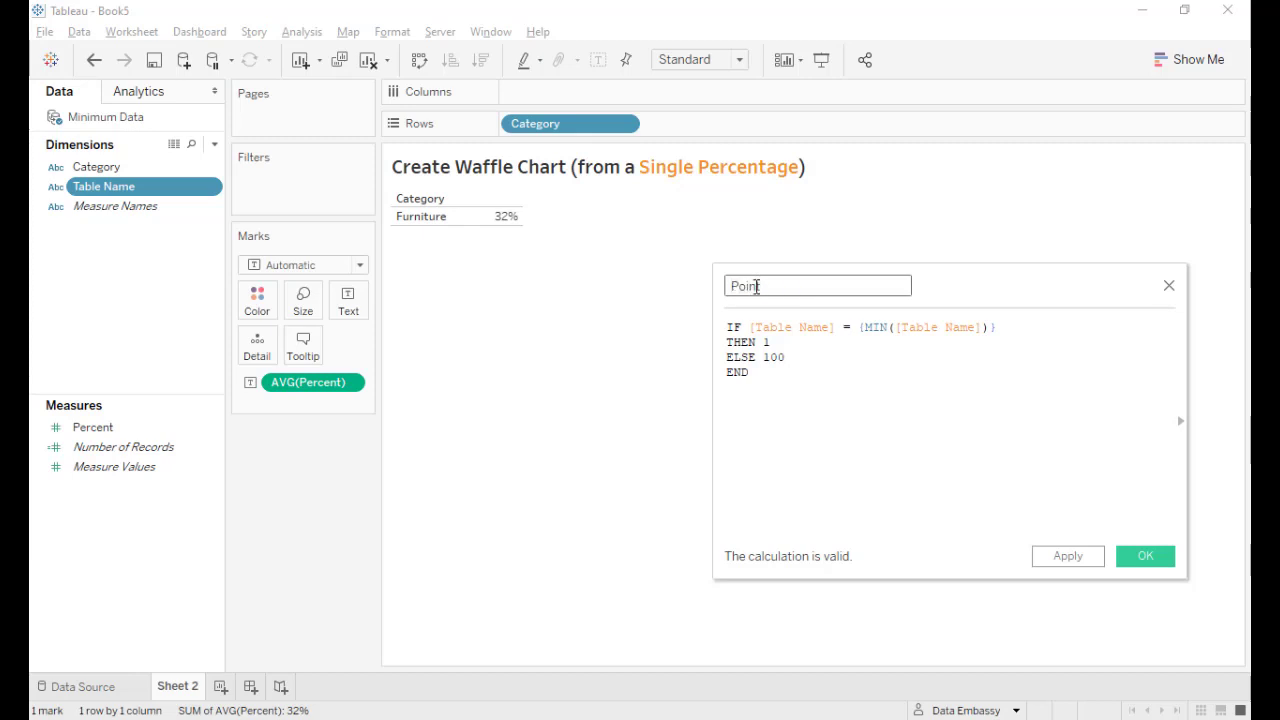
click(1146, 556)
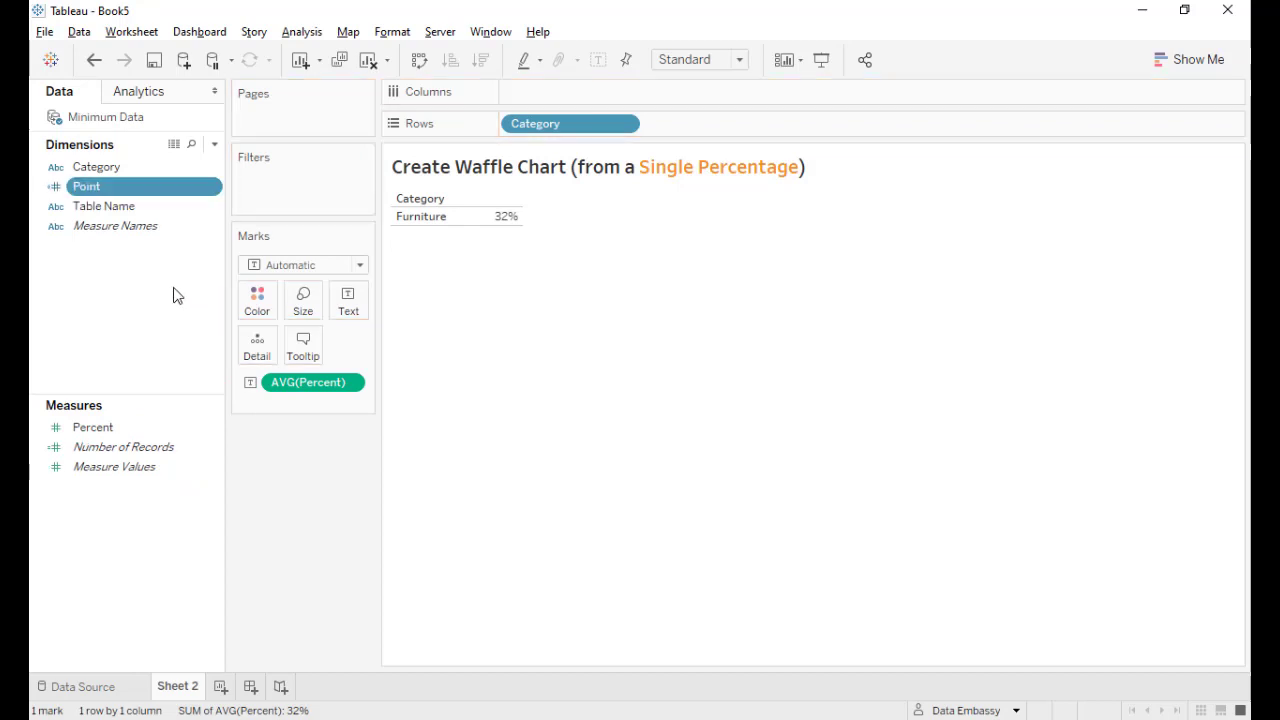
Create Point (bin) from the Point field with a bin size of 1
right_click(86, 186)
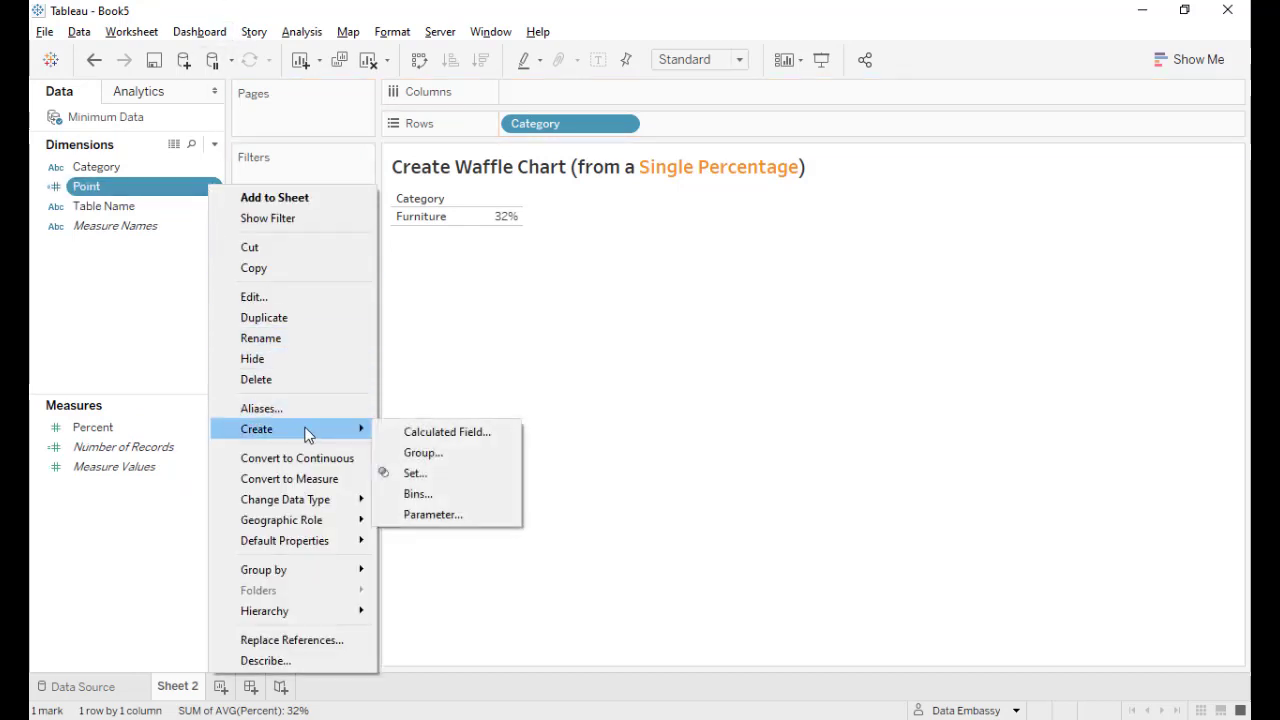
click(416, 492)
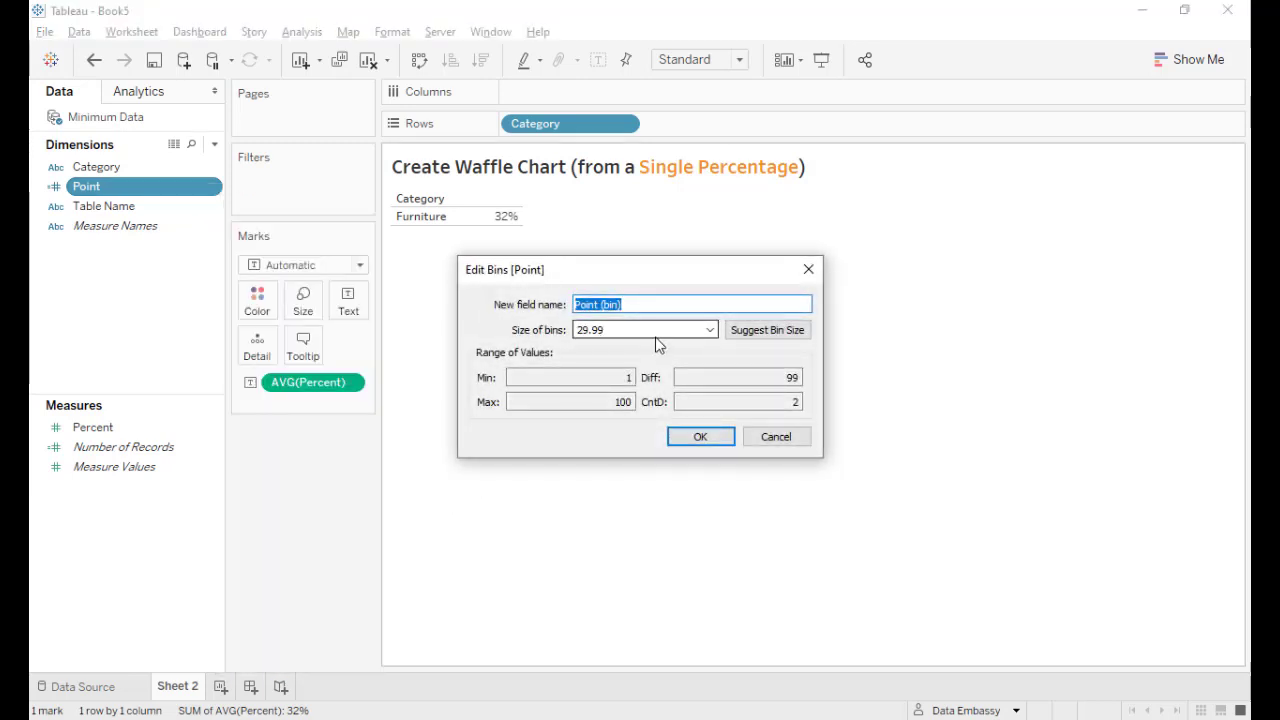
click(636, 328)
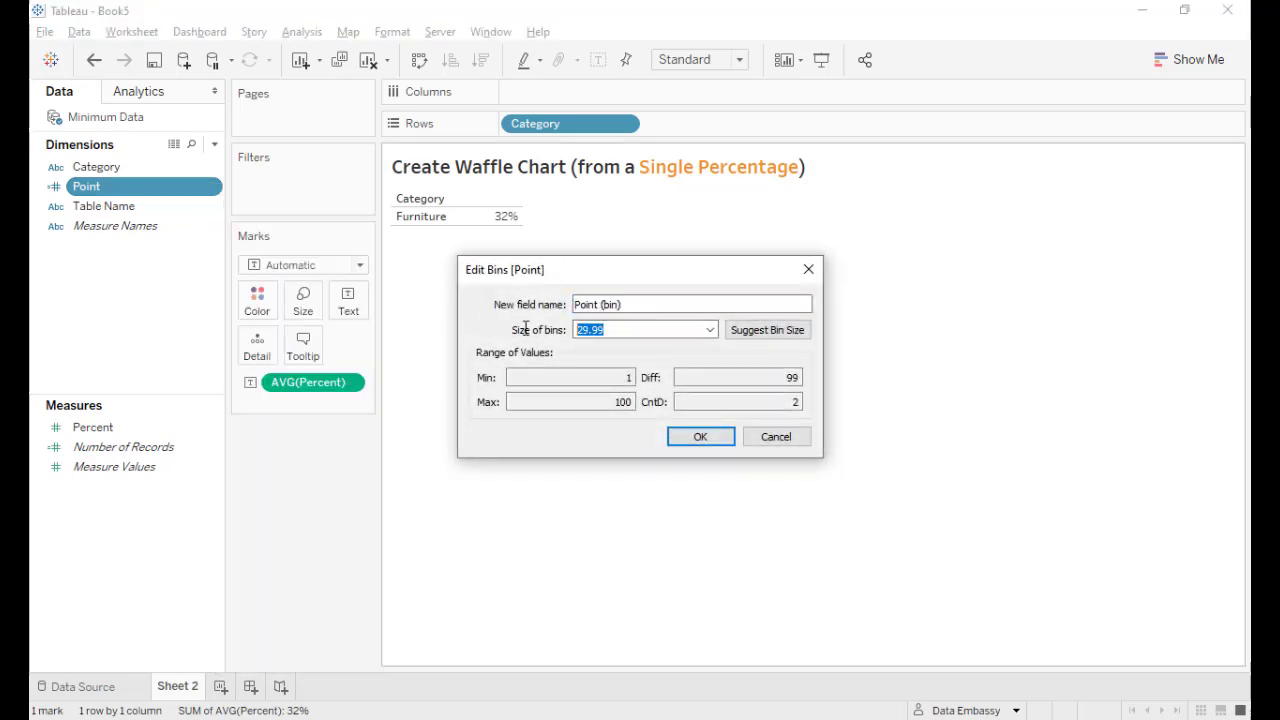
text(1)
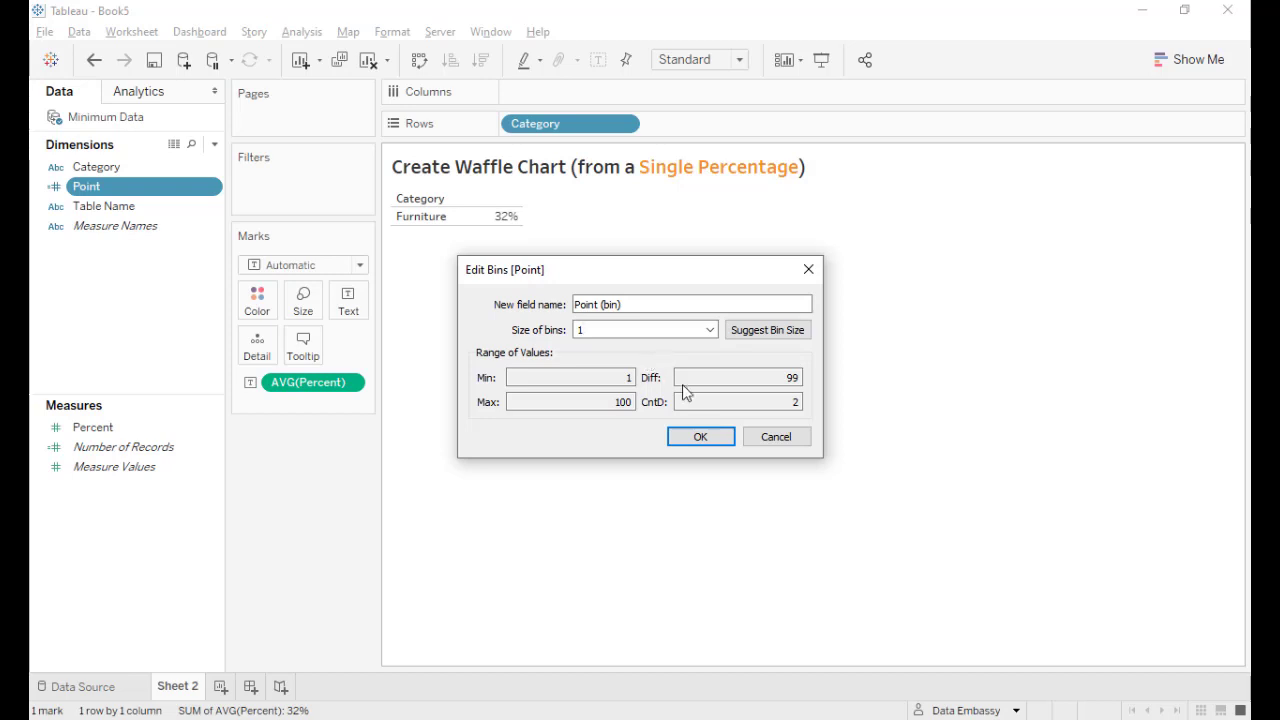
click(700, 436)
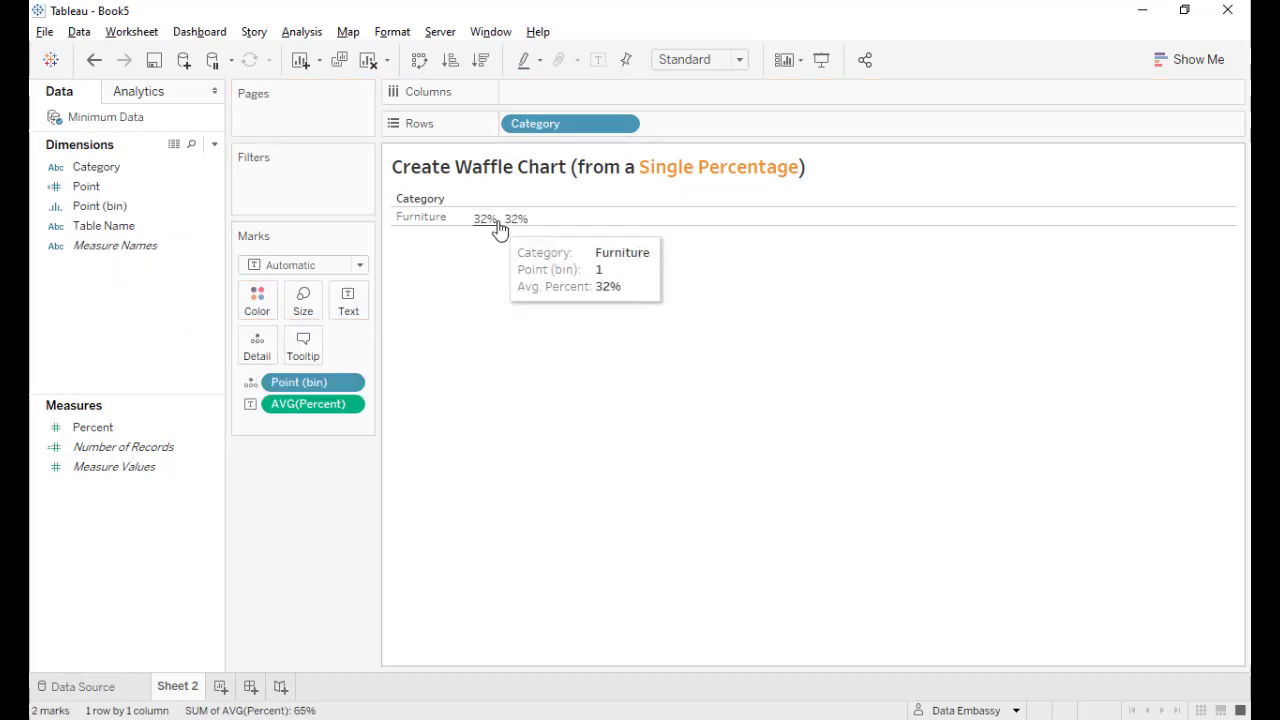
mouse_move(616, 356)
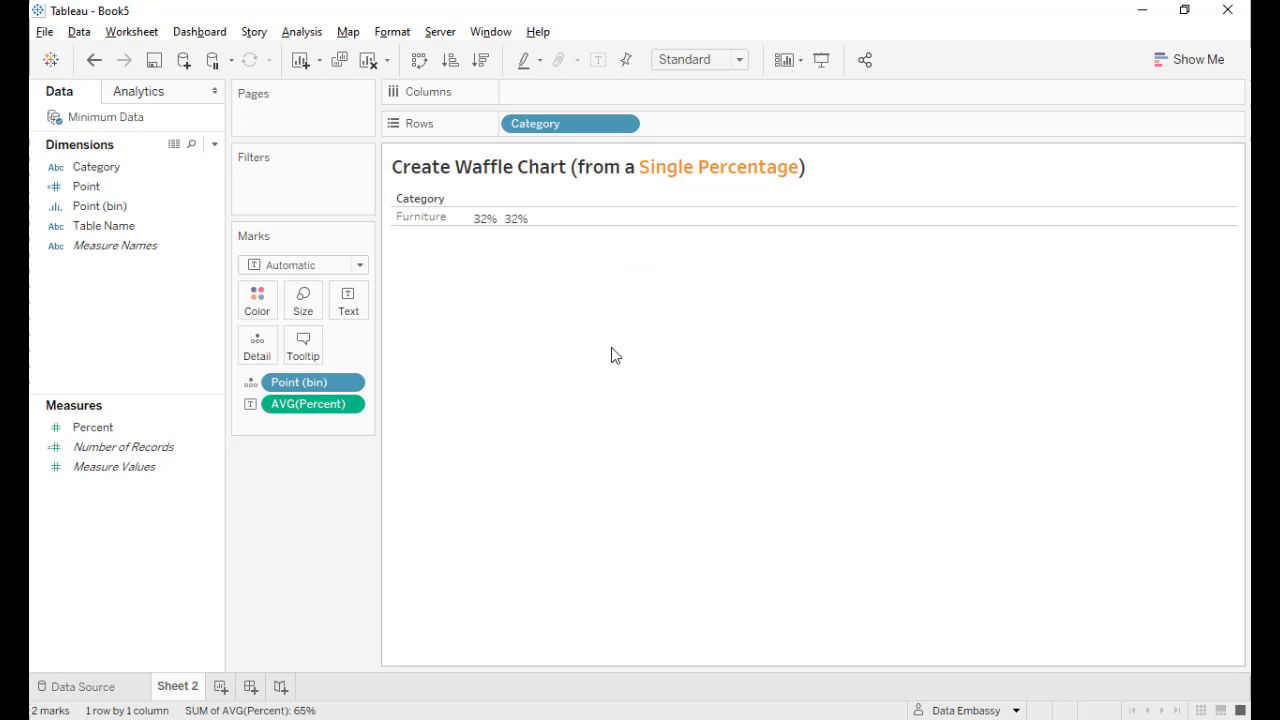
mouse_move(612, 342)
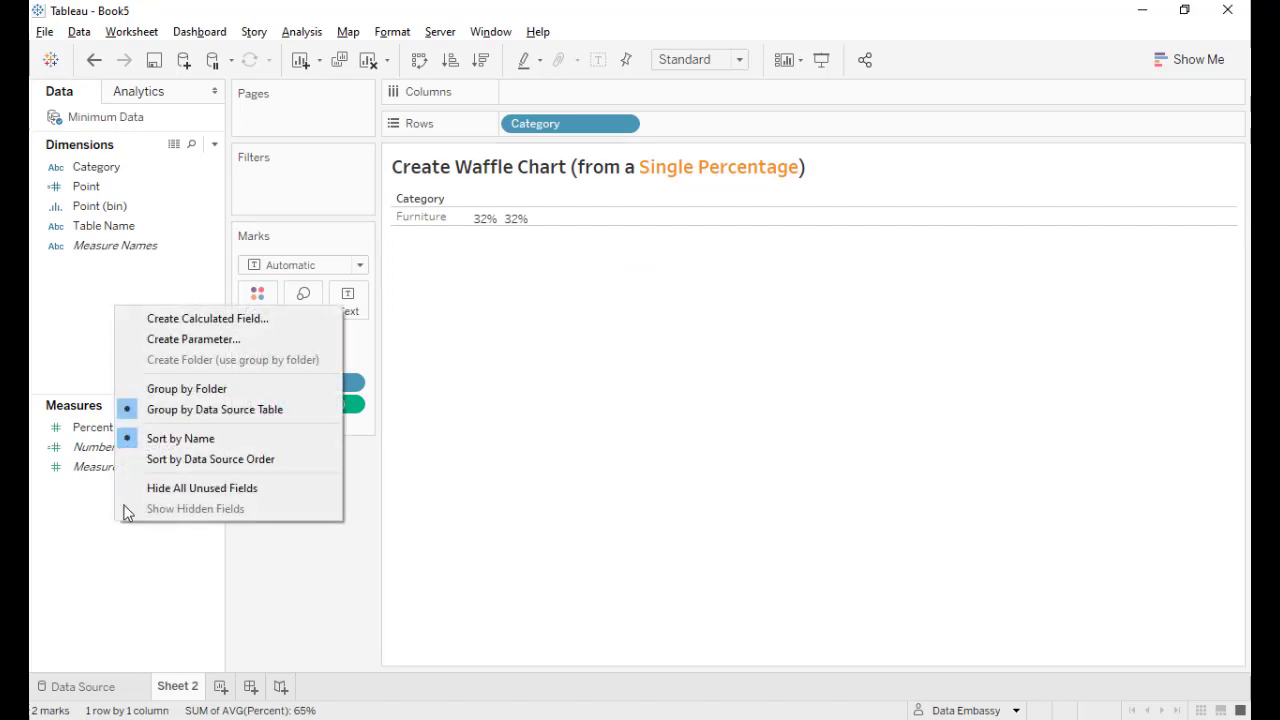
Add calculated measure X defined as -FIRST()%10
click(208, 318)
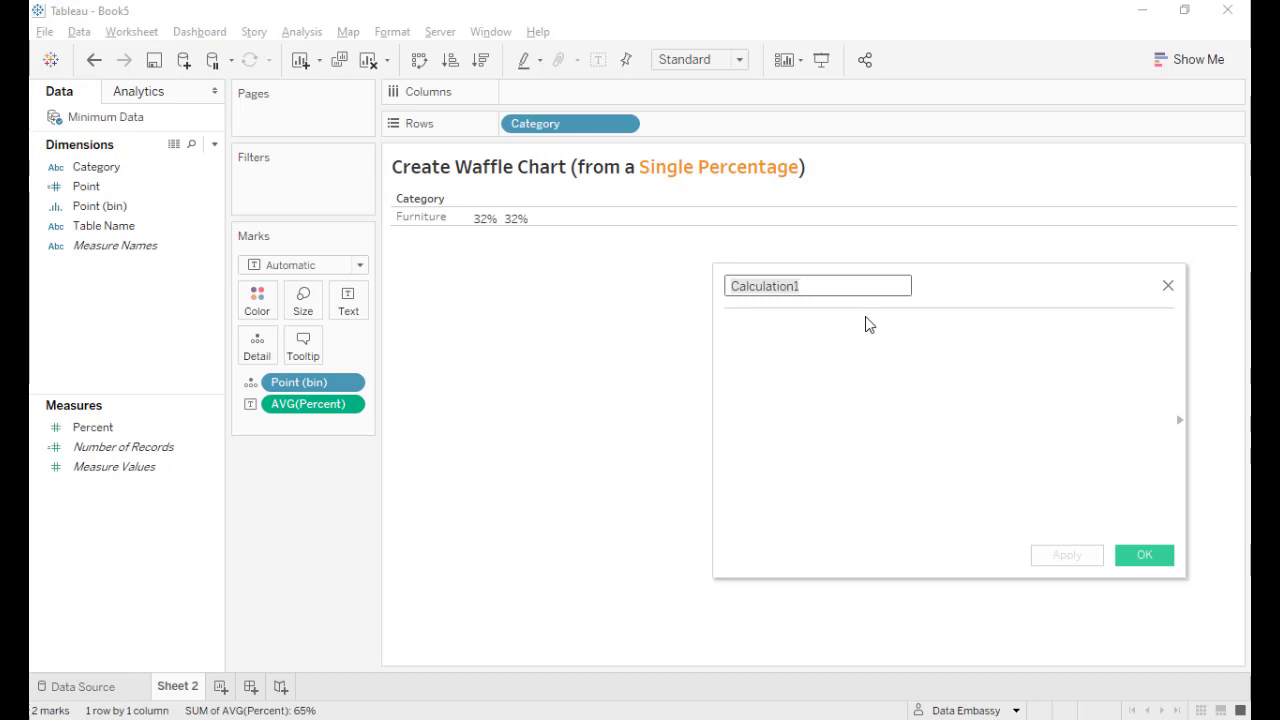
text(X)
click(950, 418)
text(-FIRST()%)
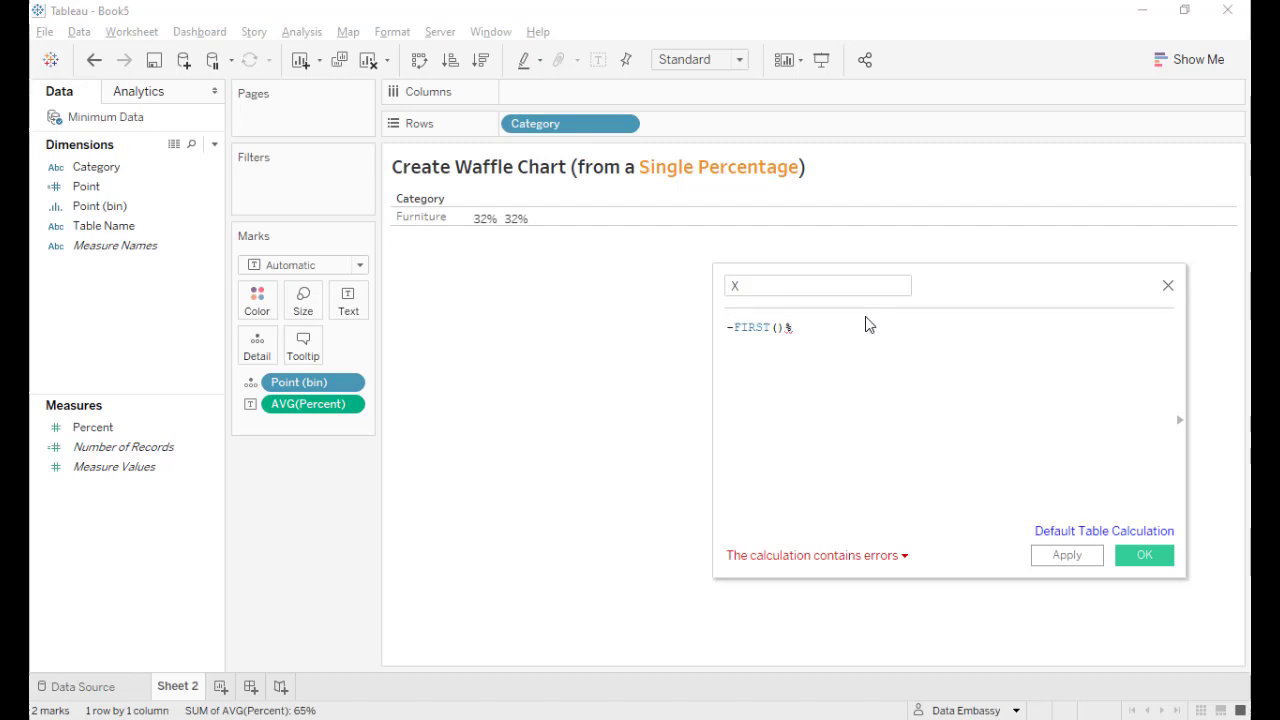
text(10)
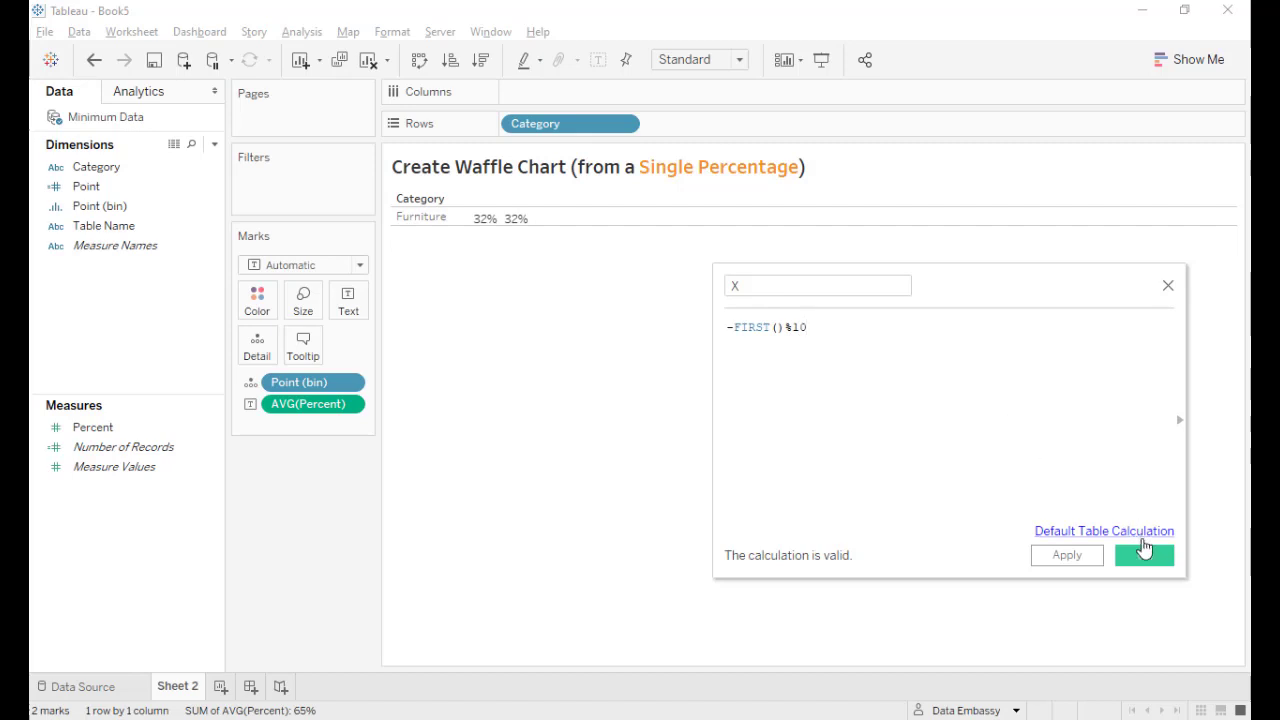
click(1146, 556)
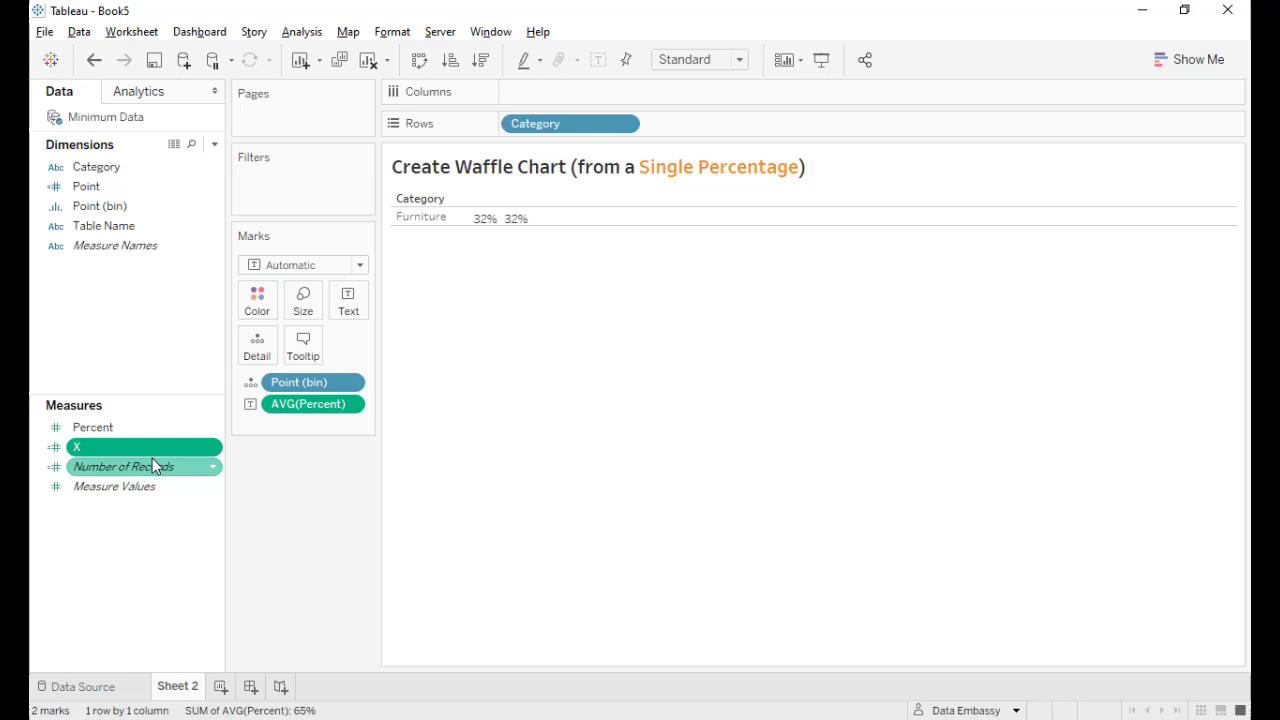
Add calculated measure Y defined as INT(-FIRST()/10)
right_click(150, 466)
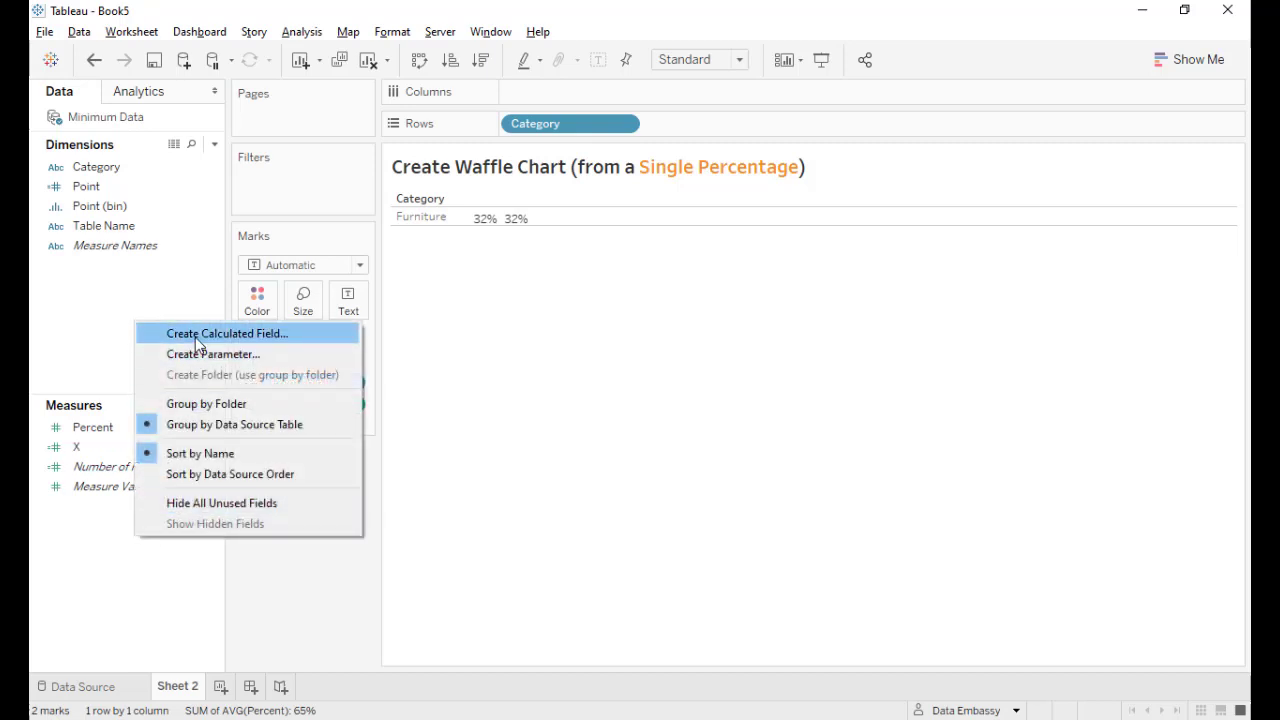
click(224, 334)
text(Y)
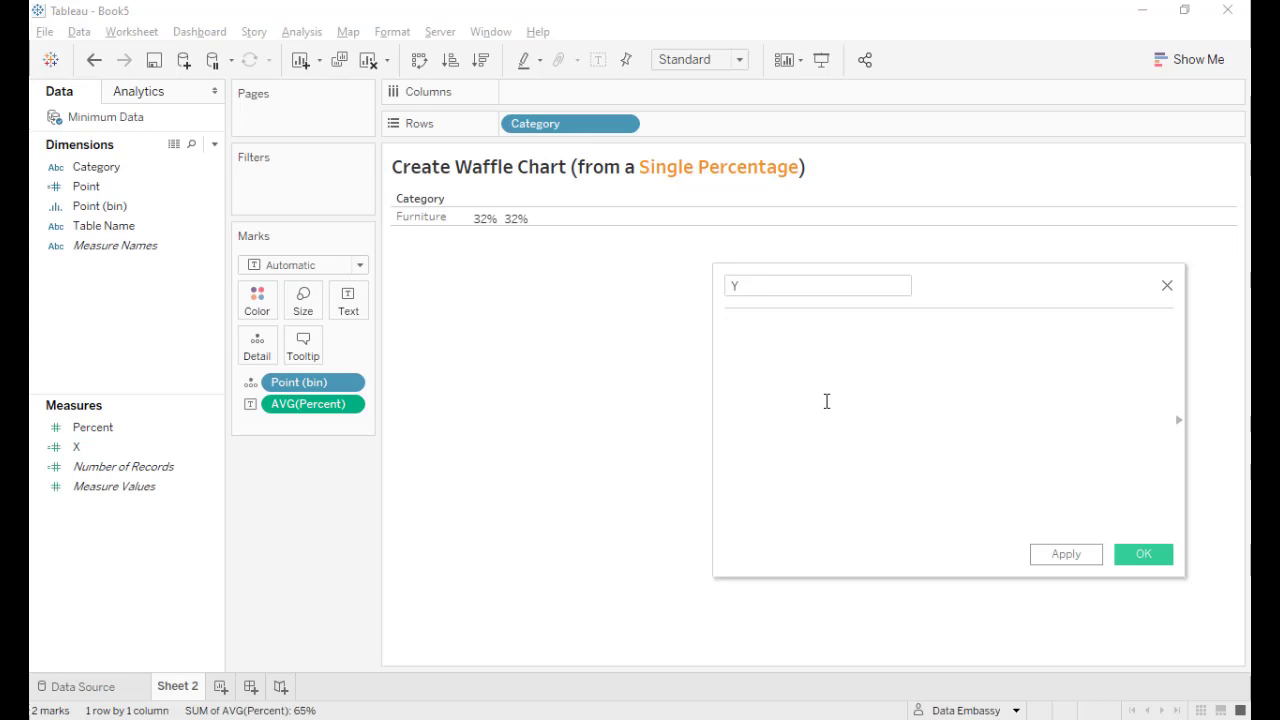
text(INT()
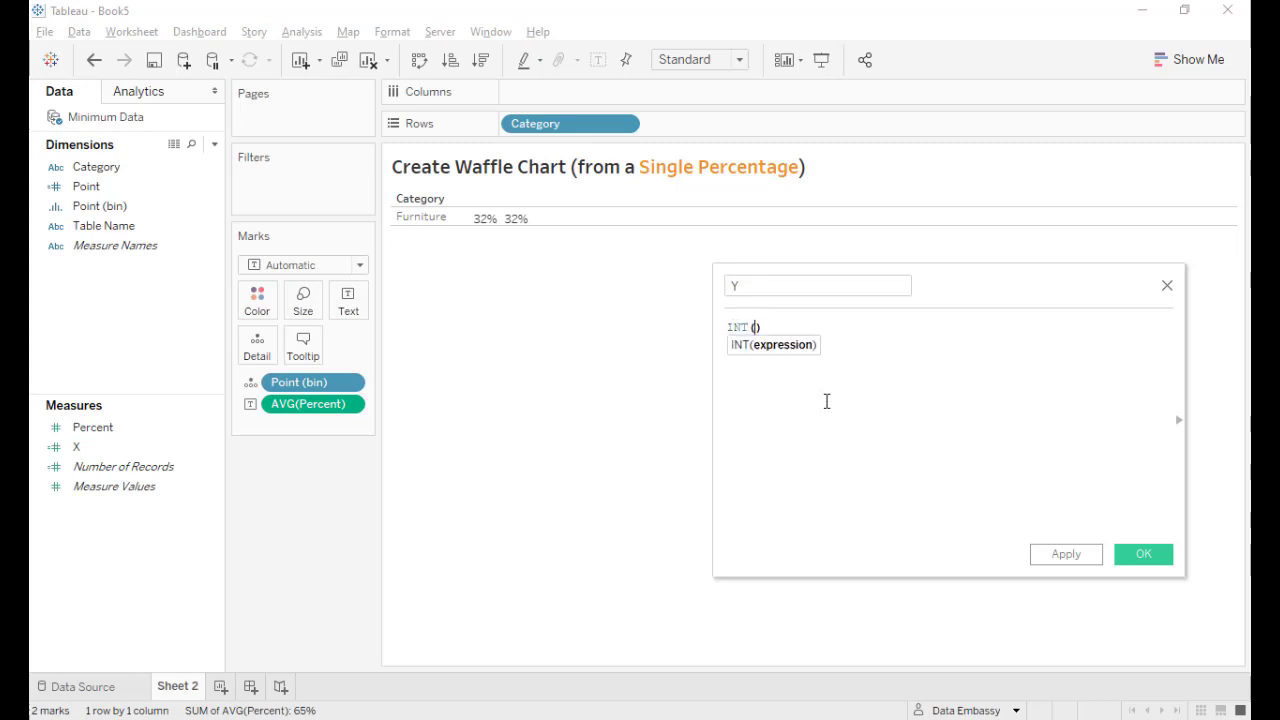
text(-fir)
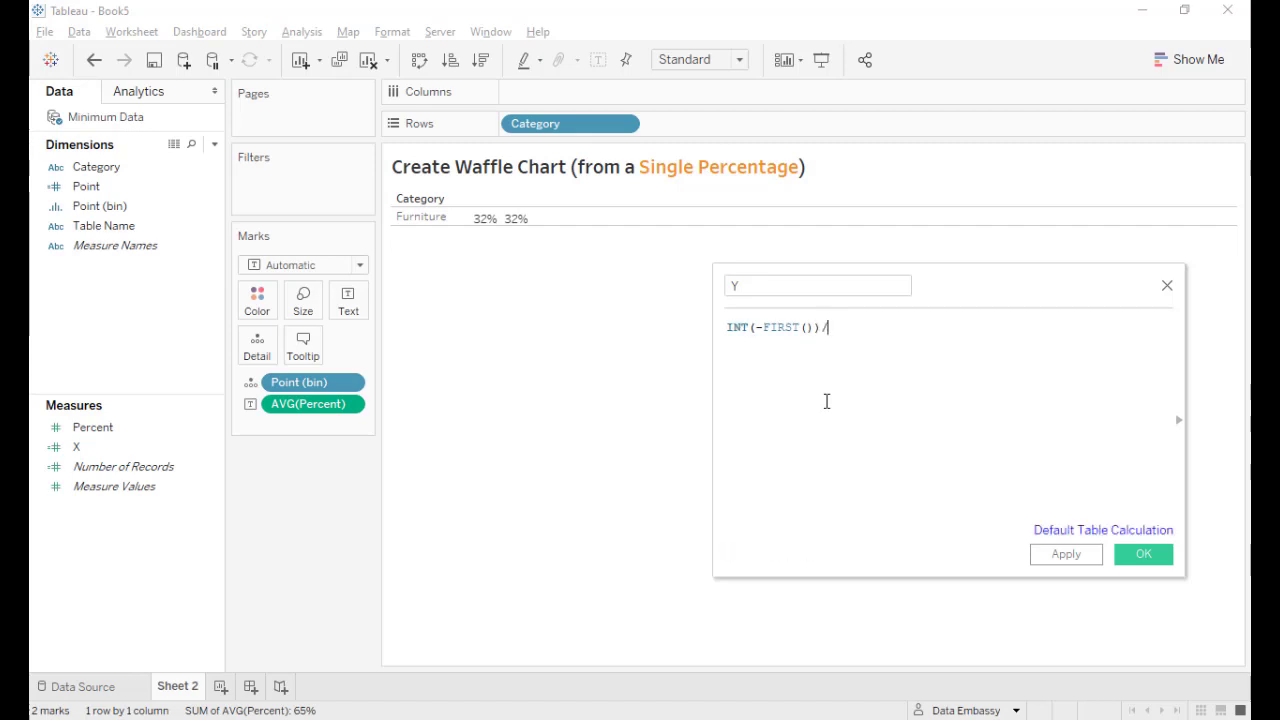
text(10)
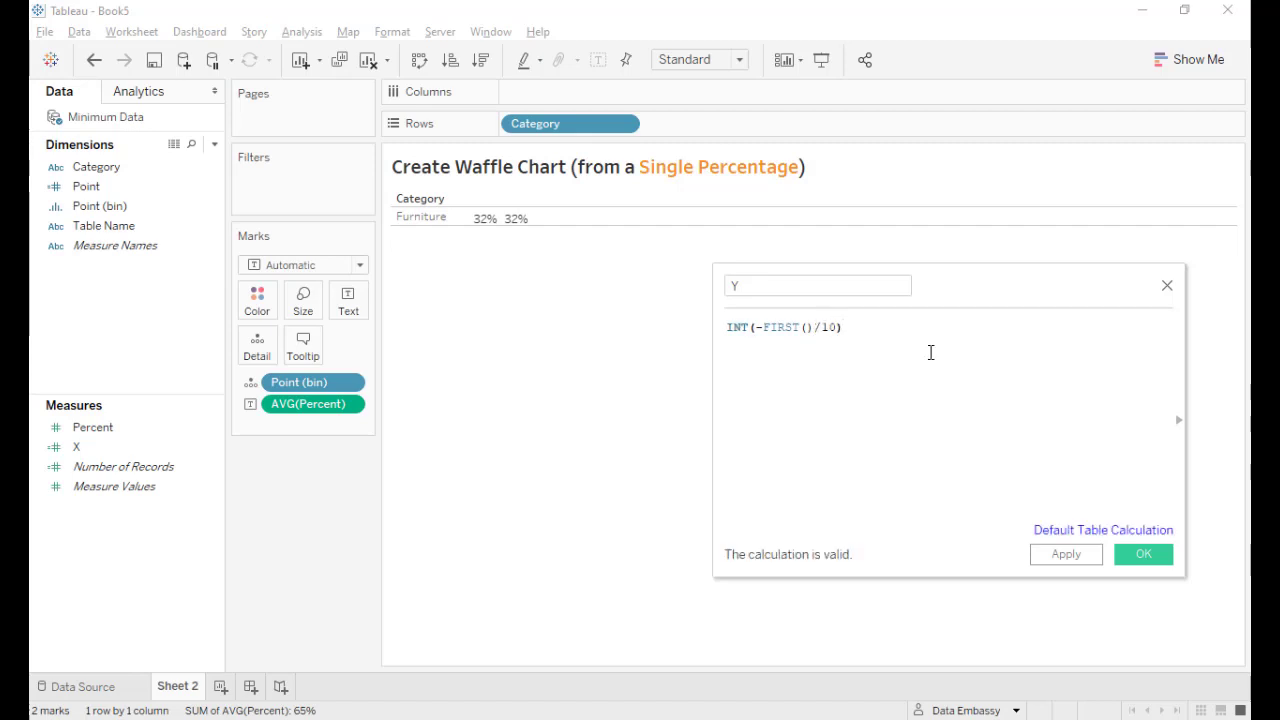
click(1144, 554)
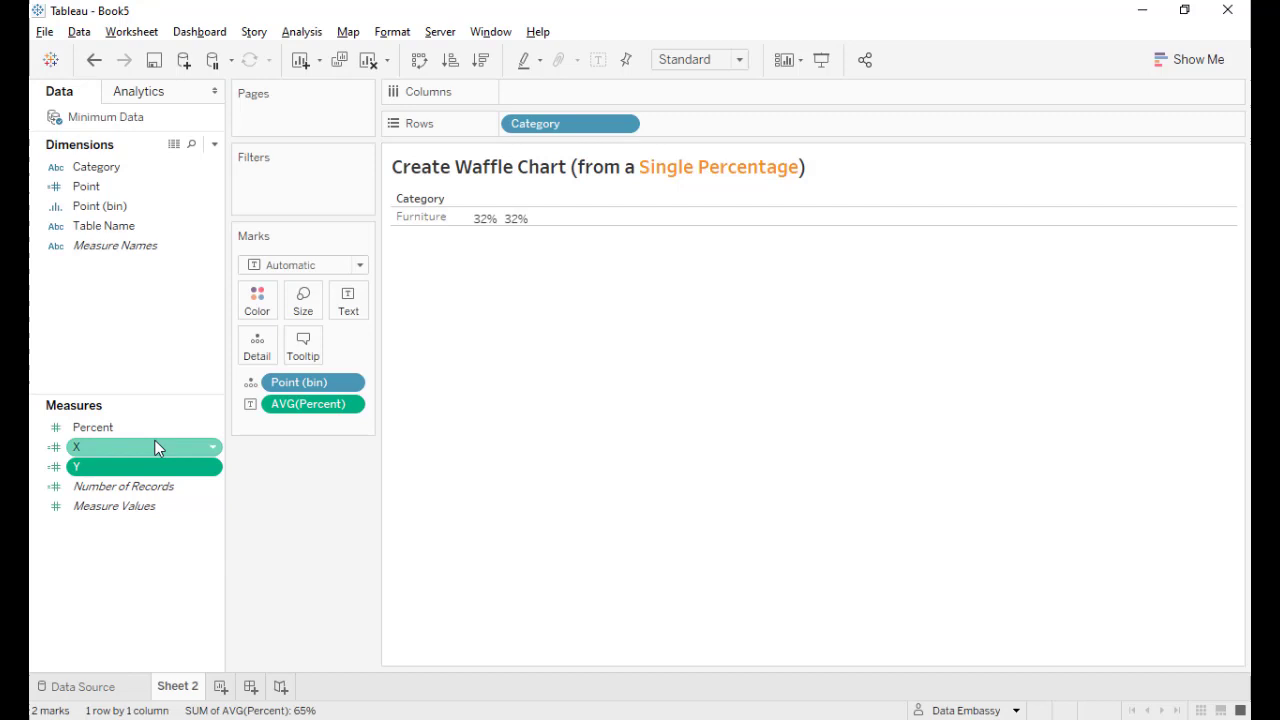
drag(144, 448, 584, 94)
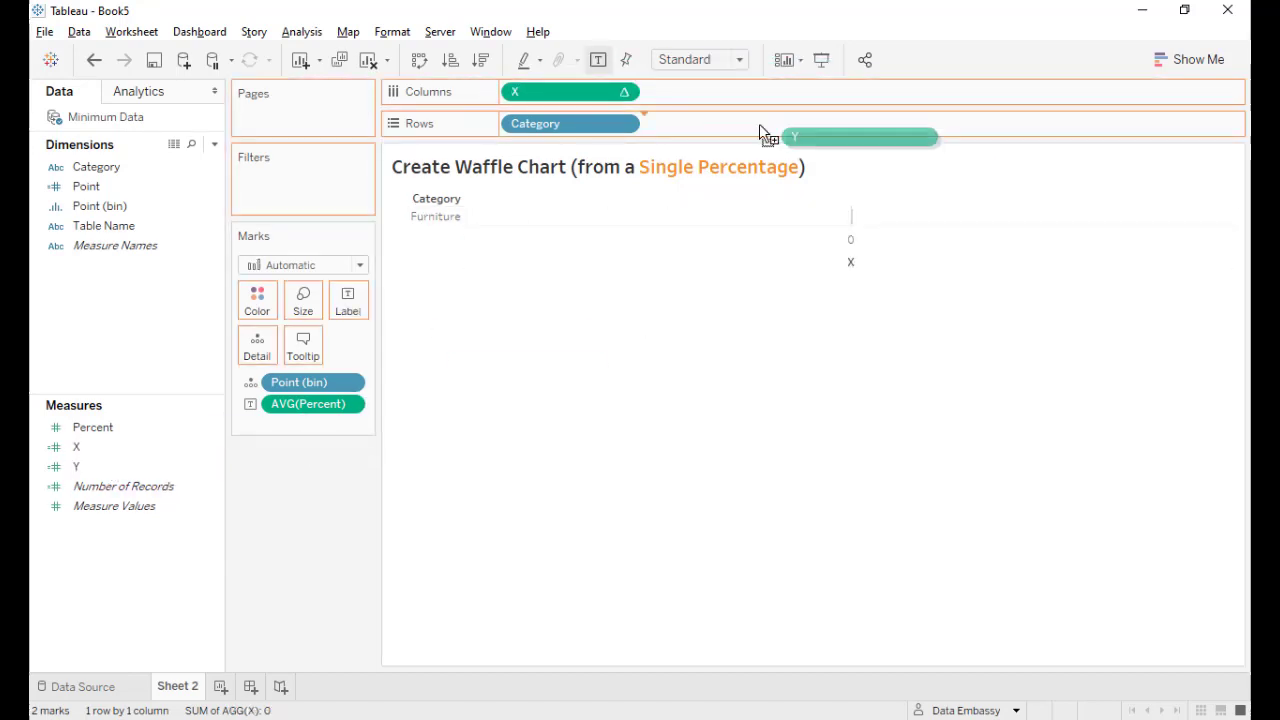
drag(860, 136, 710, 124)
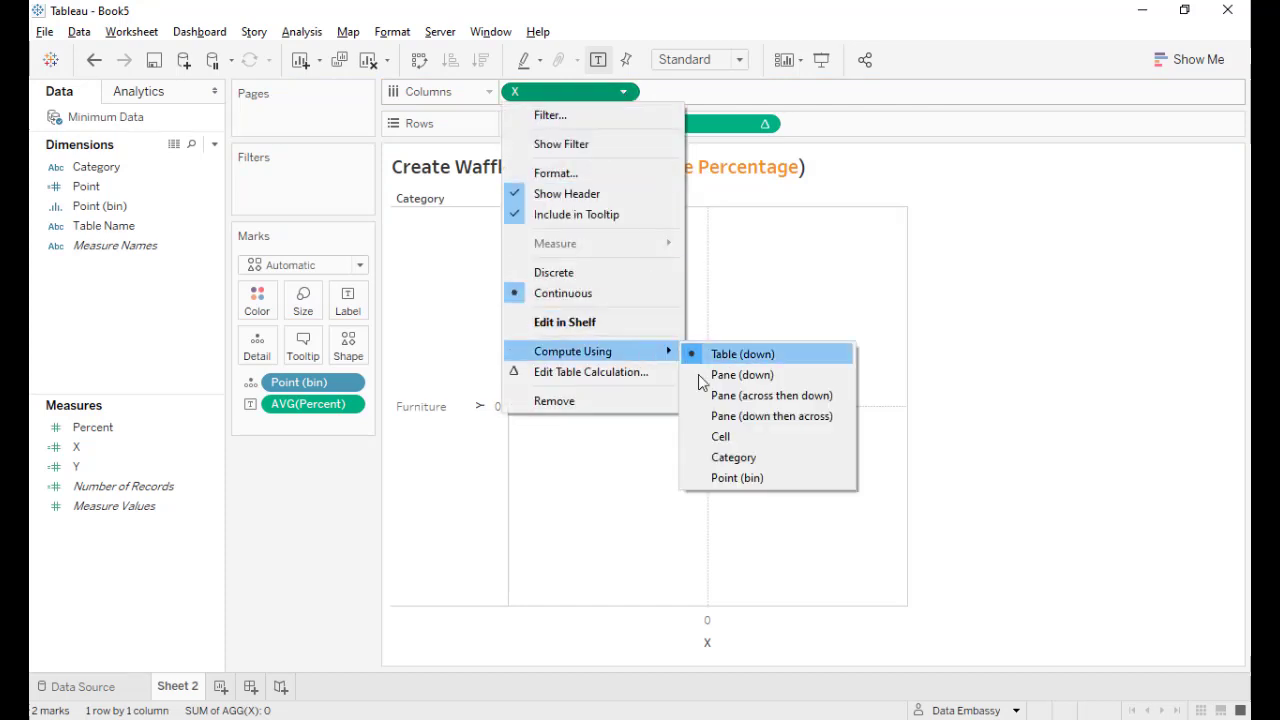
mouse_move(736, 478)
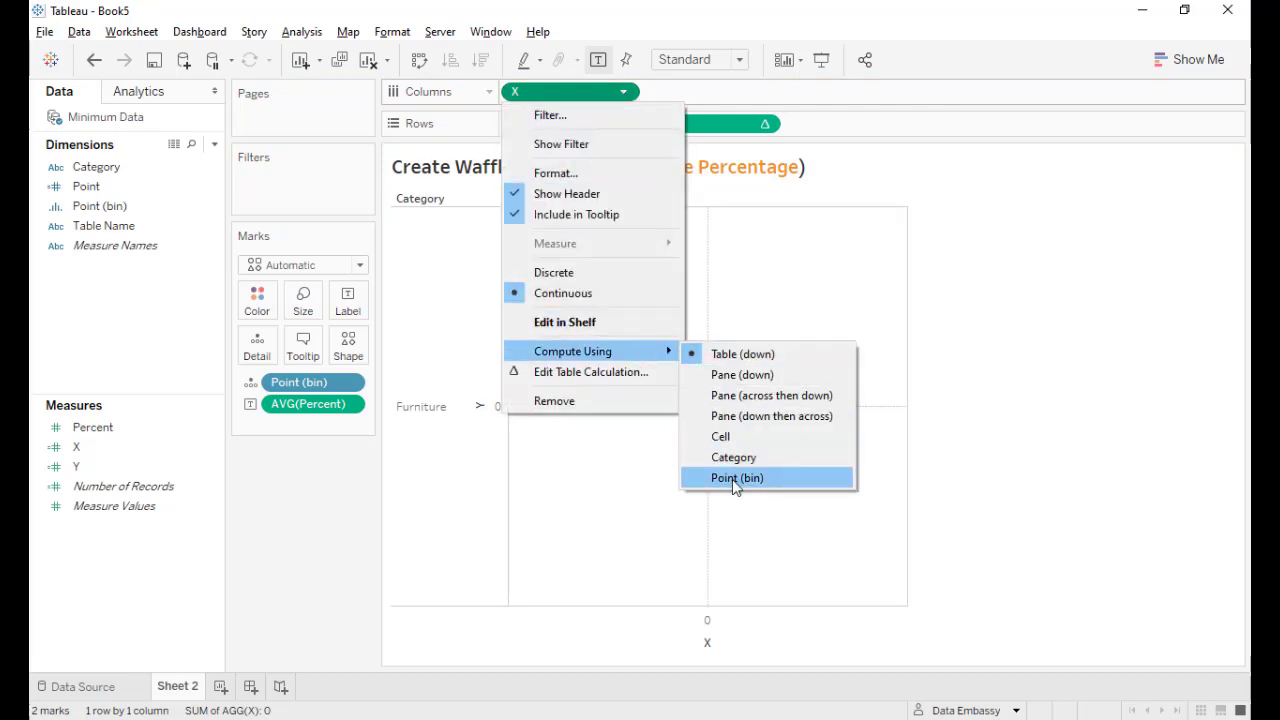
click(736, 476)
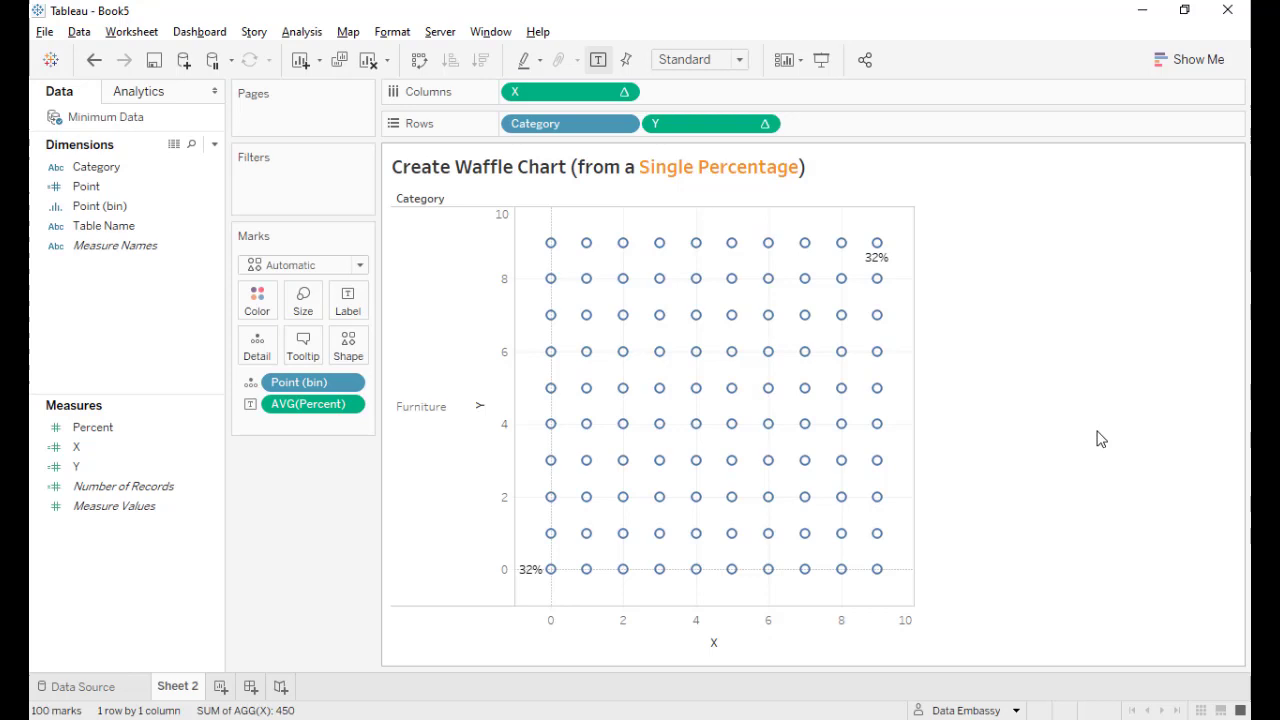
mouse_move(520, 608)
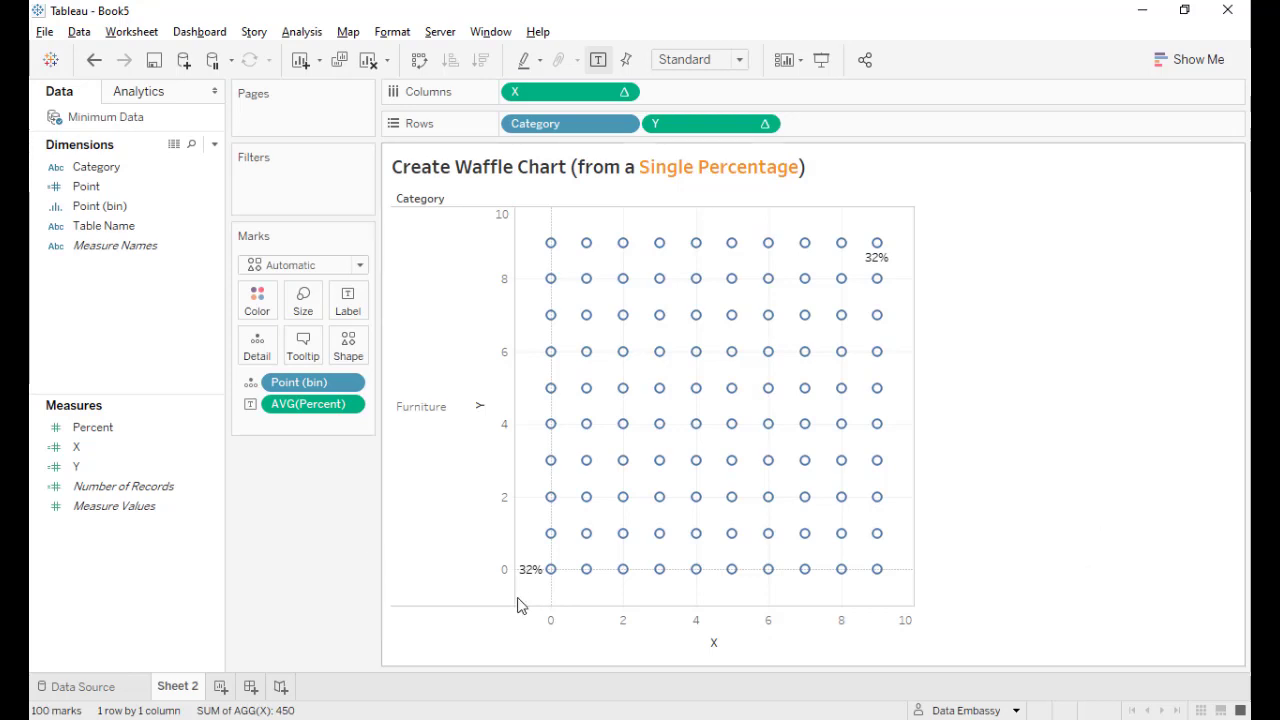
mouse_move(540, 590)
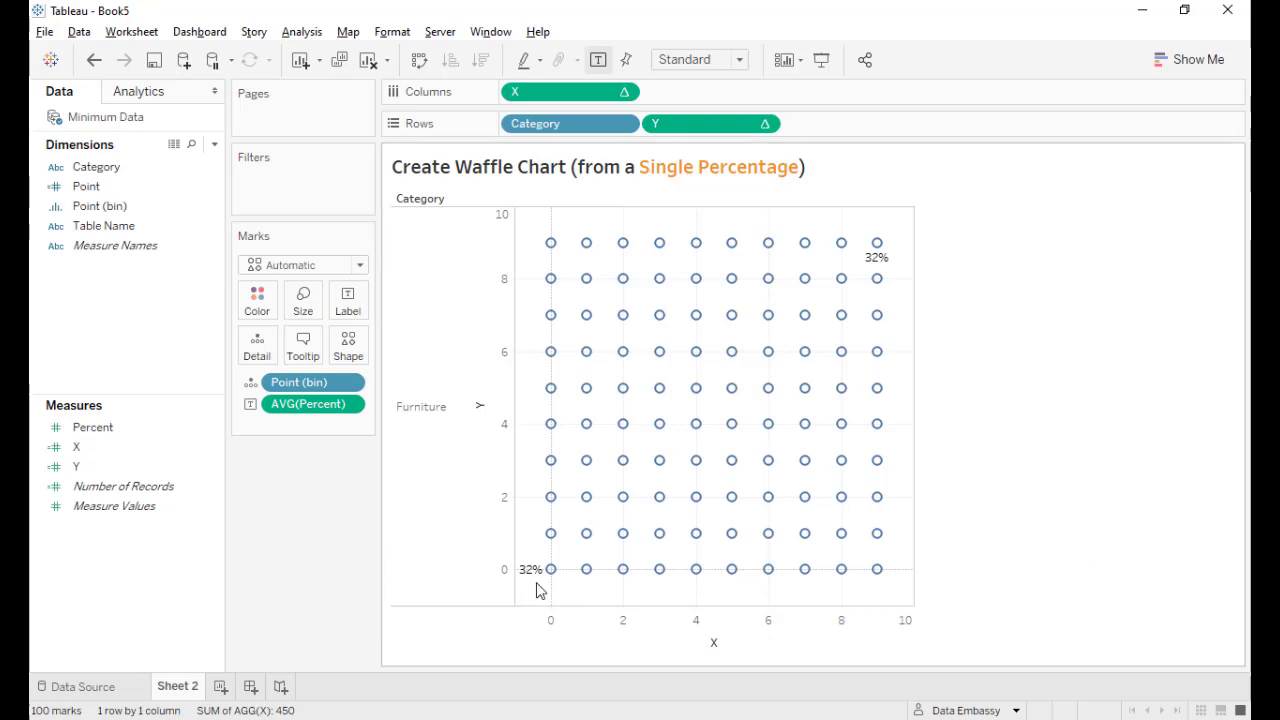
mouse_move(980, 300)
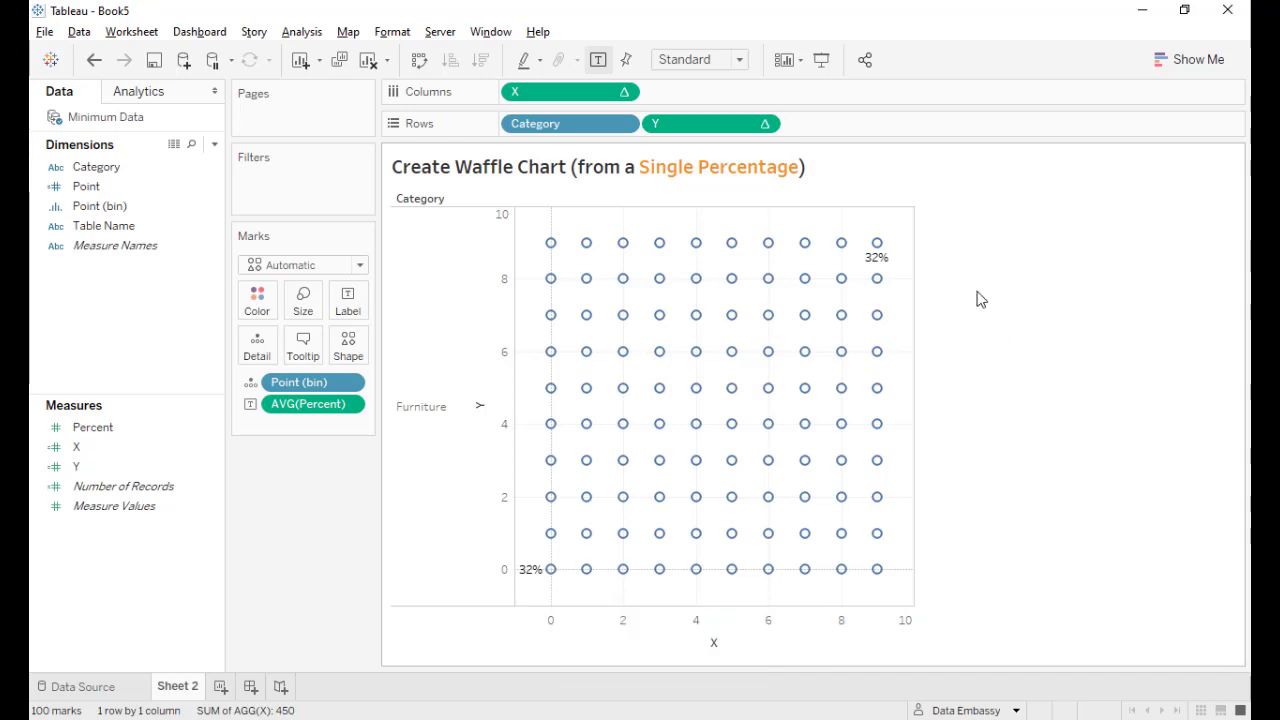
mouse_move(876, 244)
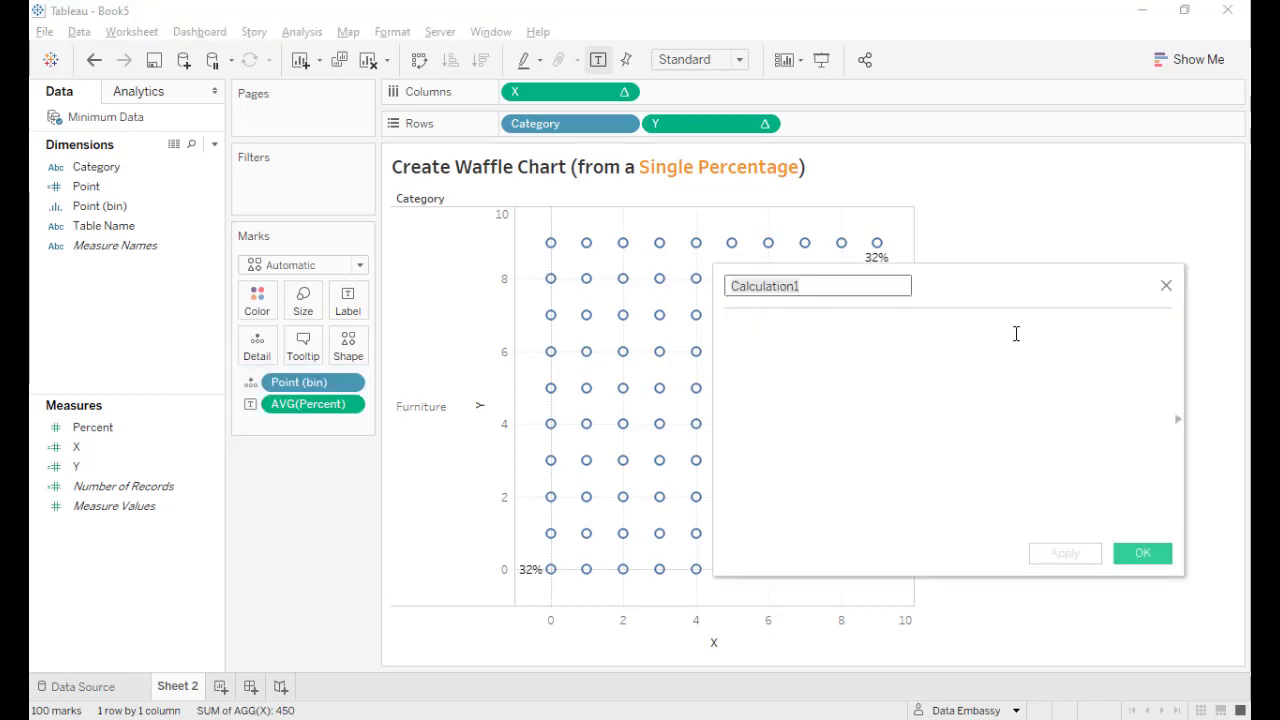
Define Percent Omni as WINDOW_MAX(MAX([Percent])) along Point (bin) and remove the AVG(Percent) labels
text(wi)
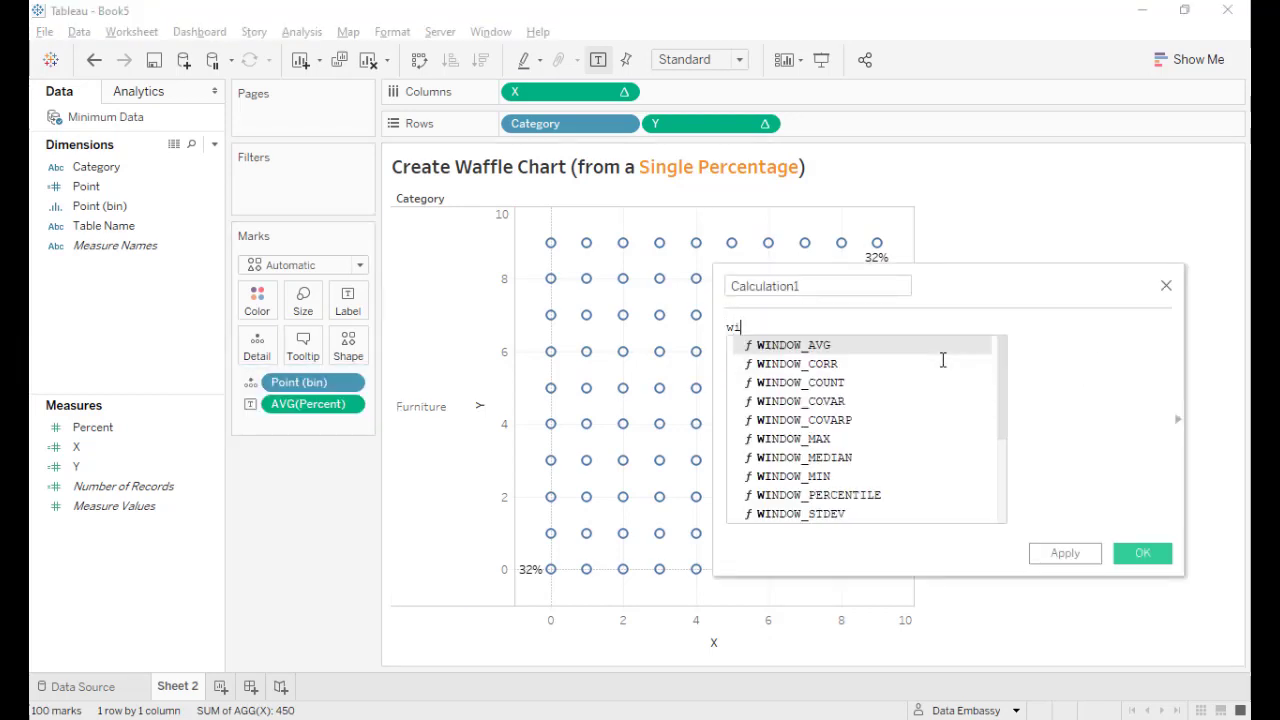
click(796, 438)
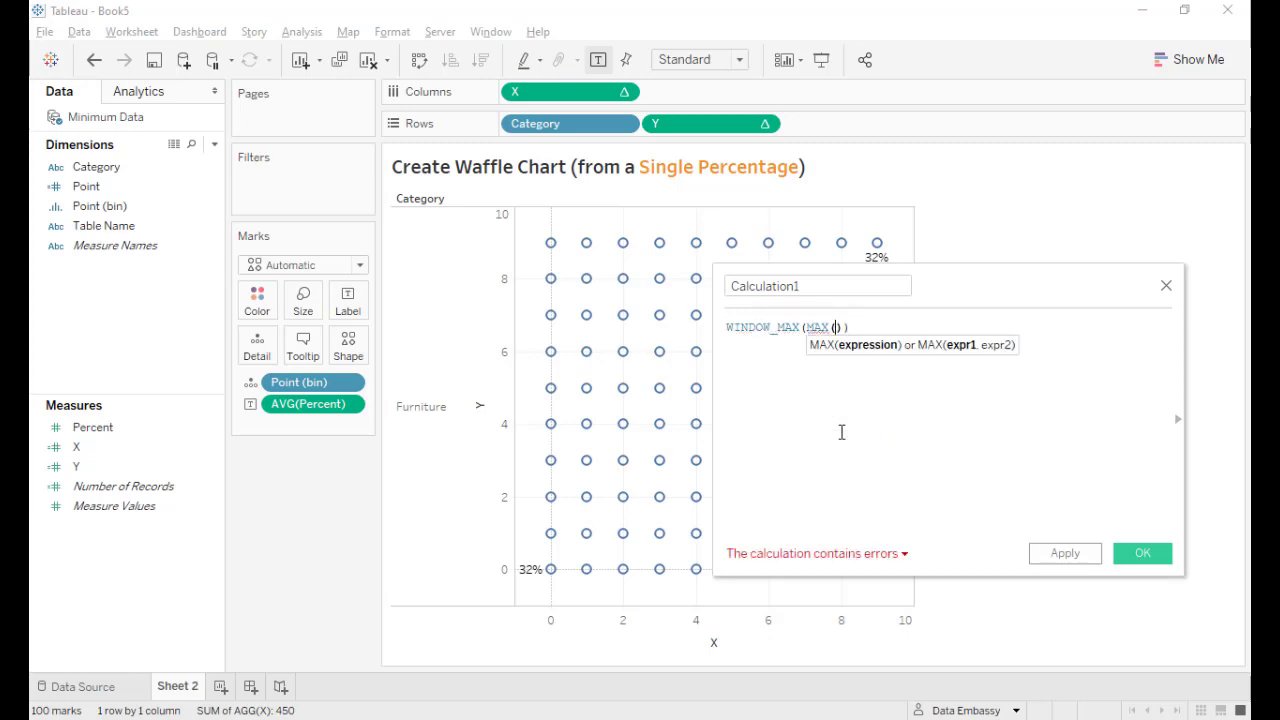
text(per)
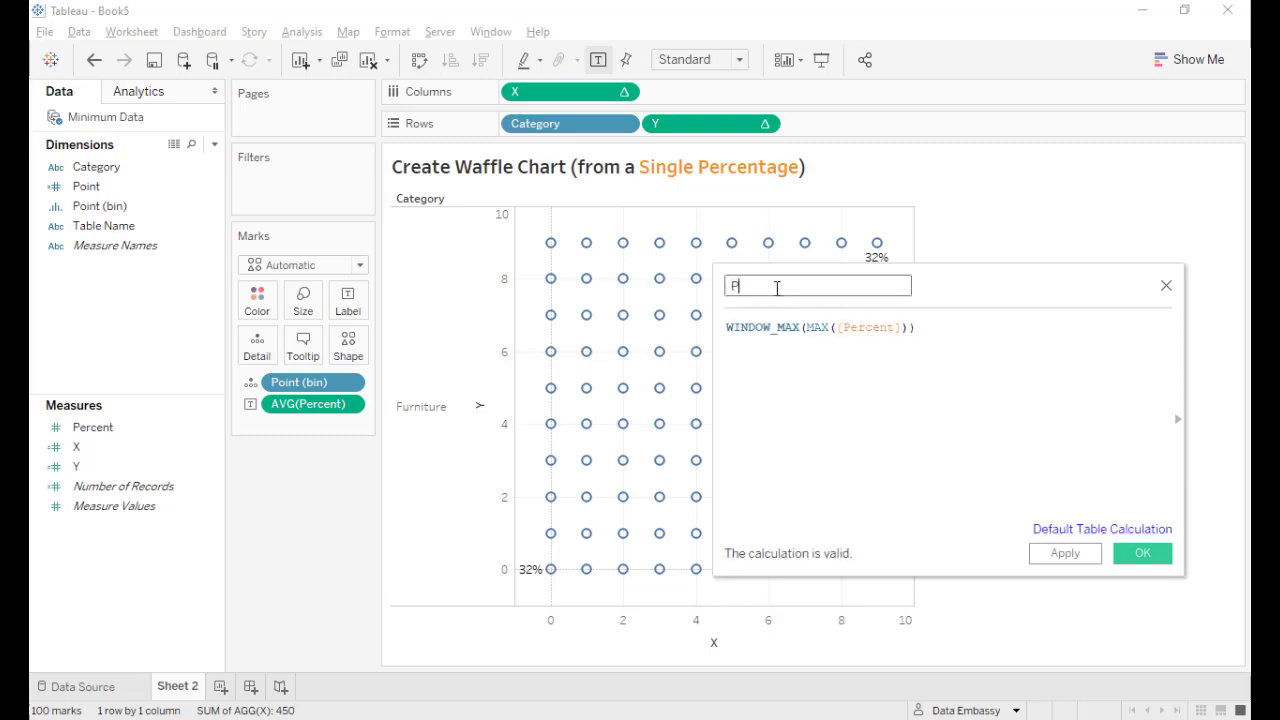
text(ercent)
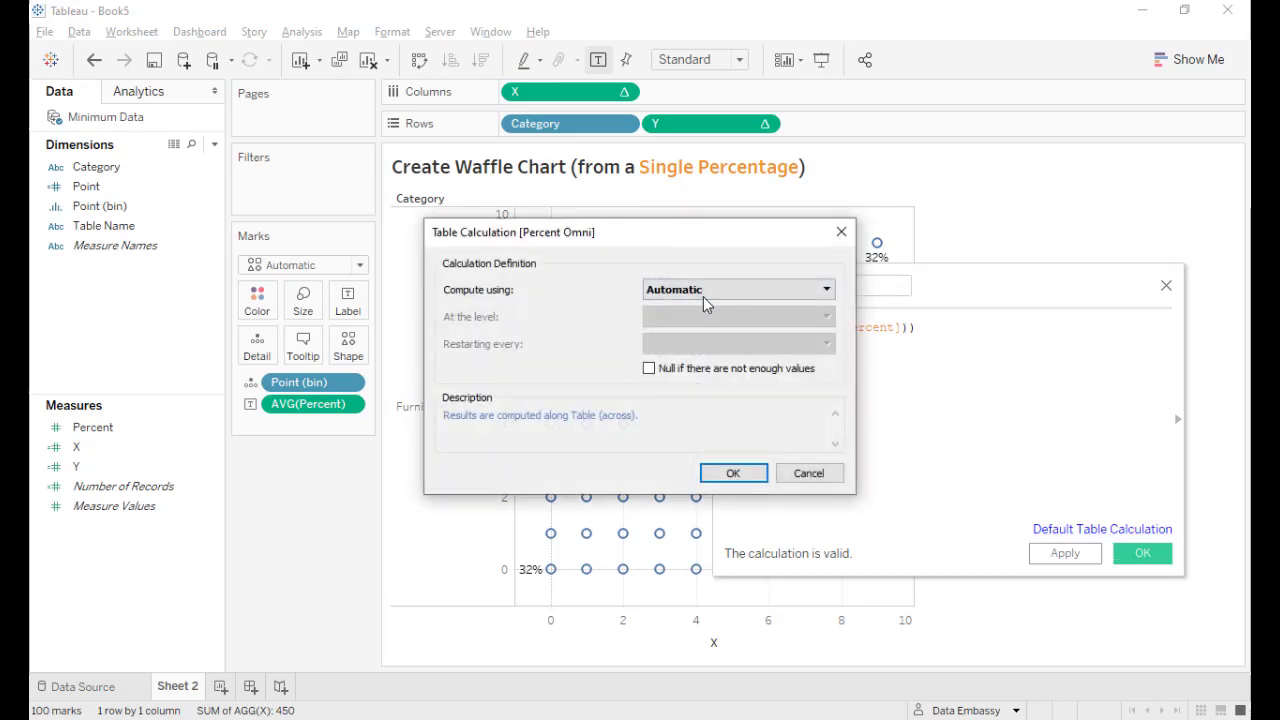
click(738, 288)
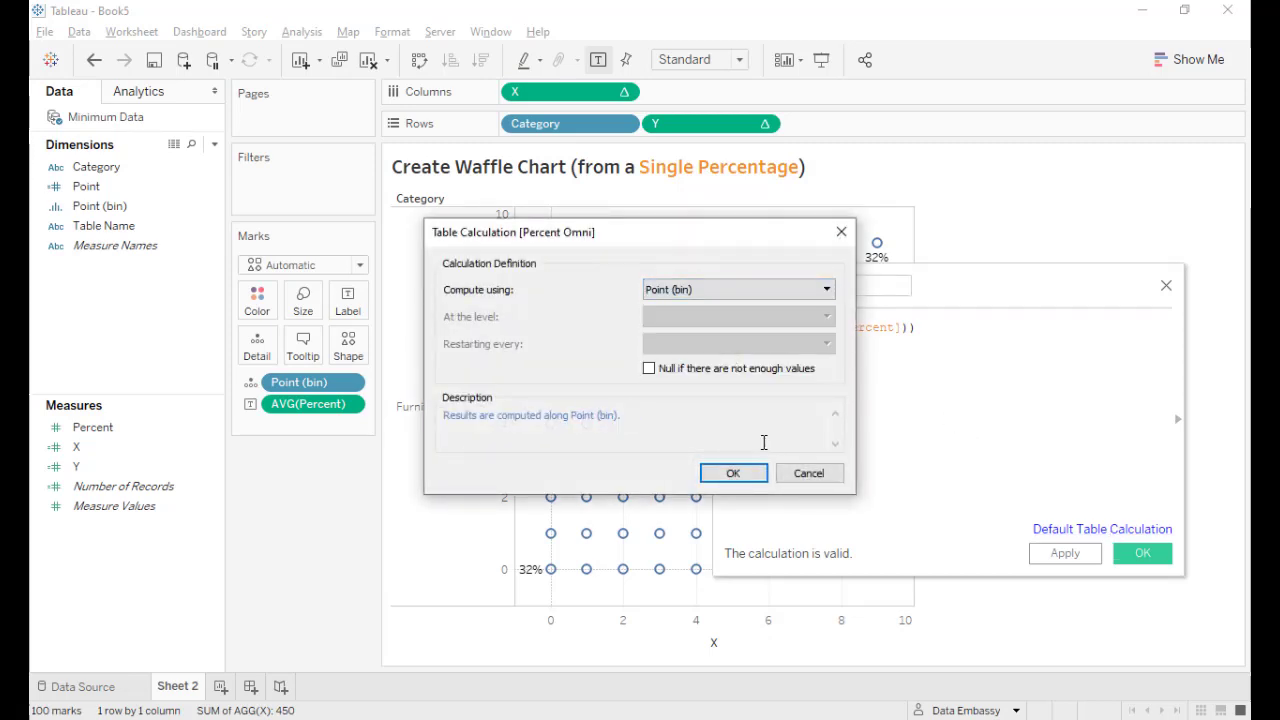
click(732, 472)
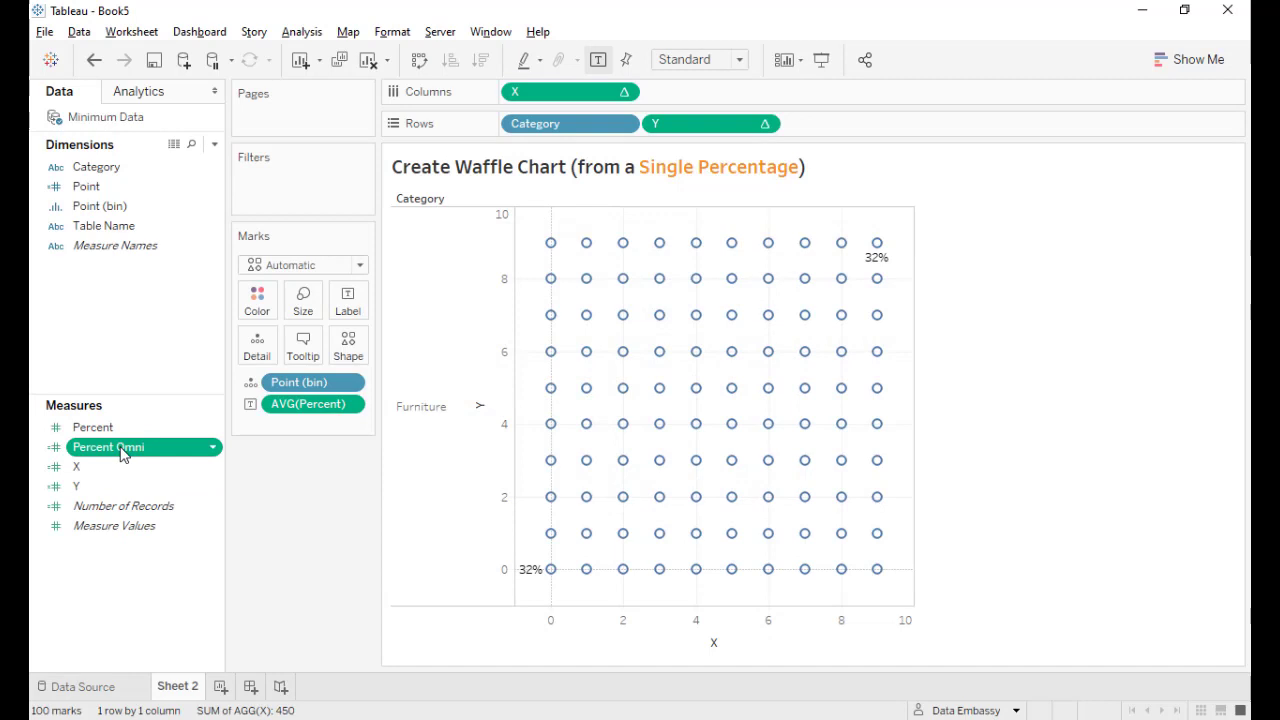
drag(108, 448, 312, 404)
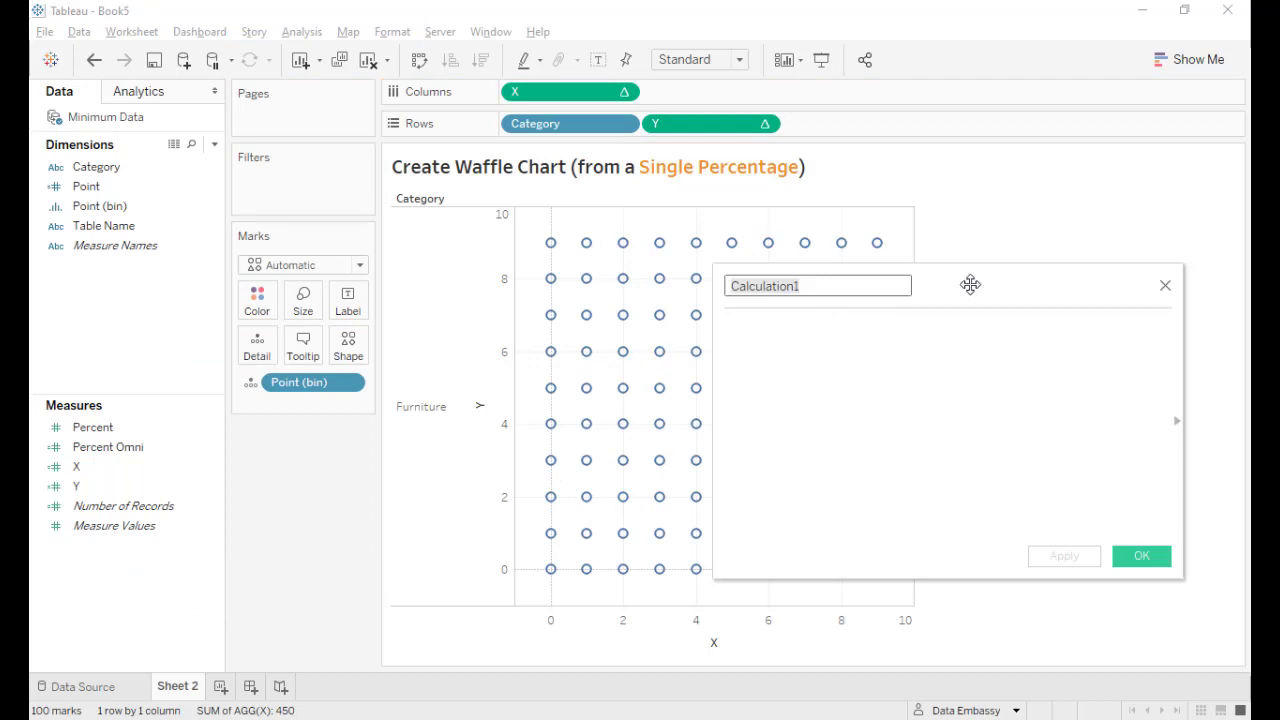
mouse_move(972, 288)
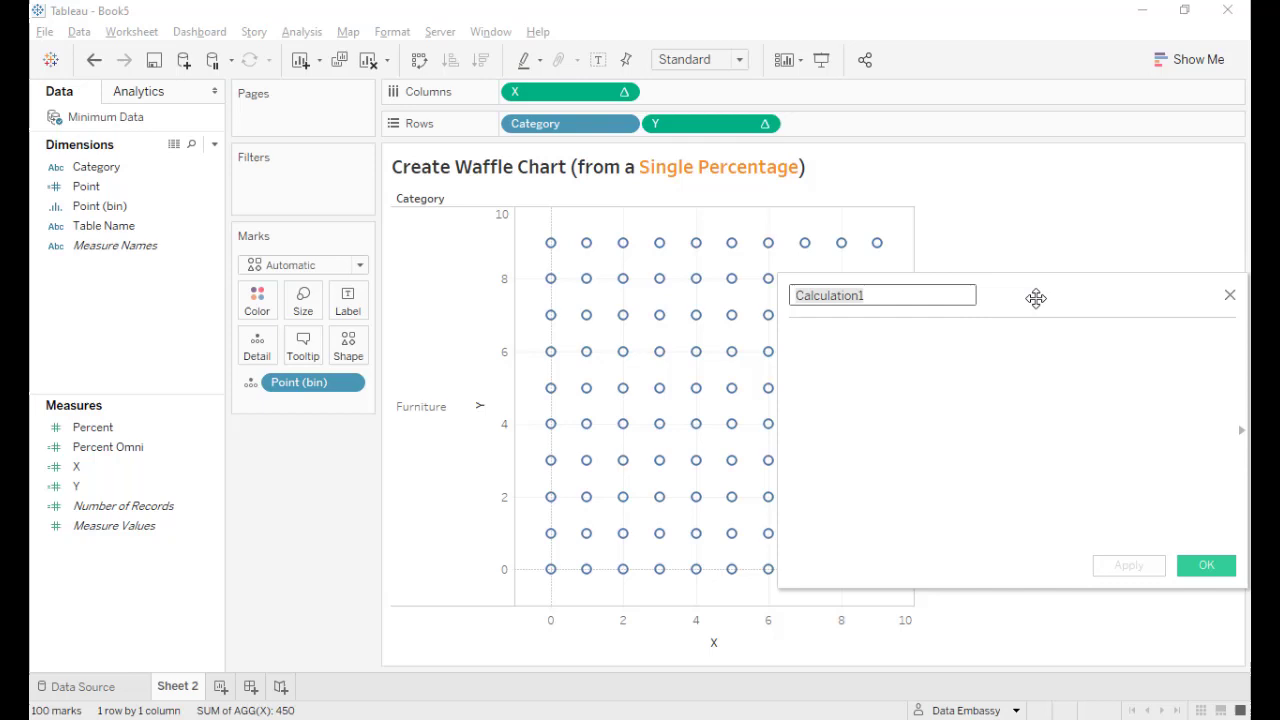
mouse_move(880, 384)
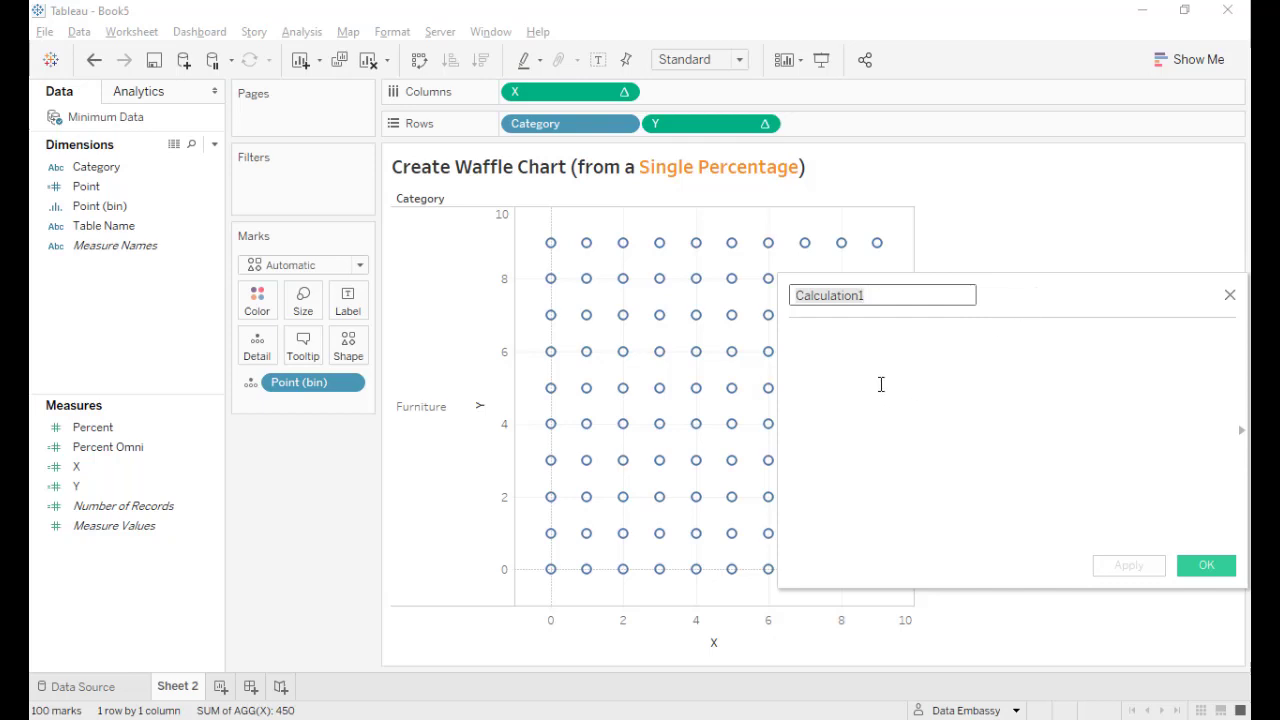
Add calculated field Above Percent defined as INDEX()/100<=[Percent Omni]
click(882, 296)
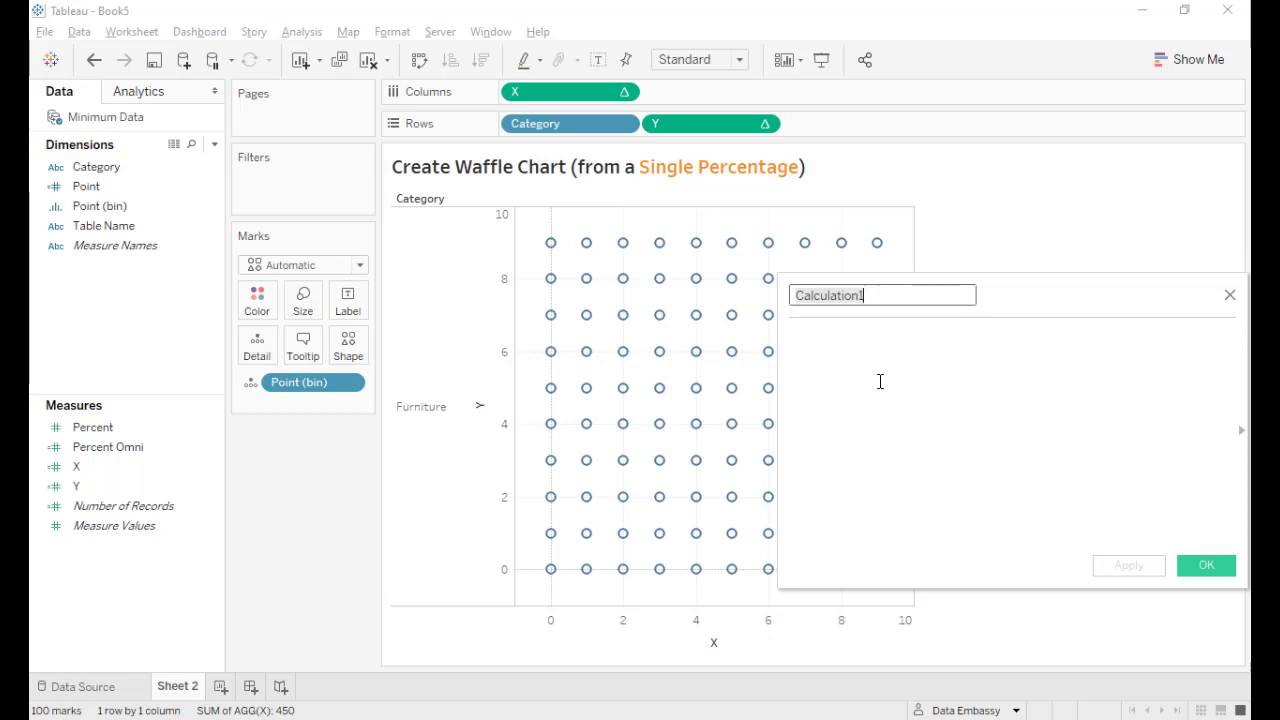
text(Above)
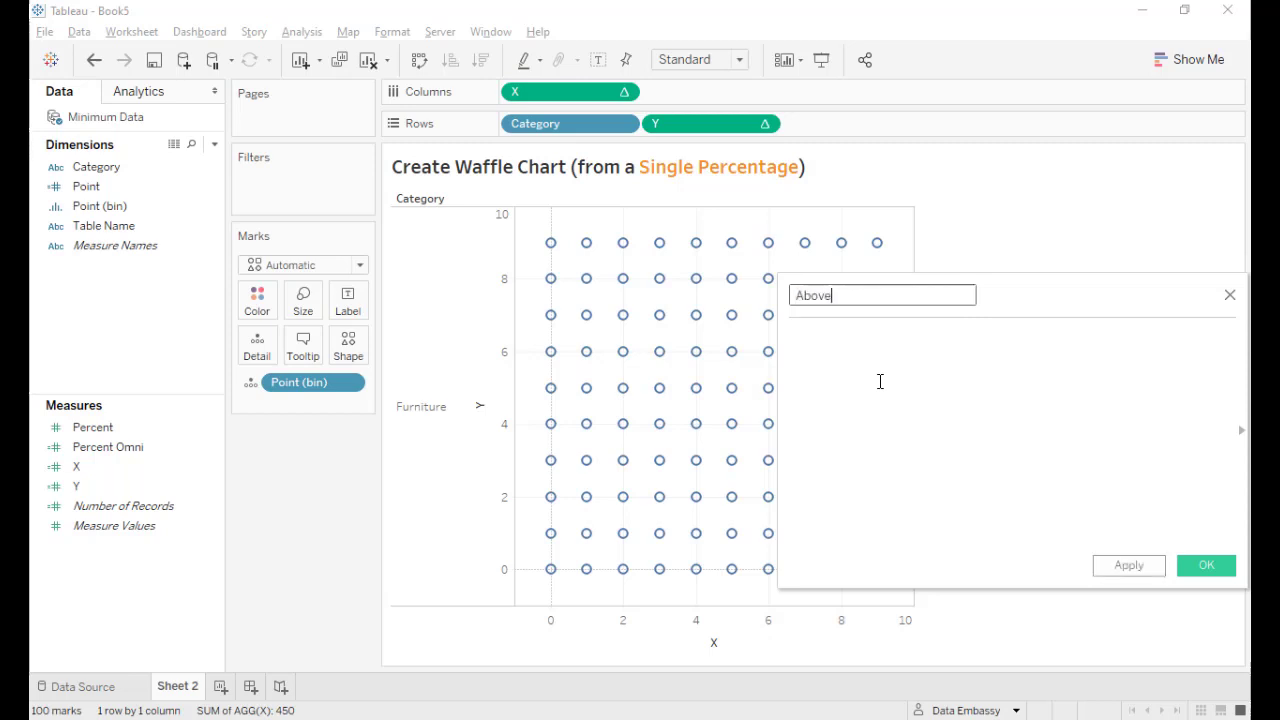
text(Percent)
click(1012, 434)
text(INDEX()
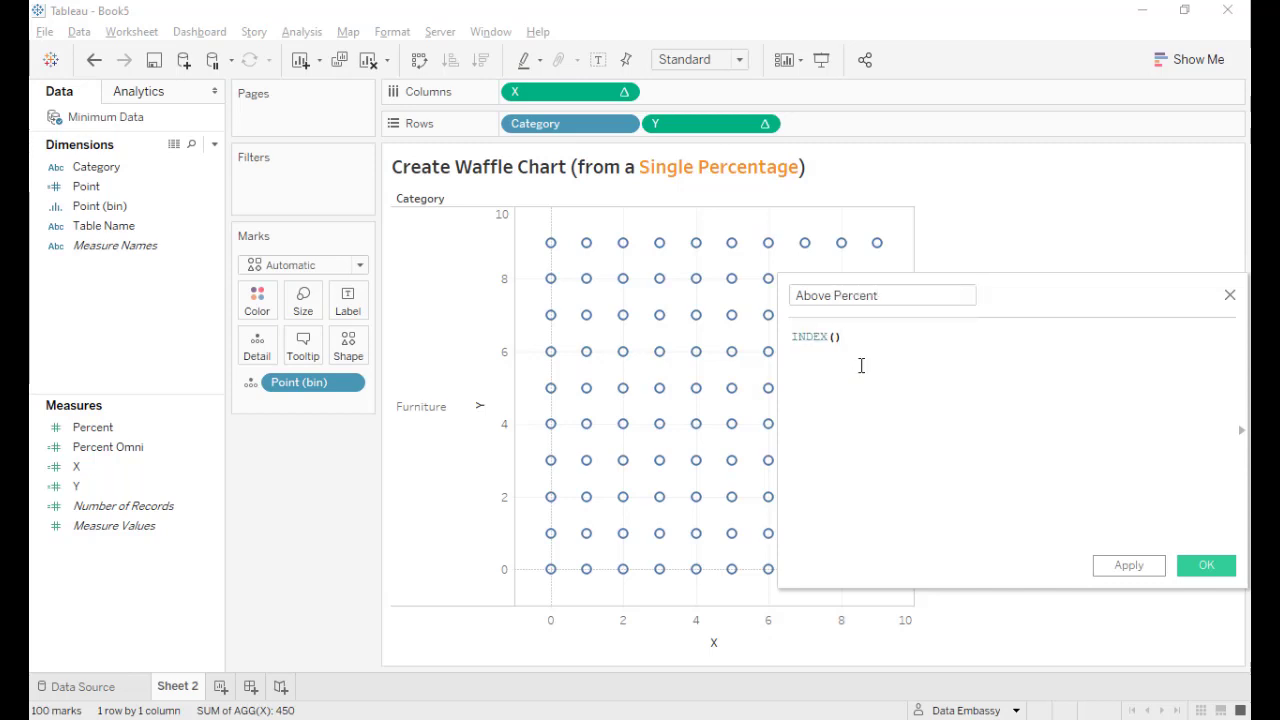
text(/100)
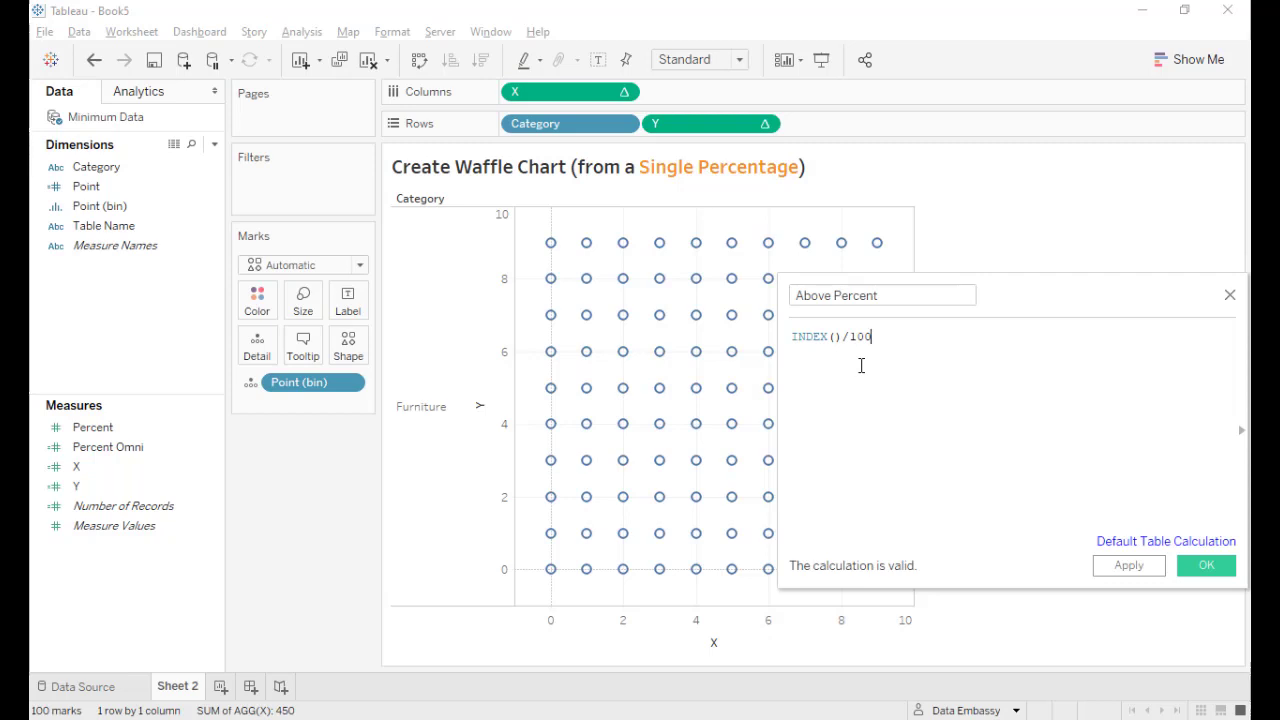
text(<)
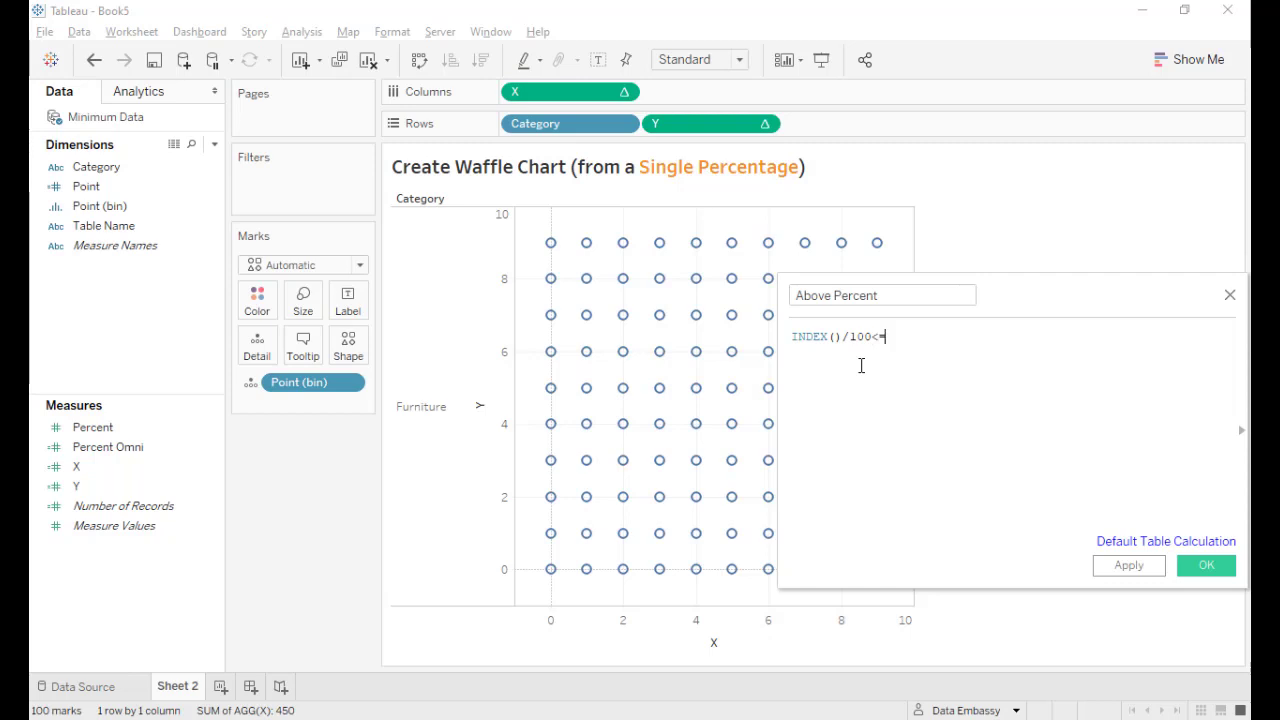
text(=)
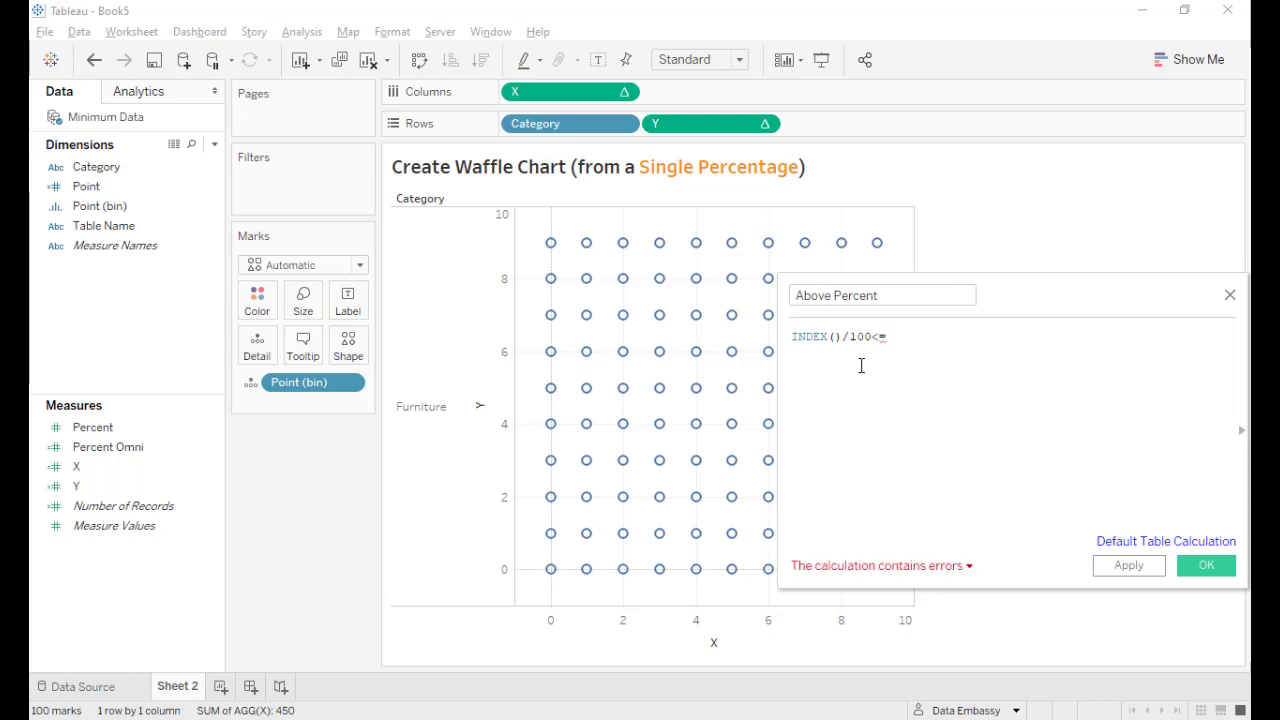
text(per)
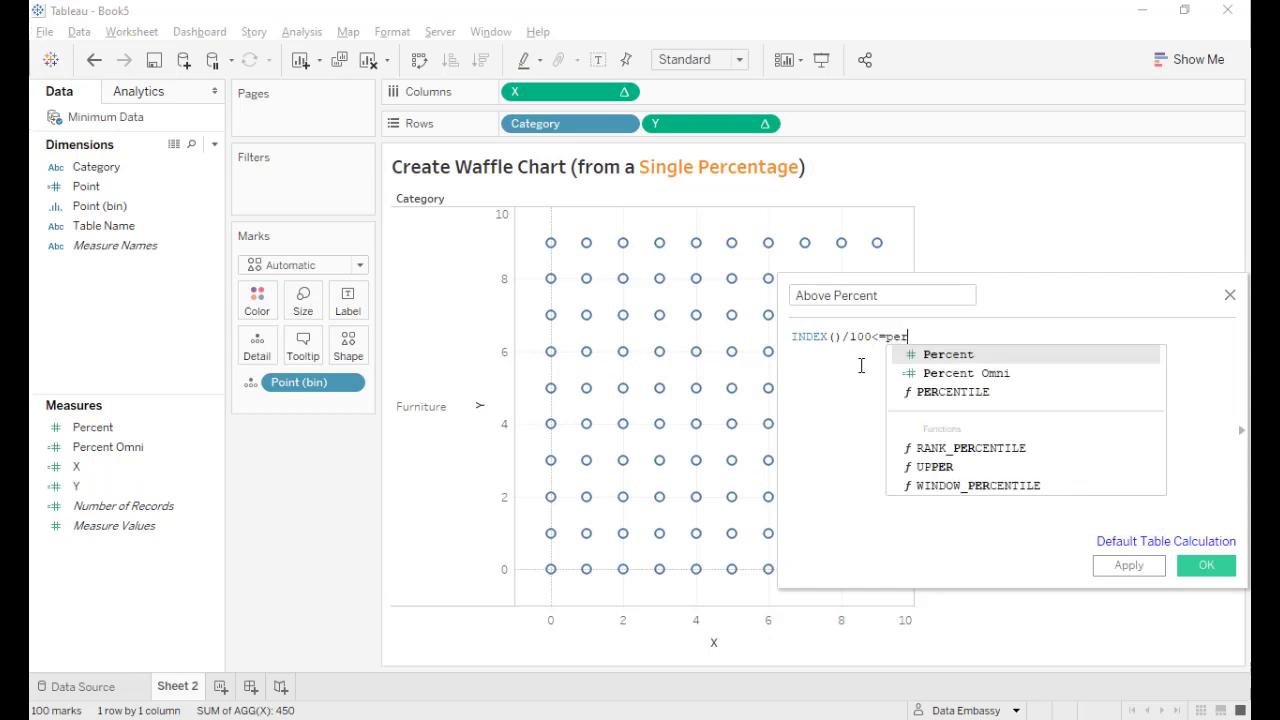
click(958, 374)
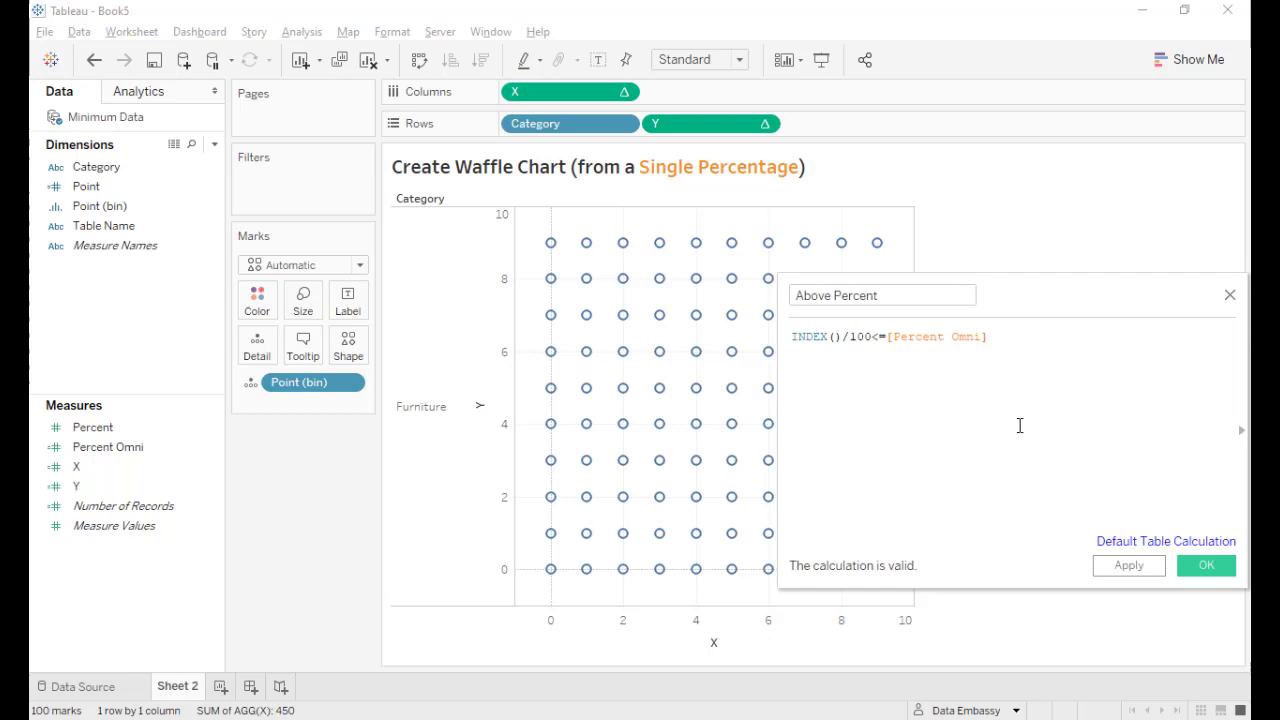
click(1212, 564)
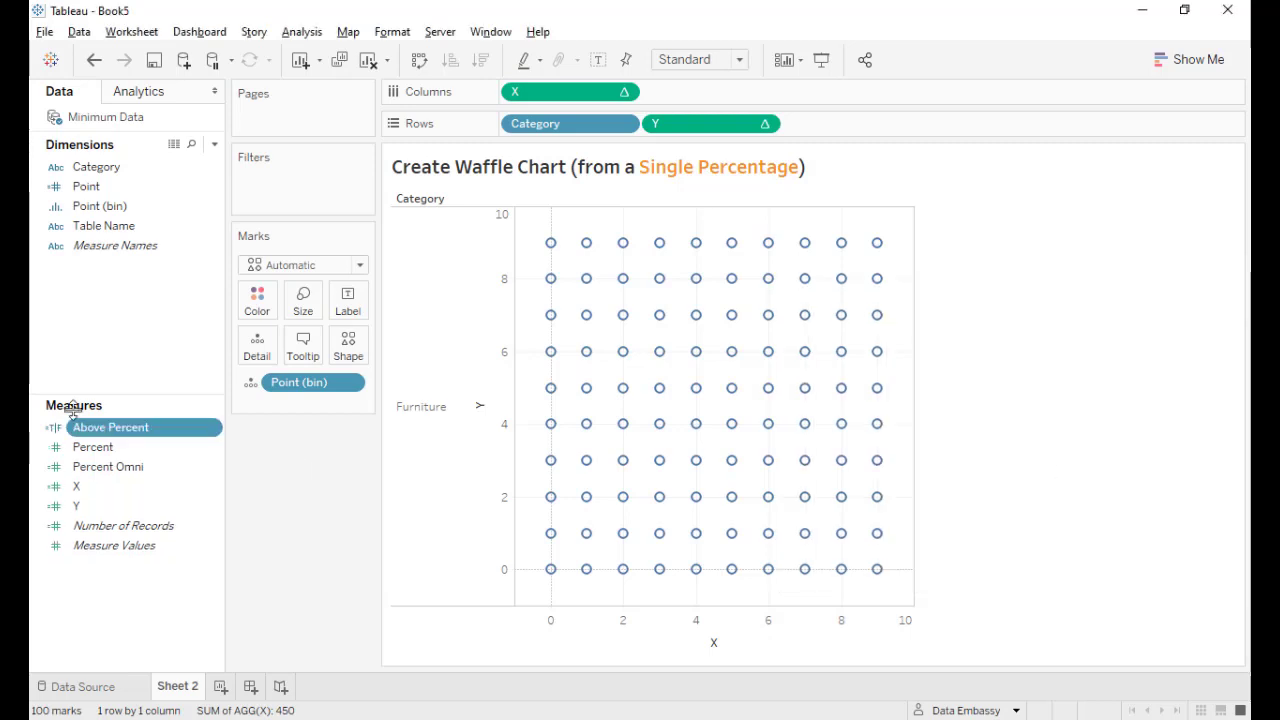
Colour the marks by Above Percent, computed along Point (bin)
drag(110, 428, 258, 296)
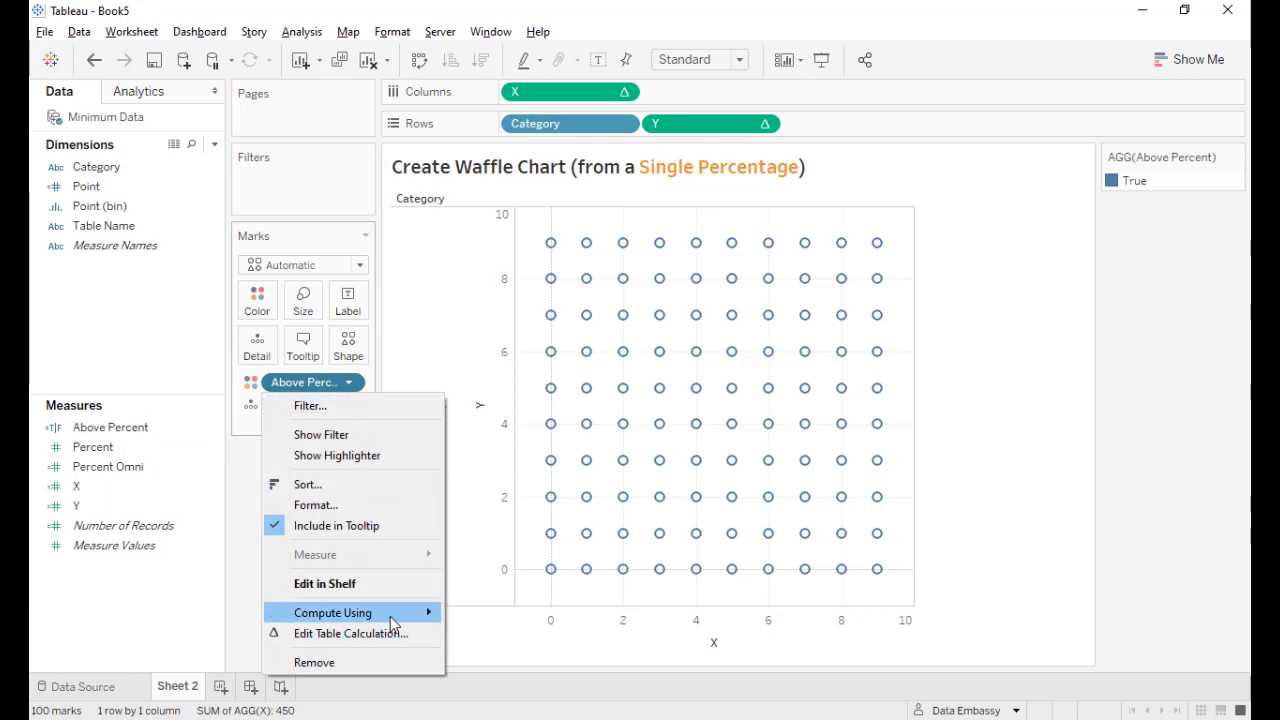
click(332, 612)
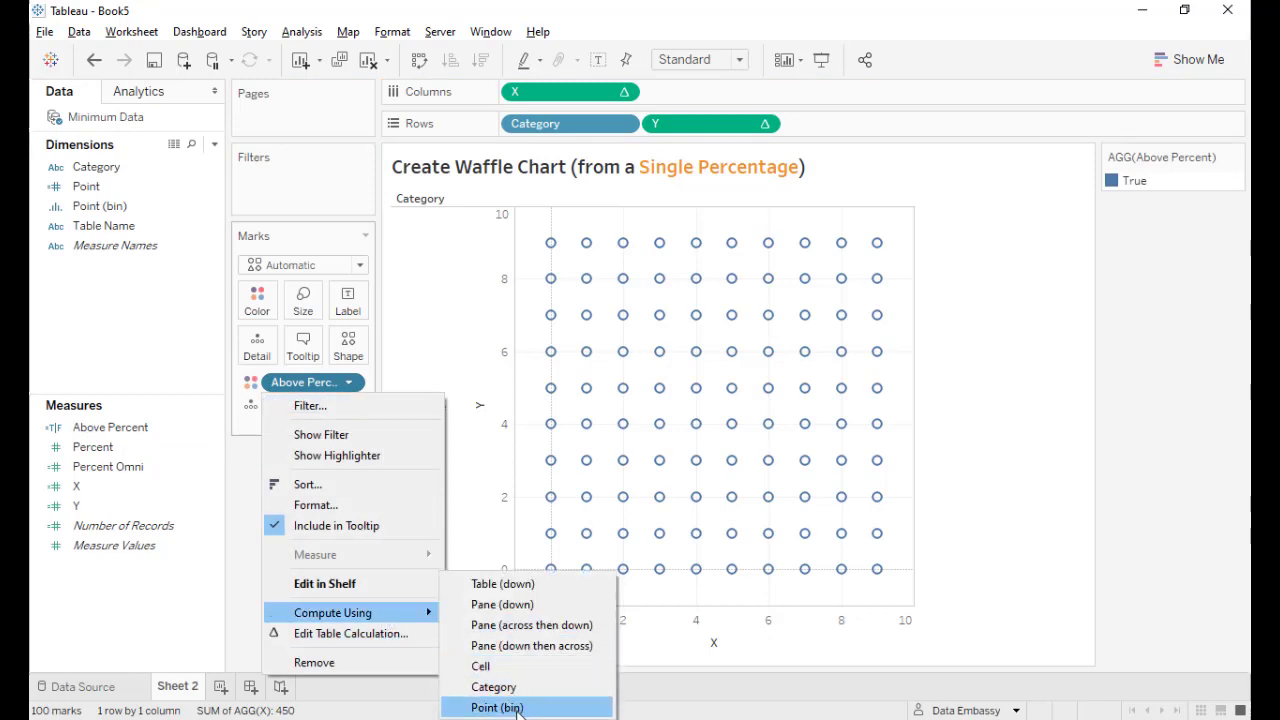
click(494, 708)
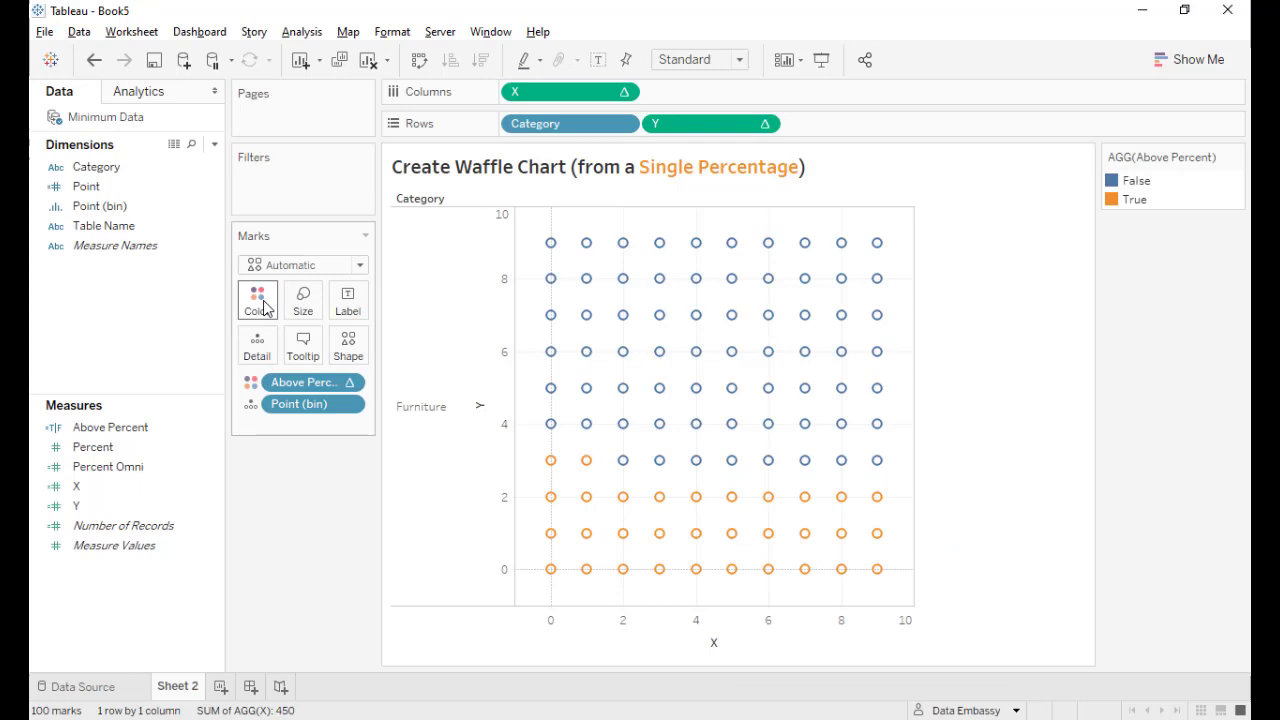
Switch the marks to filled circles and enlarge them with the Size slider
click(348, 344)
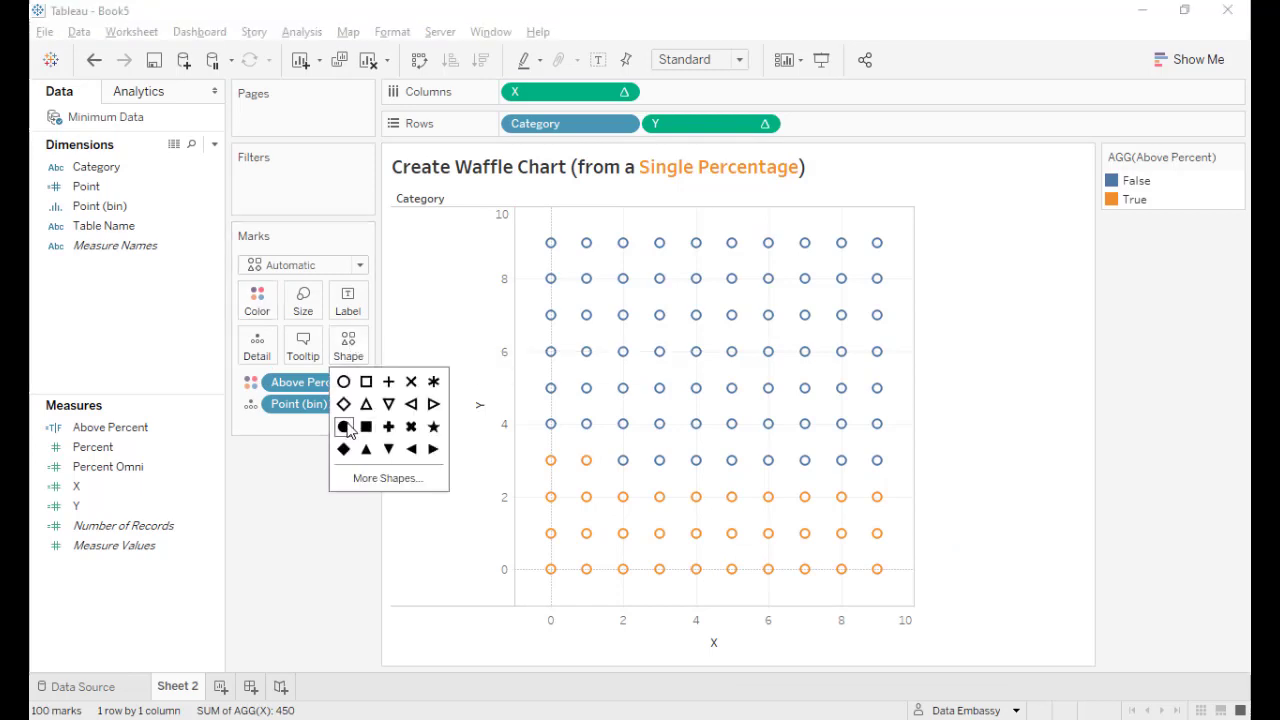
click(344, 428)
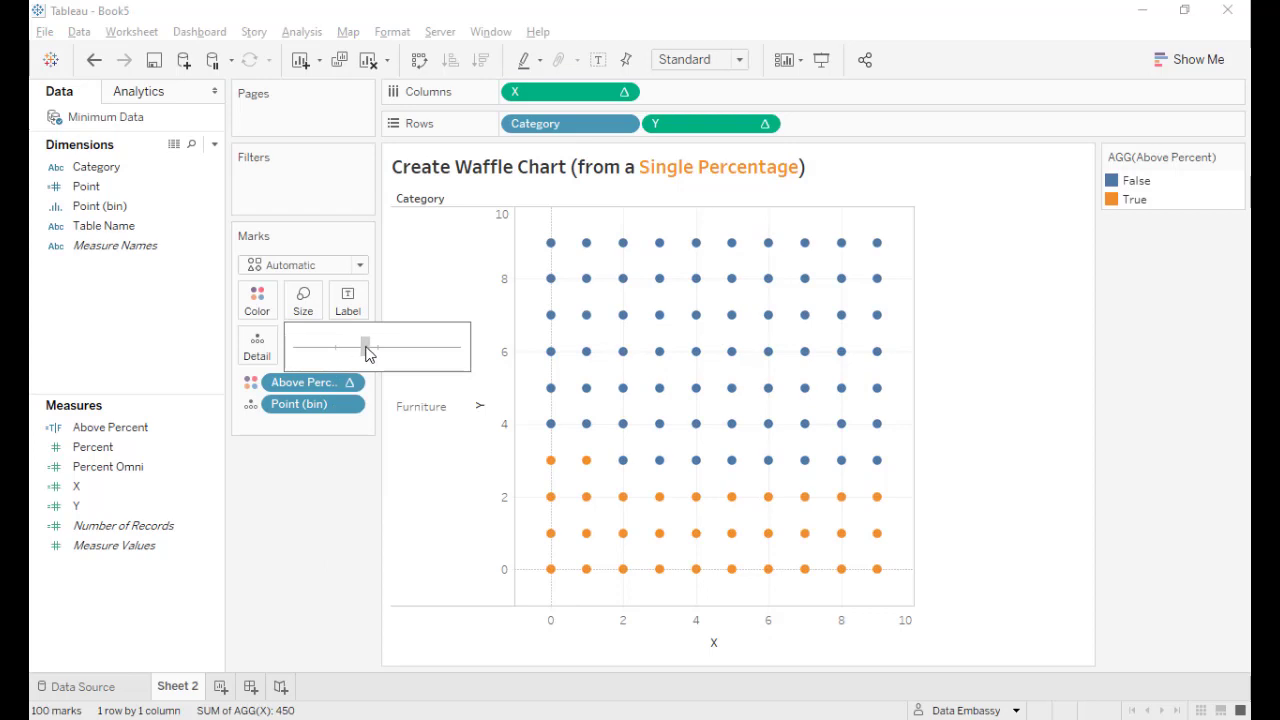
drag(360, 346, 376, 346)
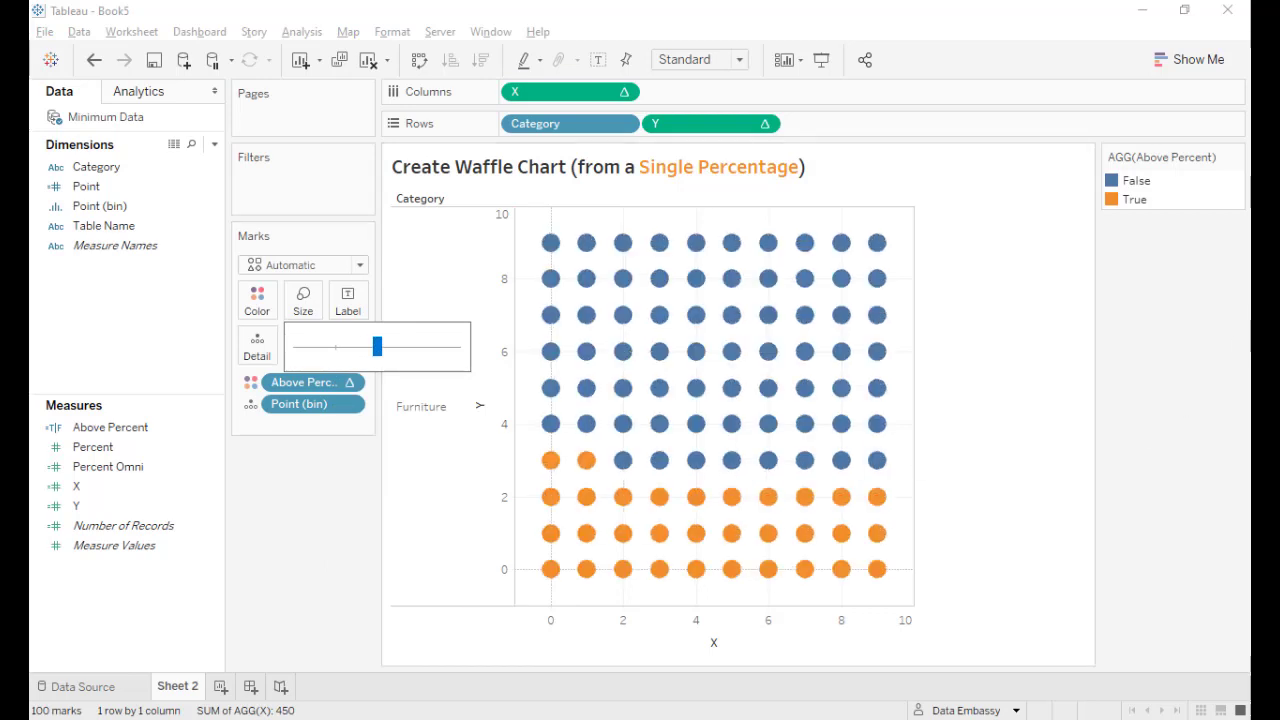
mouse_move(1174, 298)
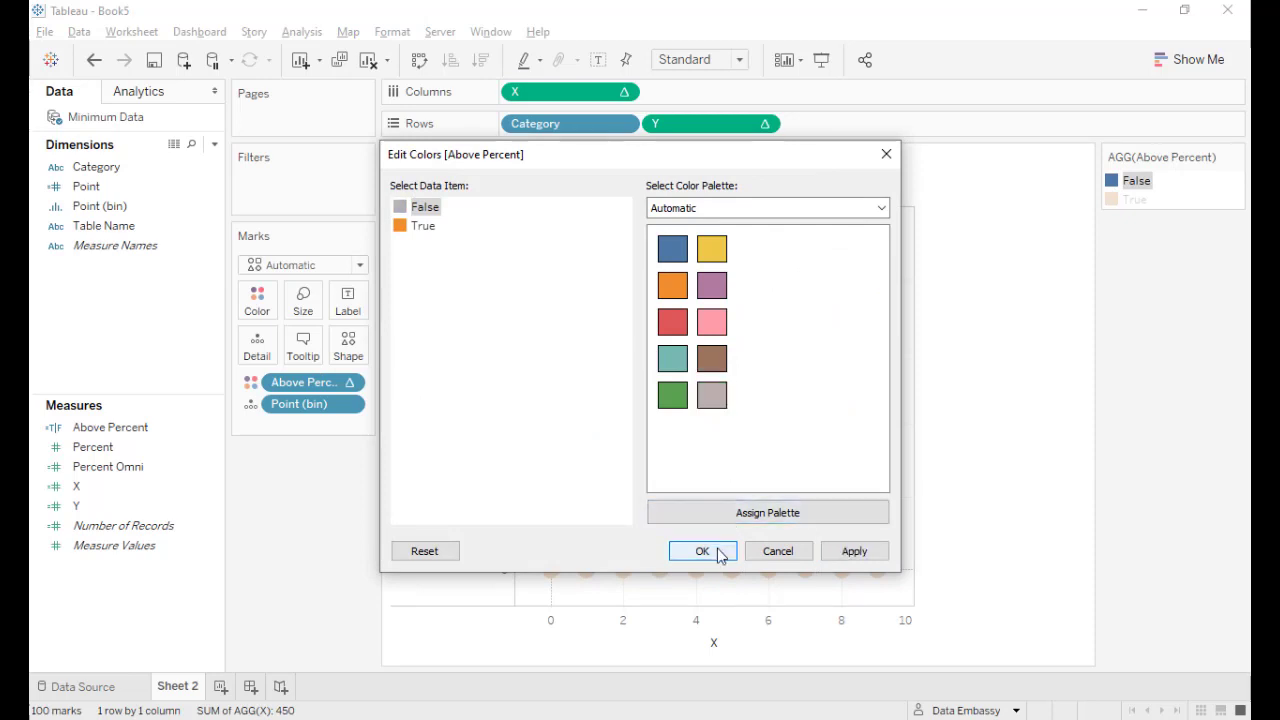
Assign gray to the False value of Above Percent, keeping True orange
click(702, 552)
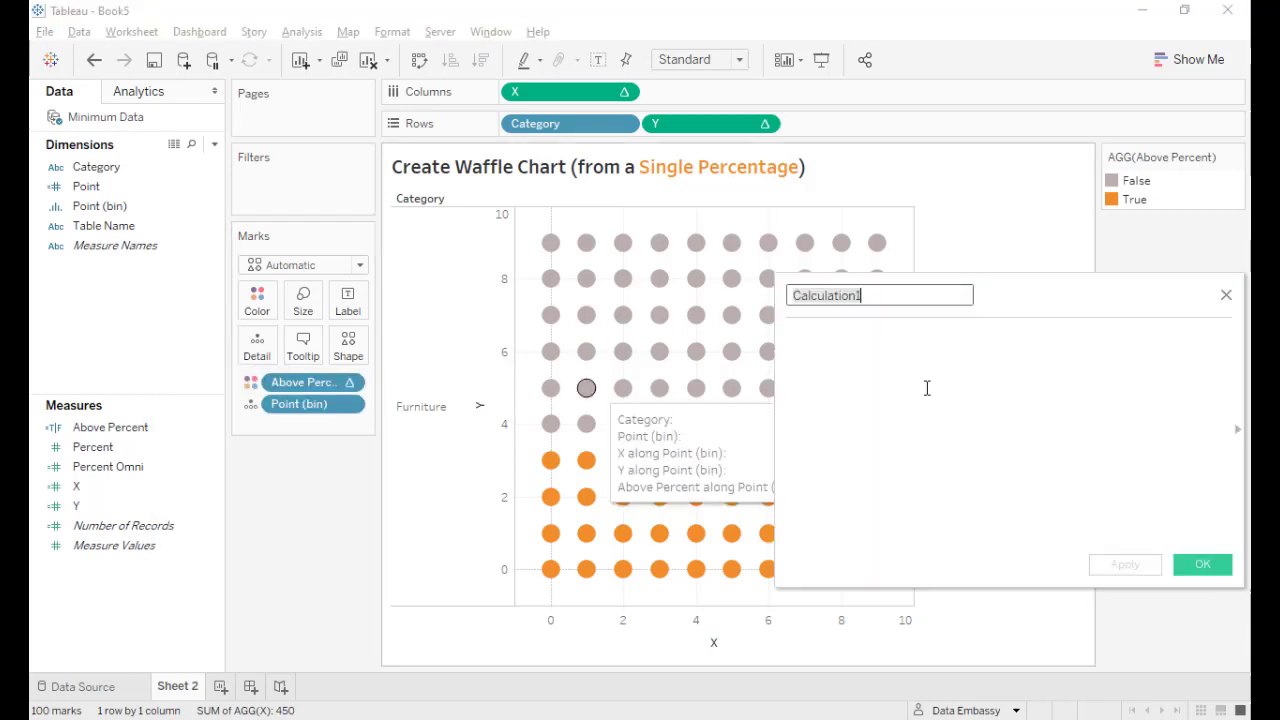
Define Label as IF INDEX()=55 THEN [Percent Omni] END and save it
text(Lab)
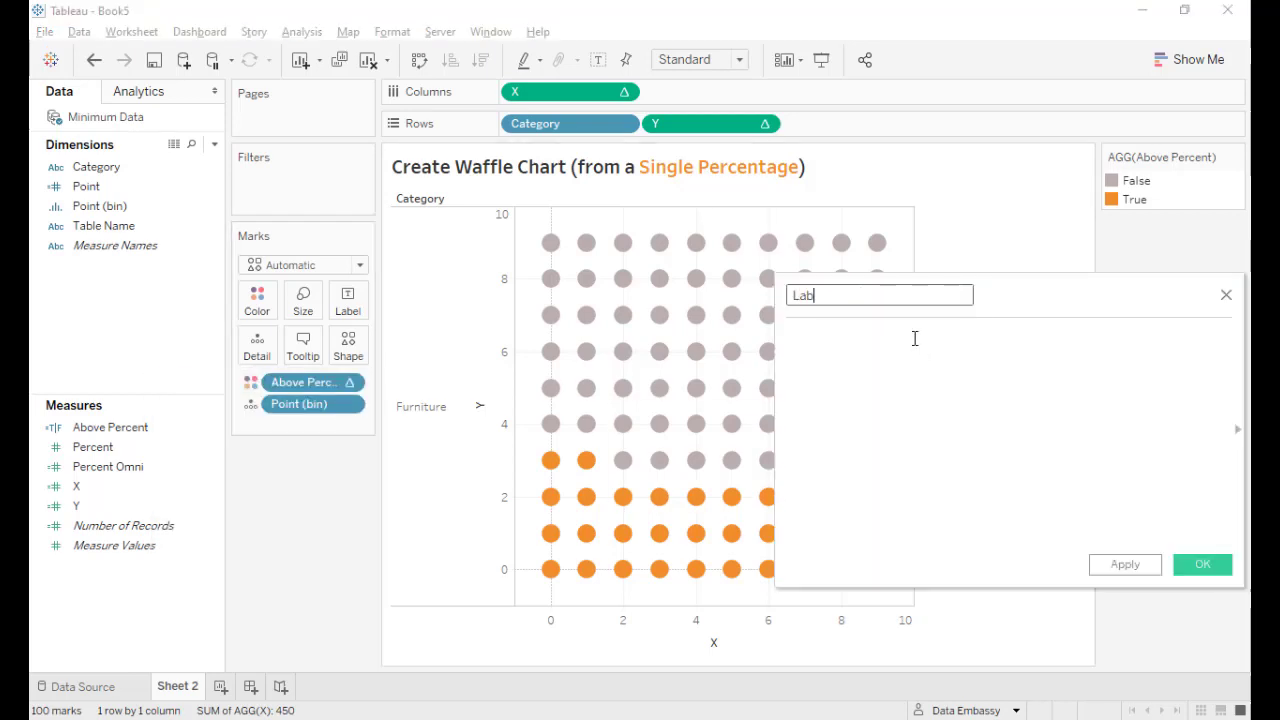
text(if)
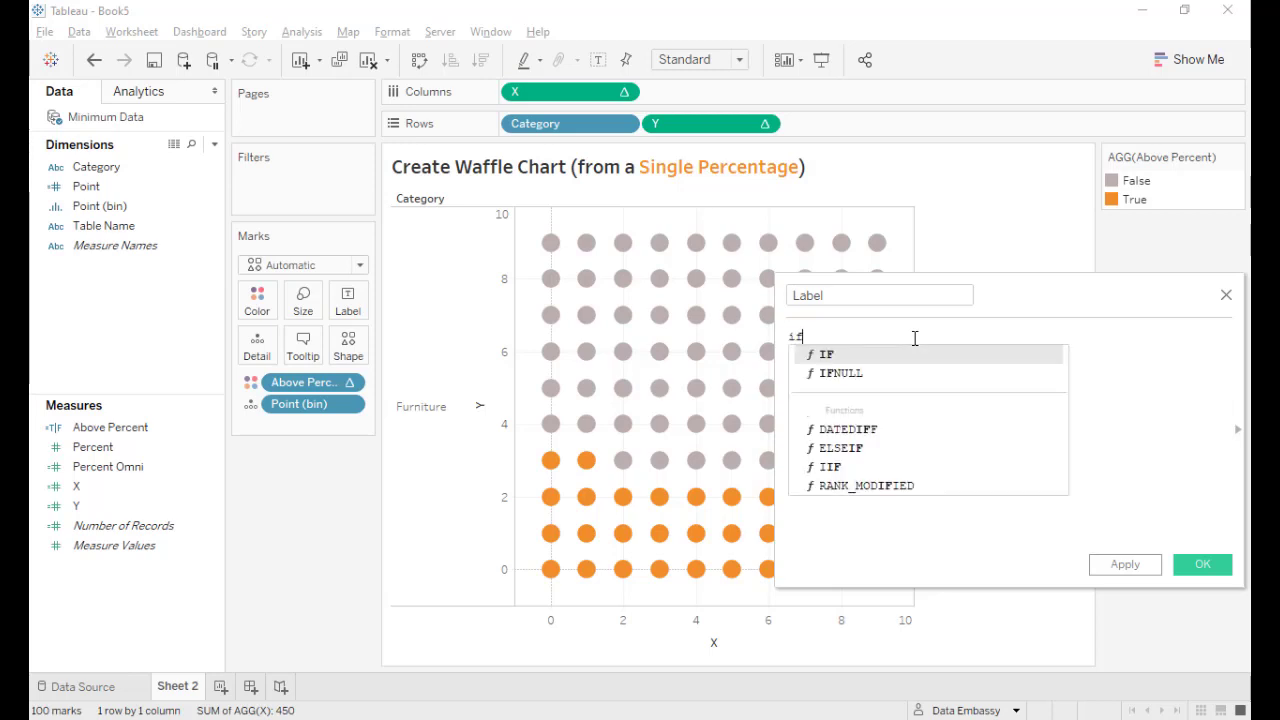
text(IF in)
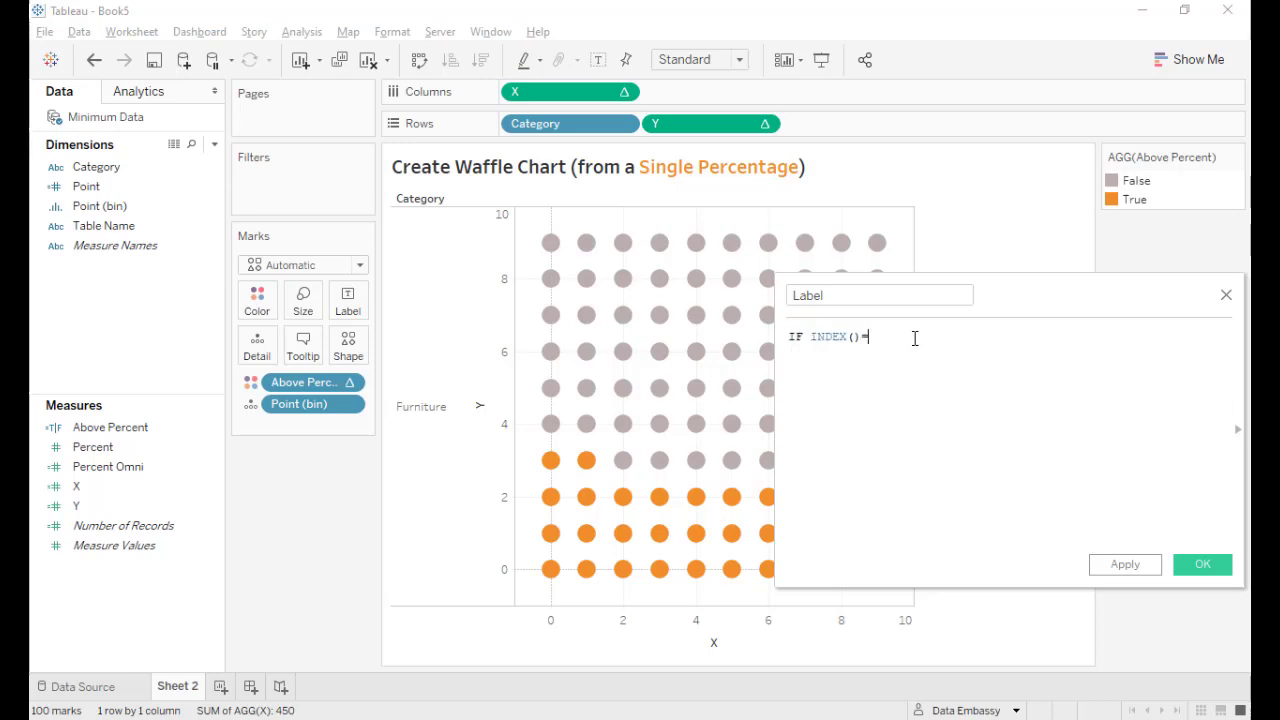
text(55 THEN)
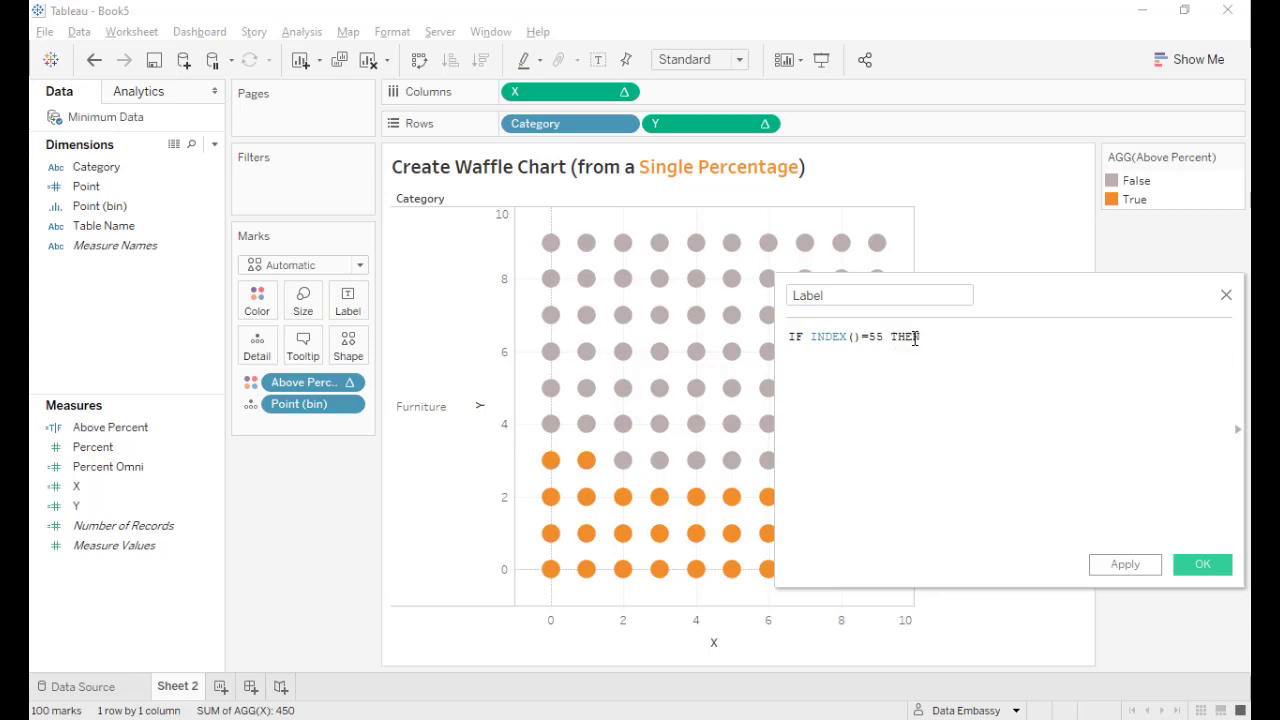
text(per)
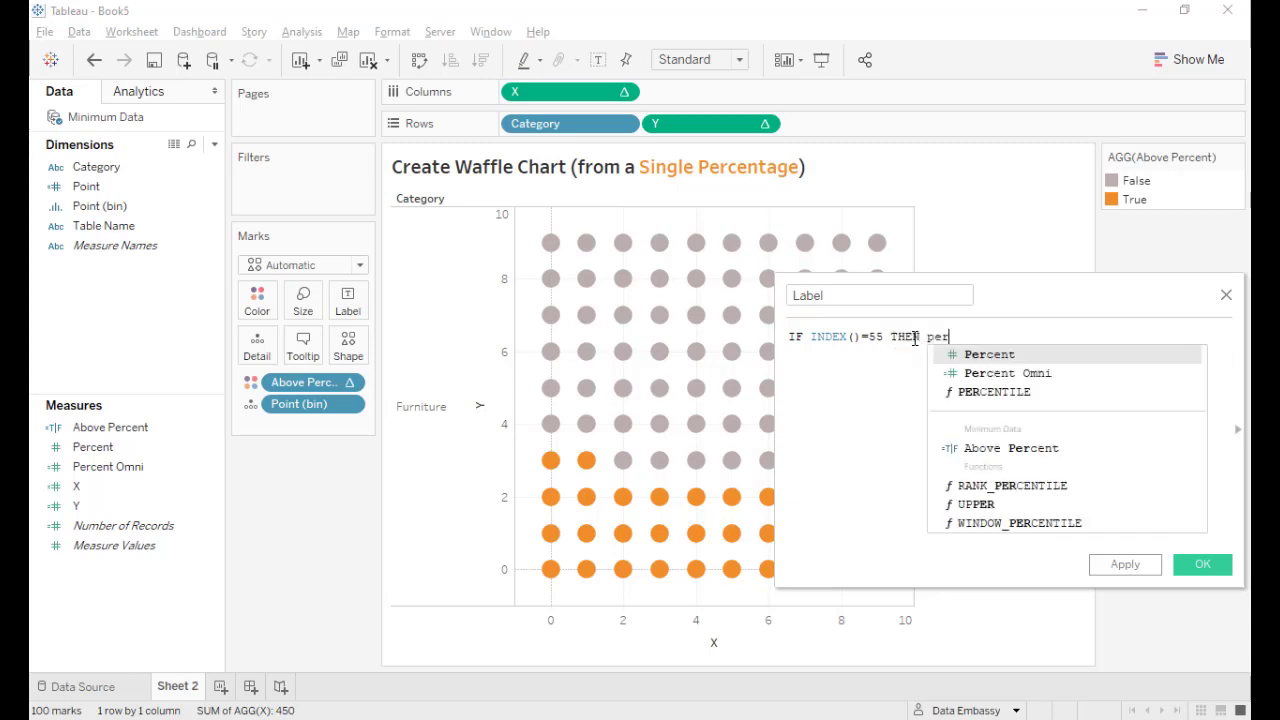
click(1000, 374)
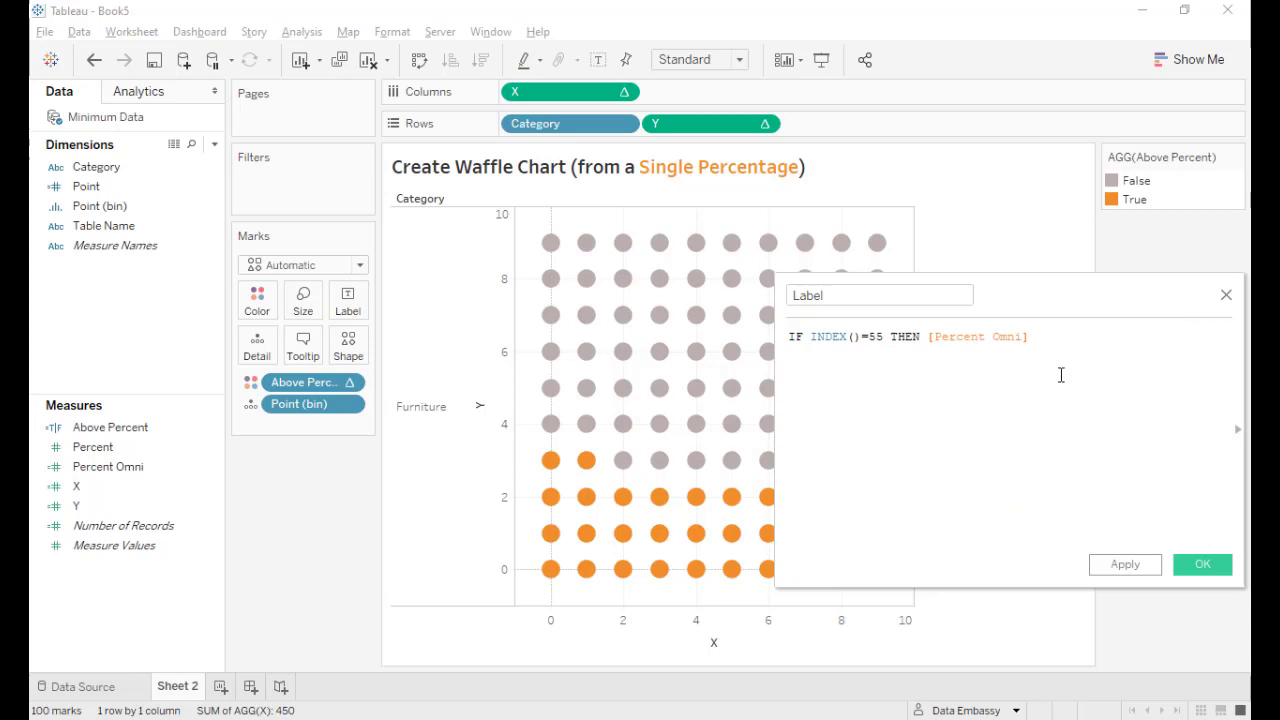
text(END)
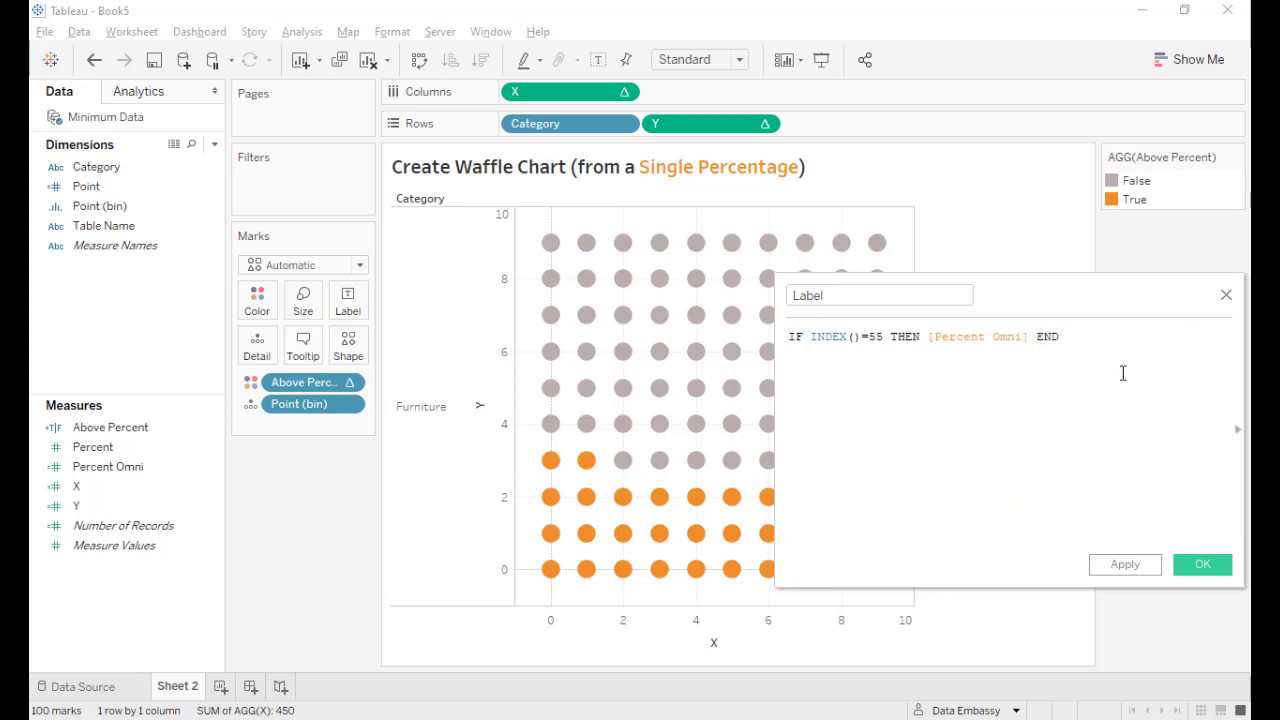
click(1212, 564)
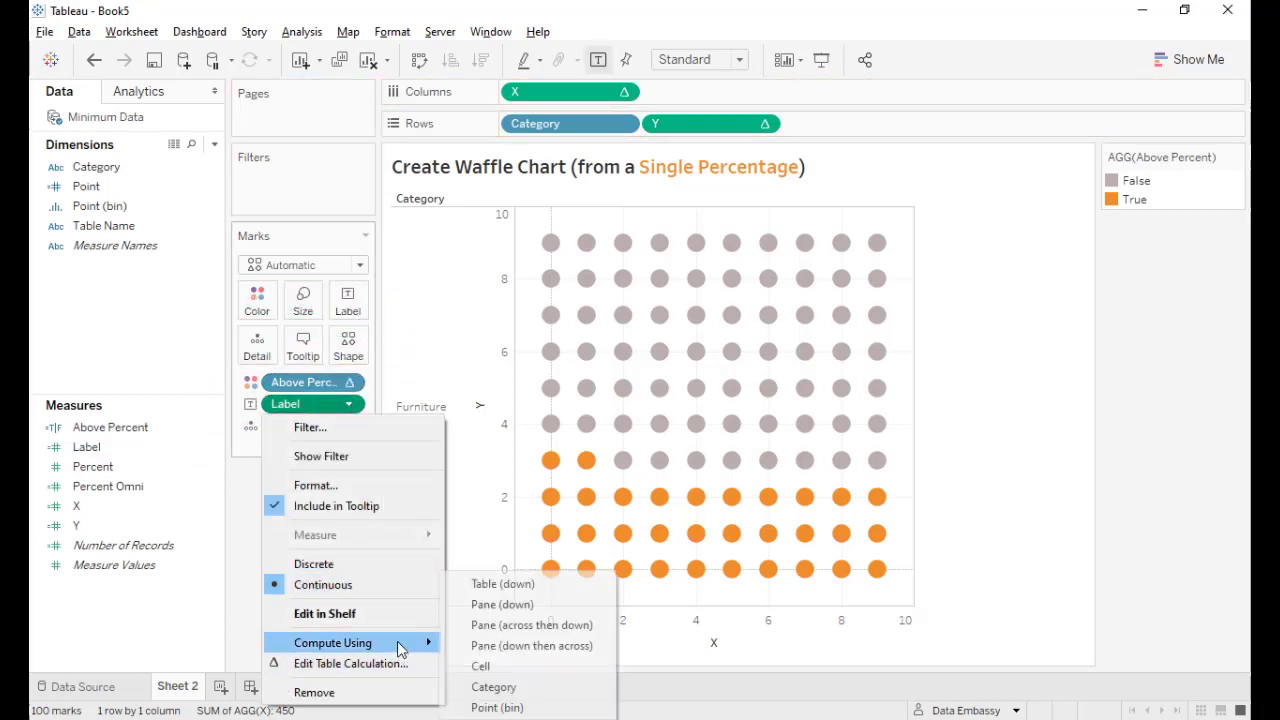
Compute the Label mark along Point (bin) so a single 0.3230 value shows
click(494, 708)
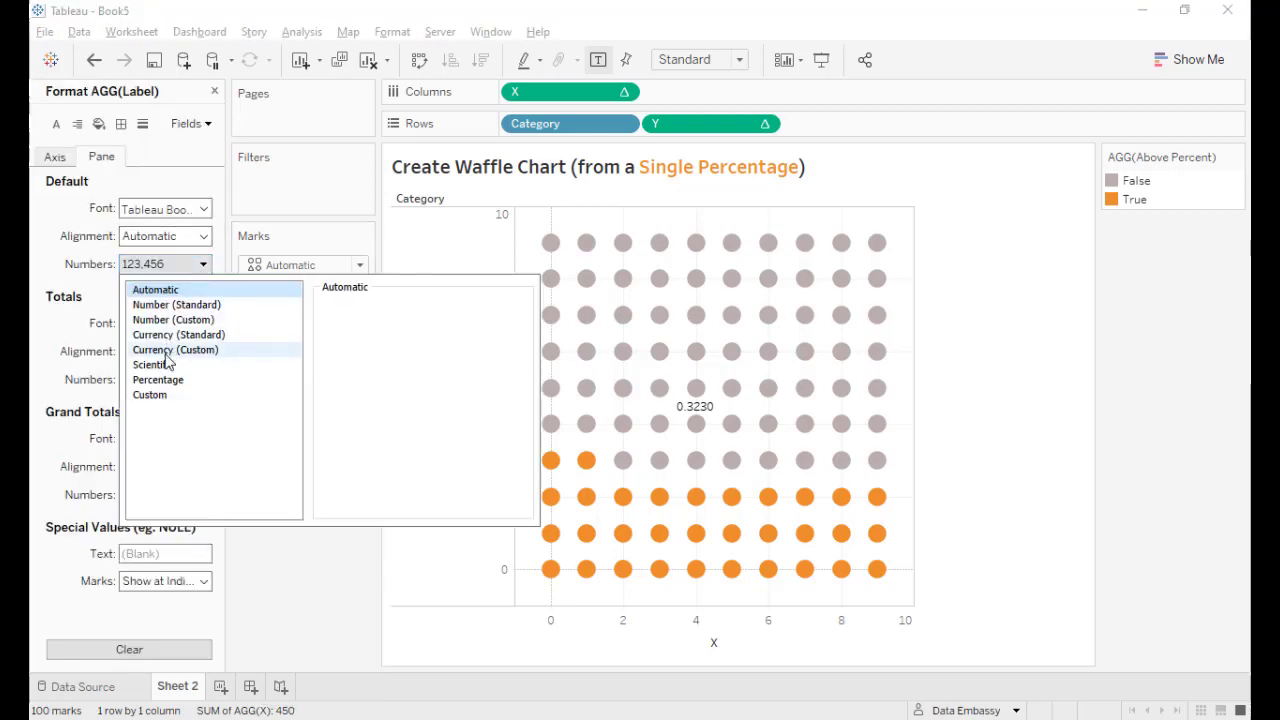
Format Label as a 0-decimal percentage in bold Arial 26pt, reading 32%
click(158, 380)
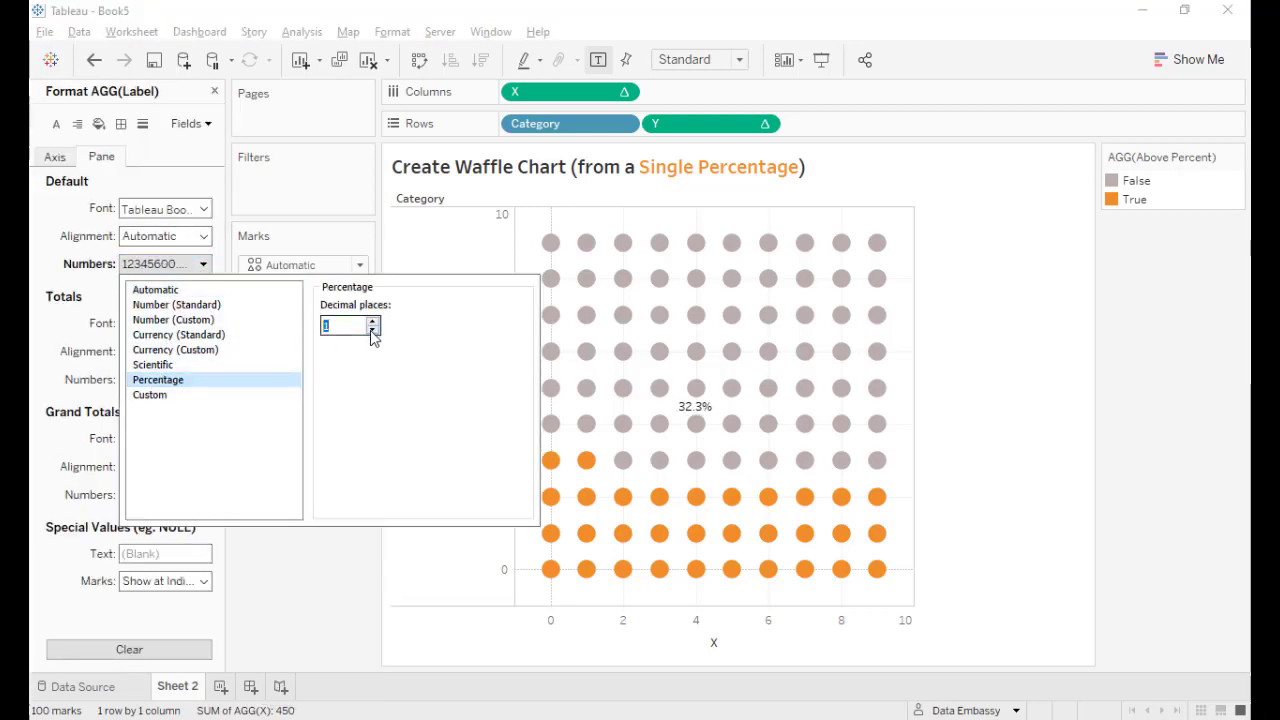
click(368, 332)
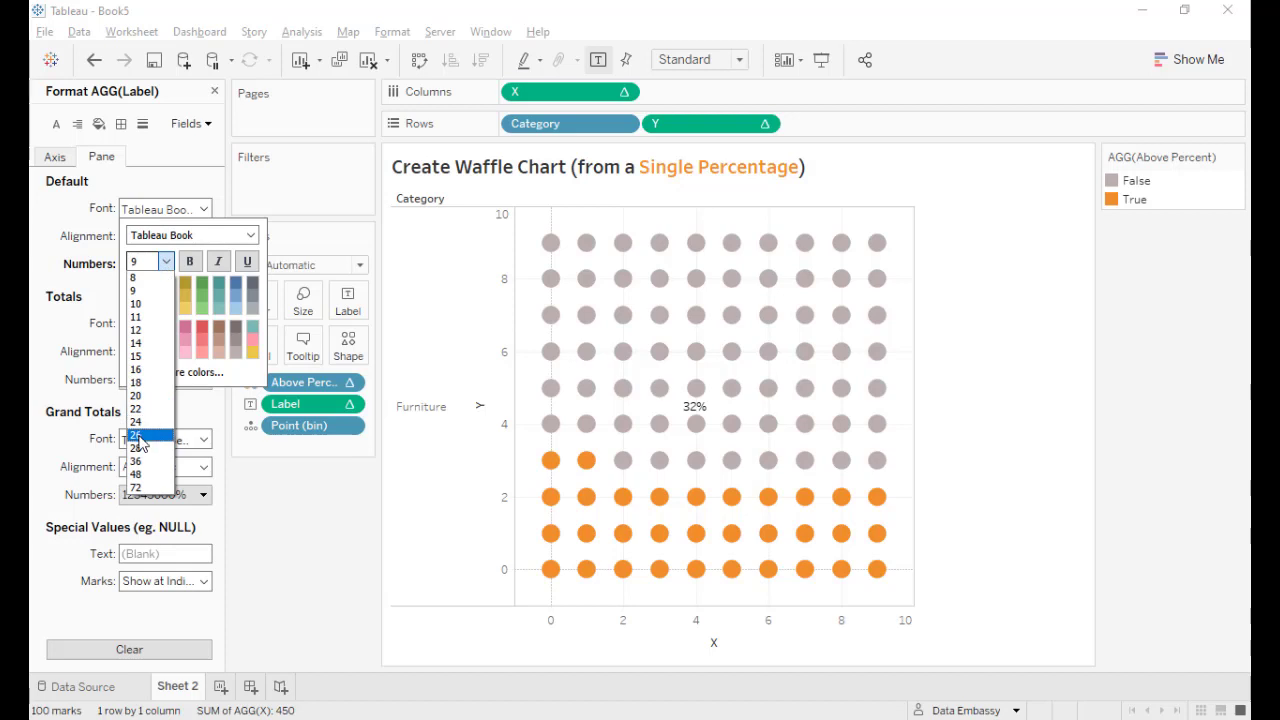
click(138, 432)
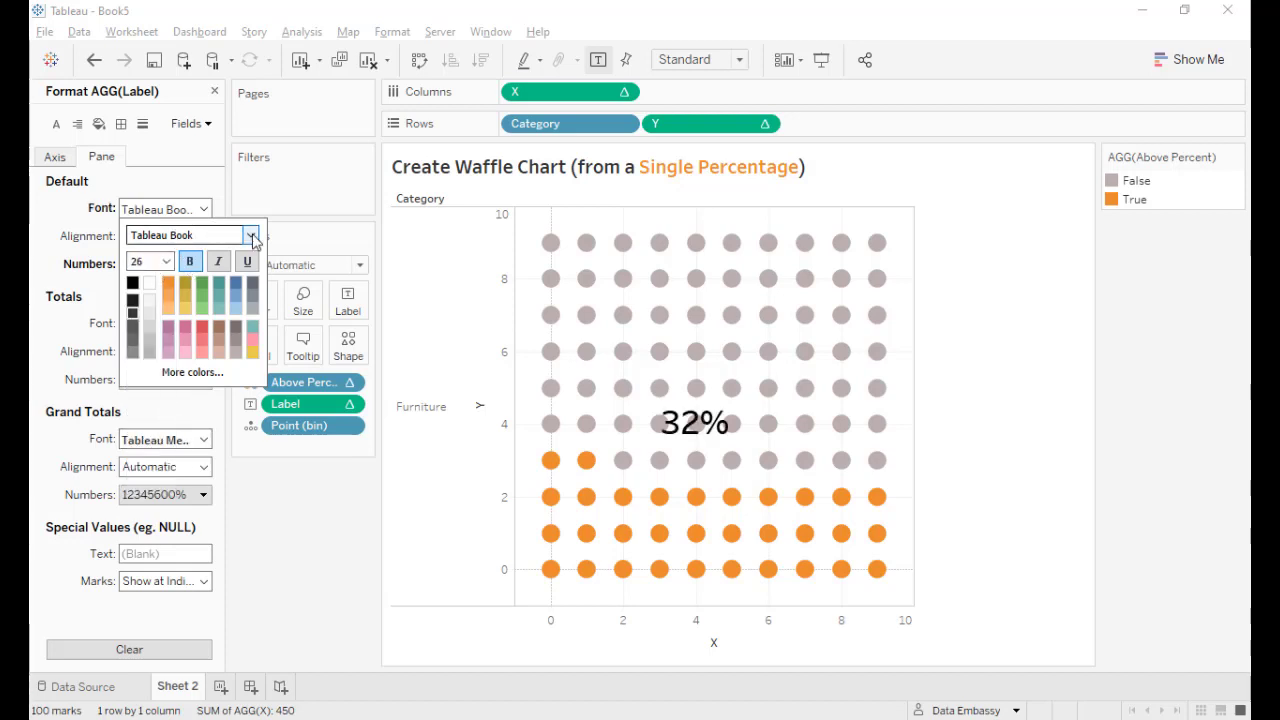
click(252, 234)
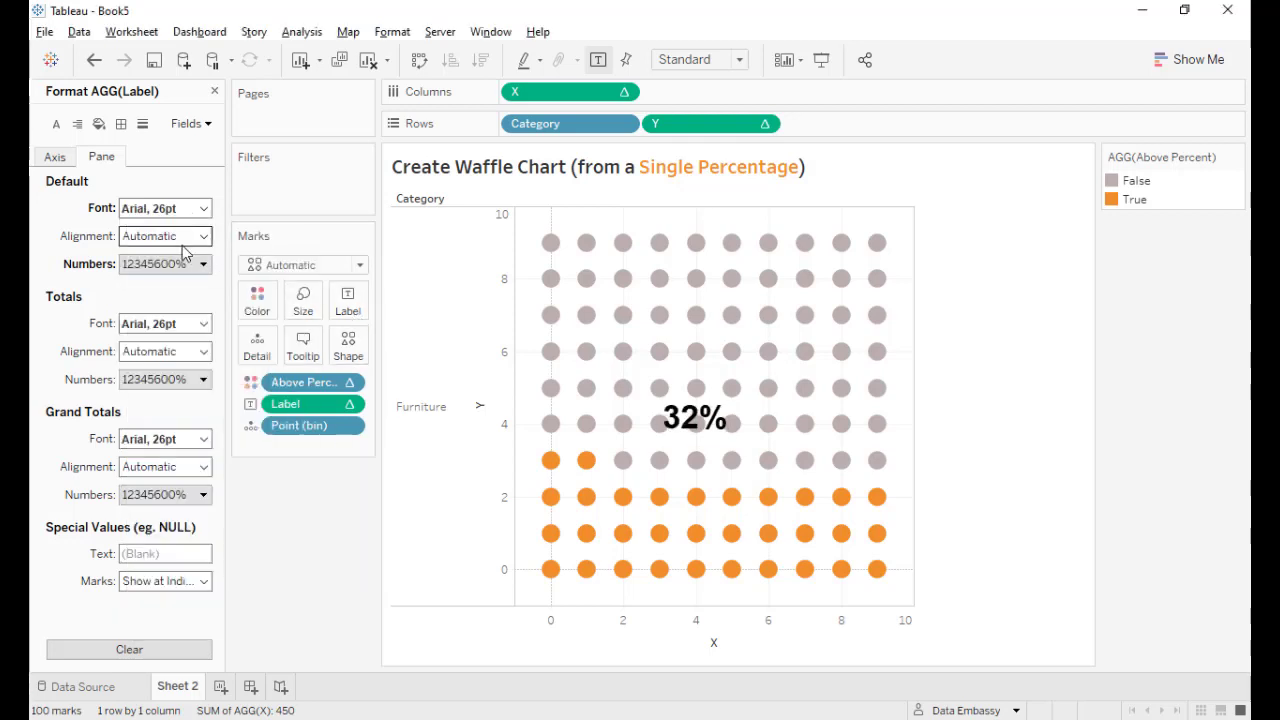
Align the 32% label centre horizontally and middle vertically
click(200, 236)
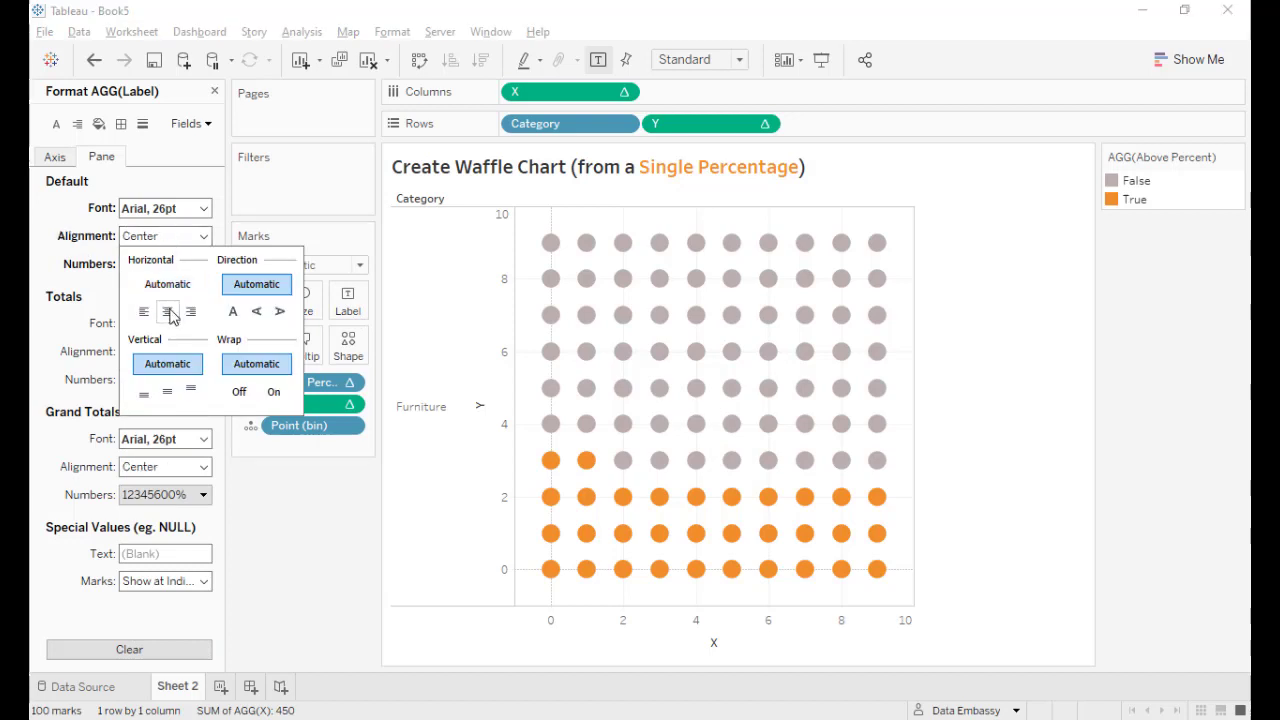
click(168, 390)
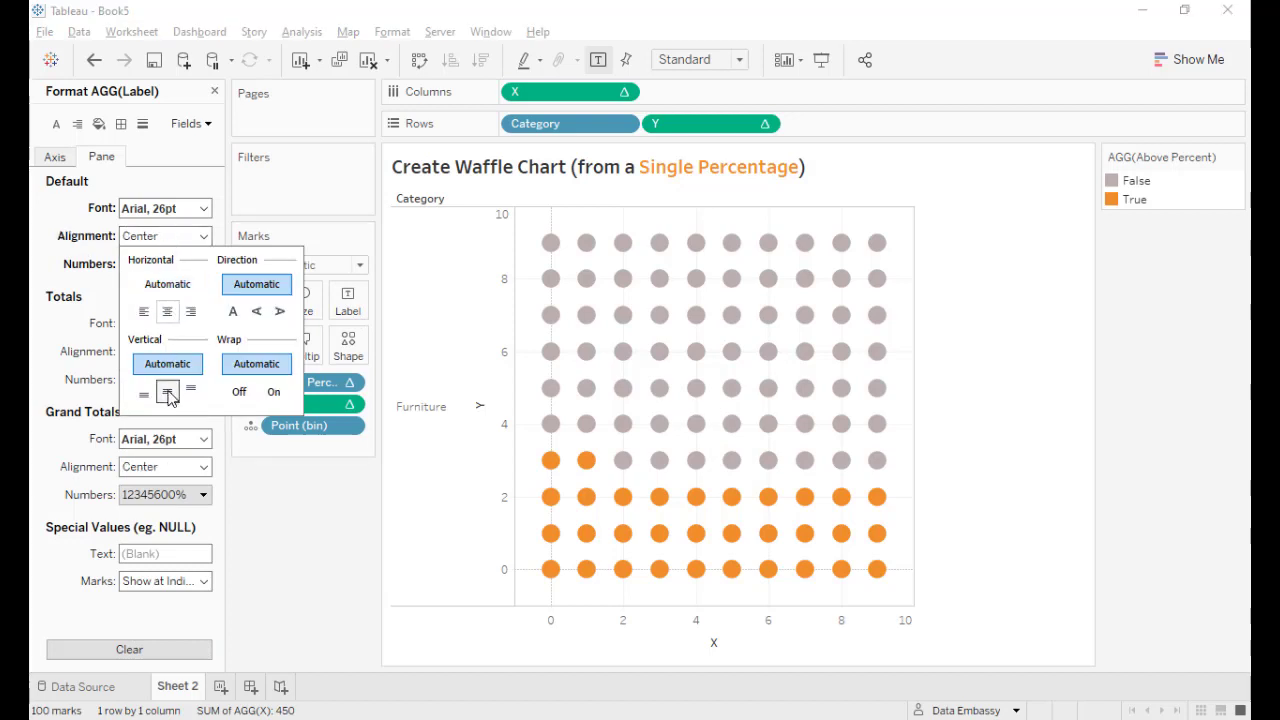
click(348, 300)
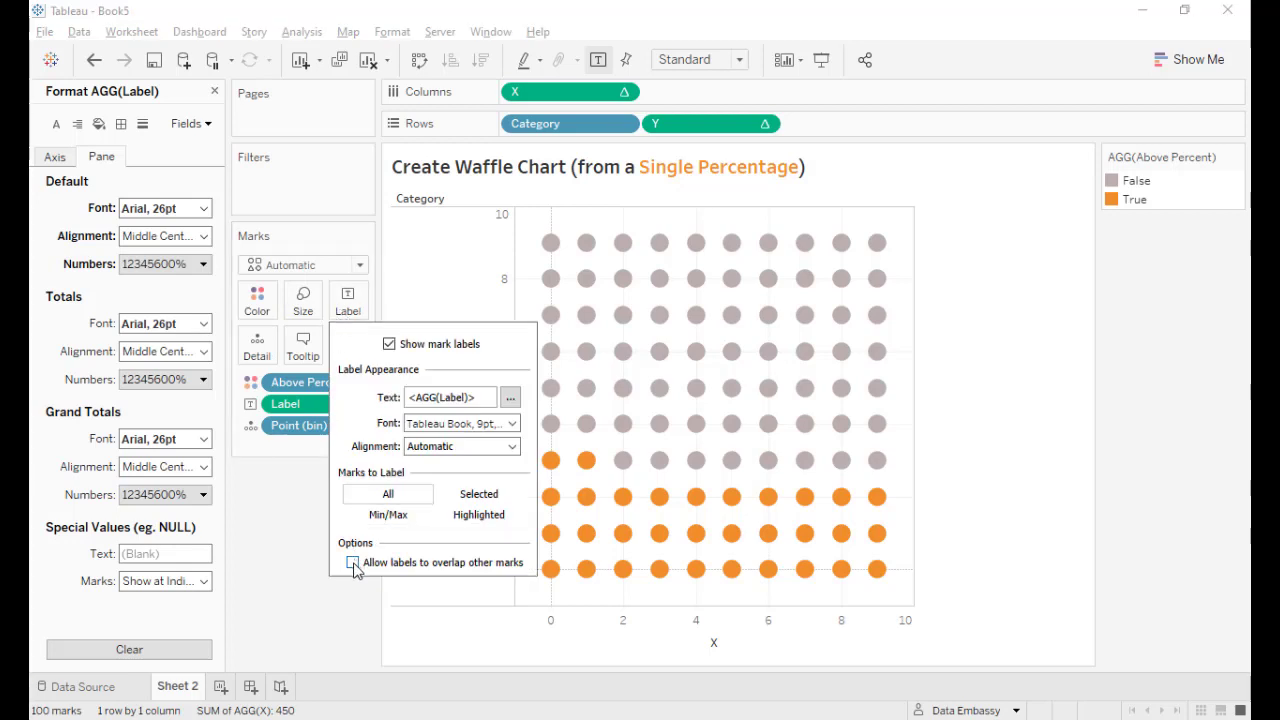
Allow the label to overlap marks so 32% appears over the dot grid
click(352, 564)
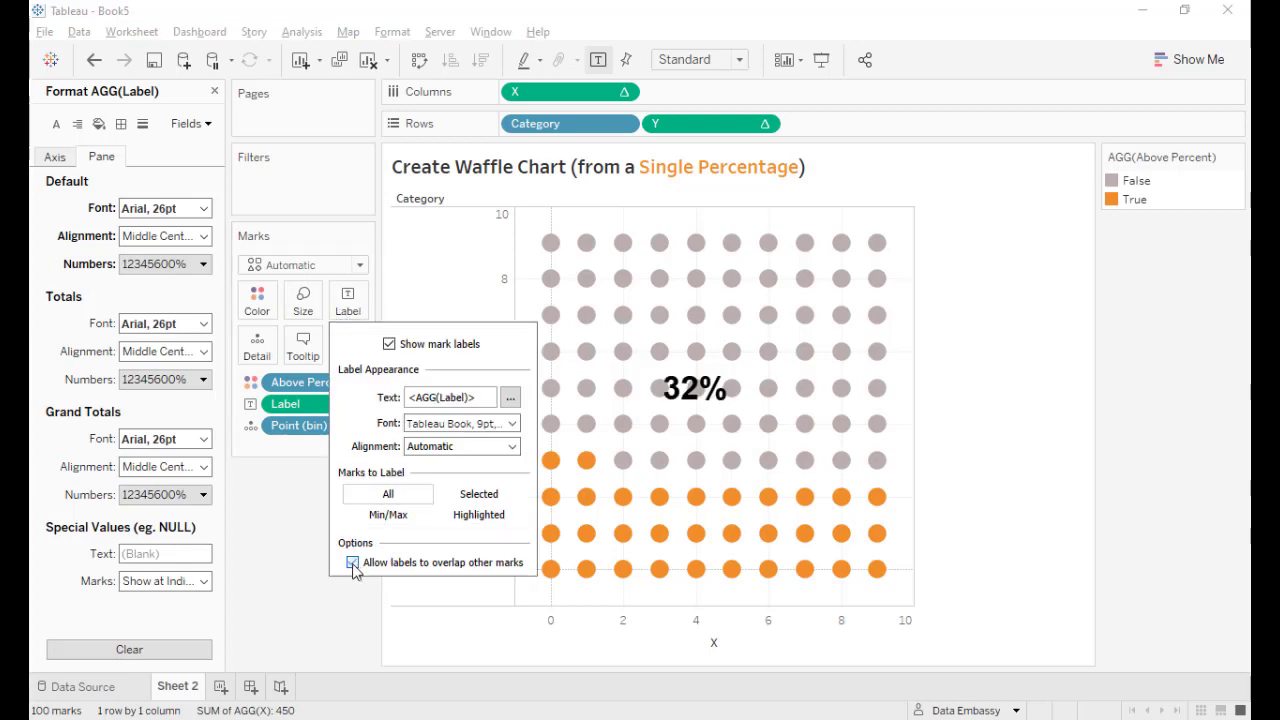